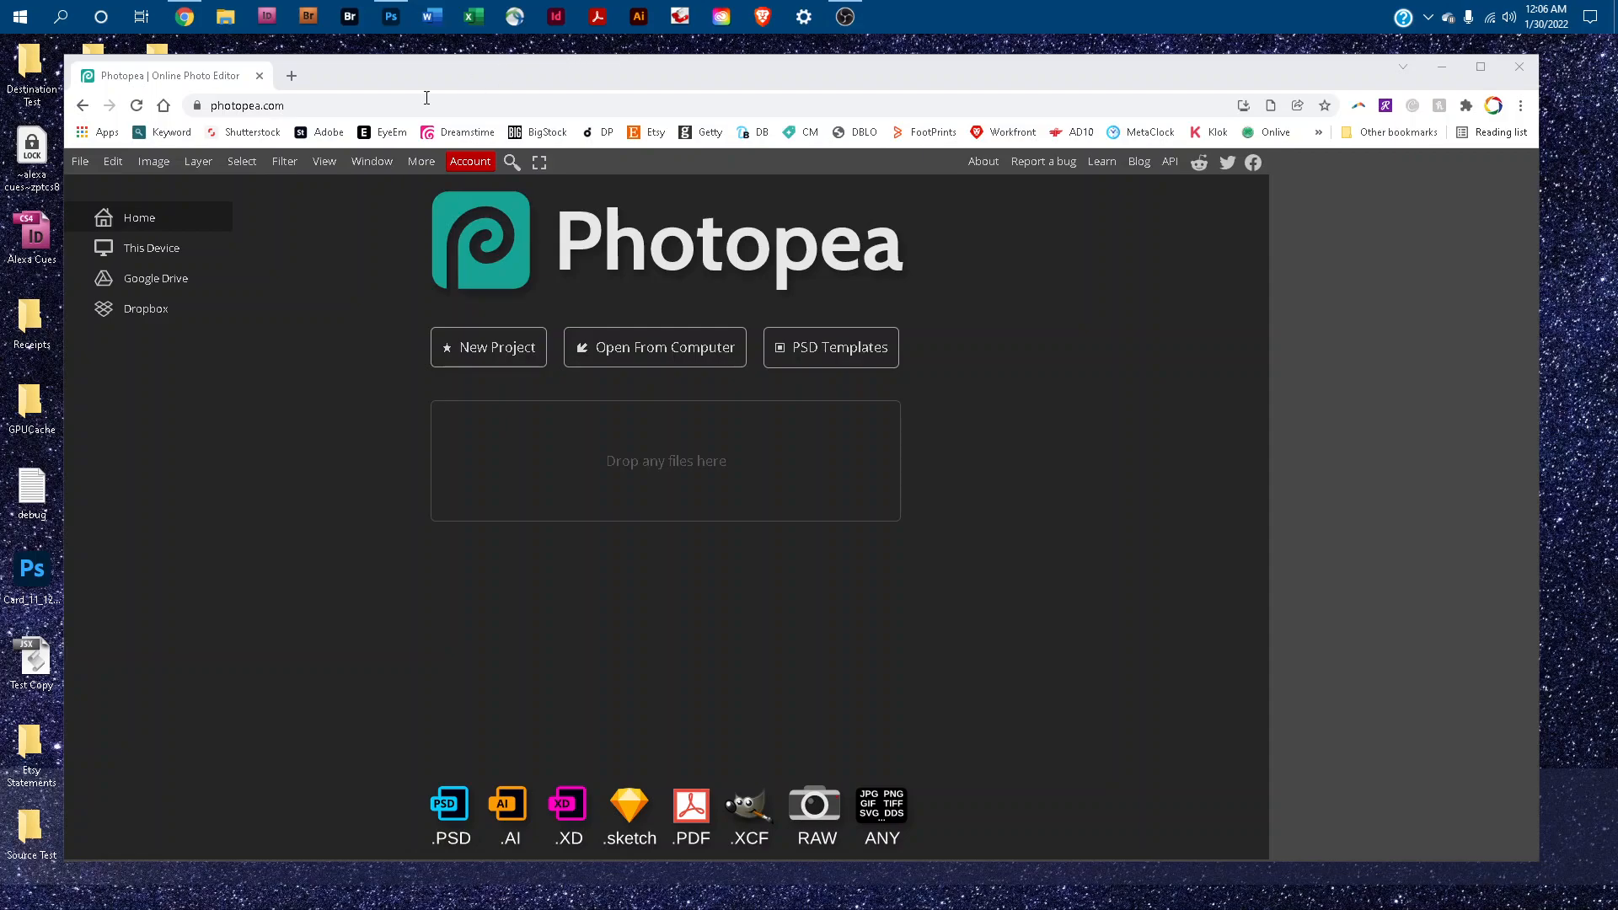
mouse_move(623, 355)
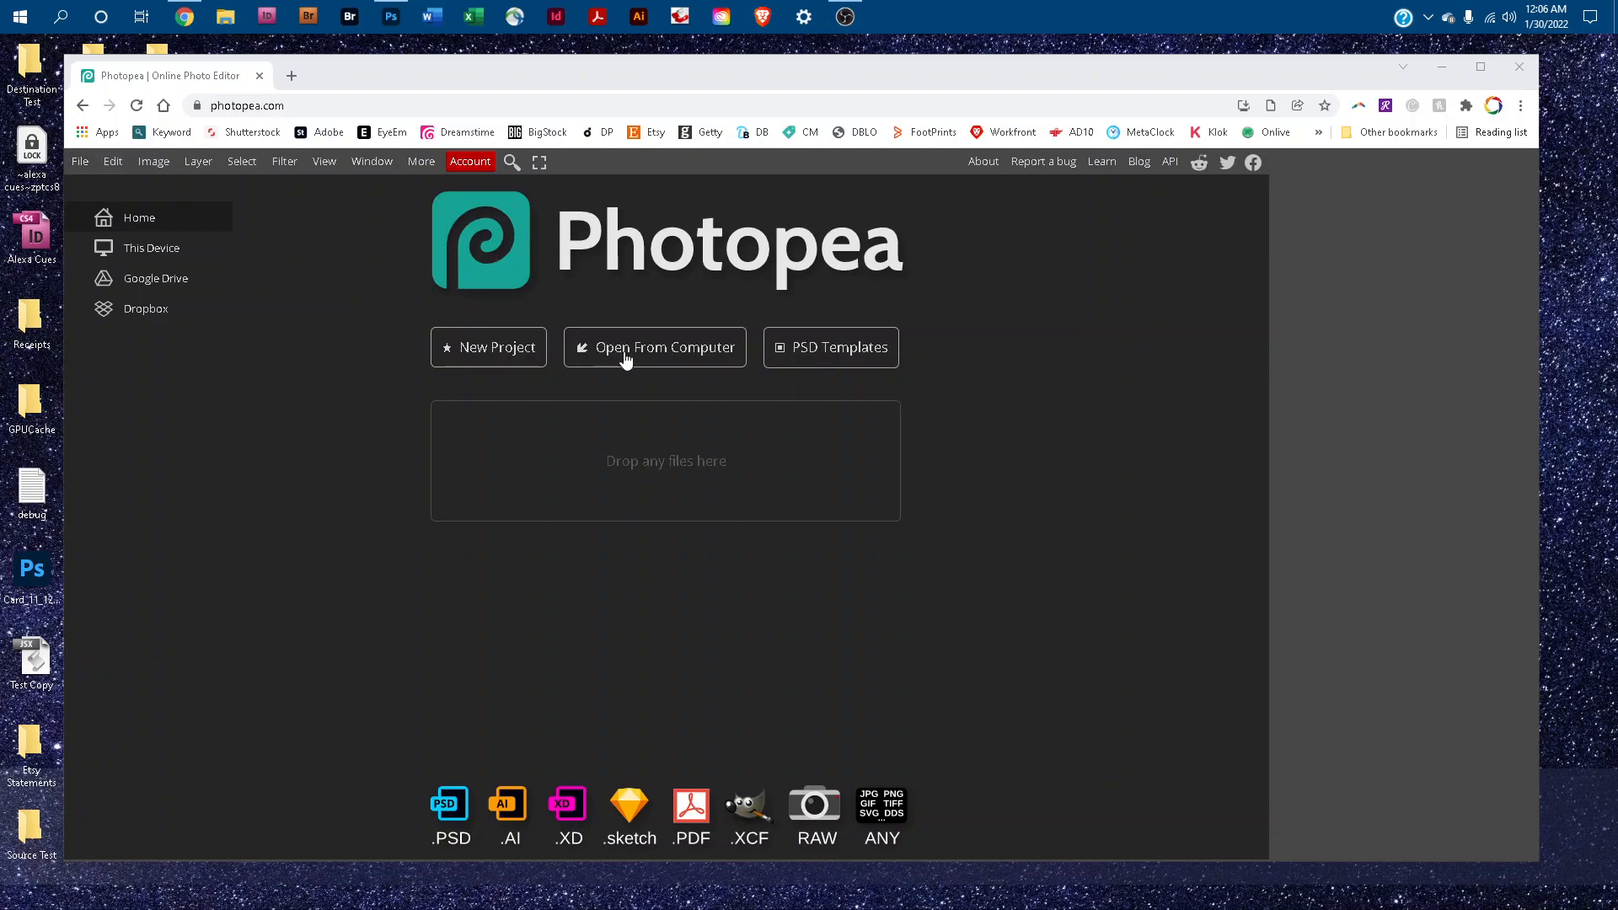
Open the 15ozMugMockup file from the computer
left_click(654, 346)
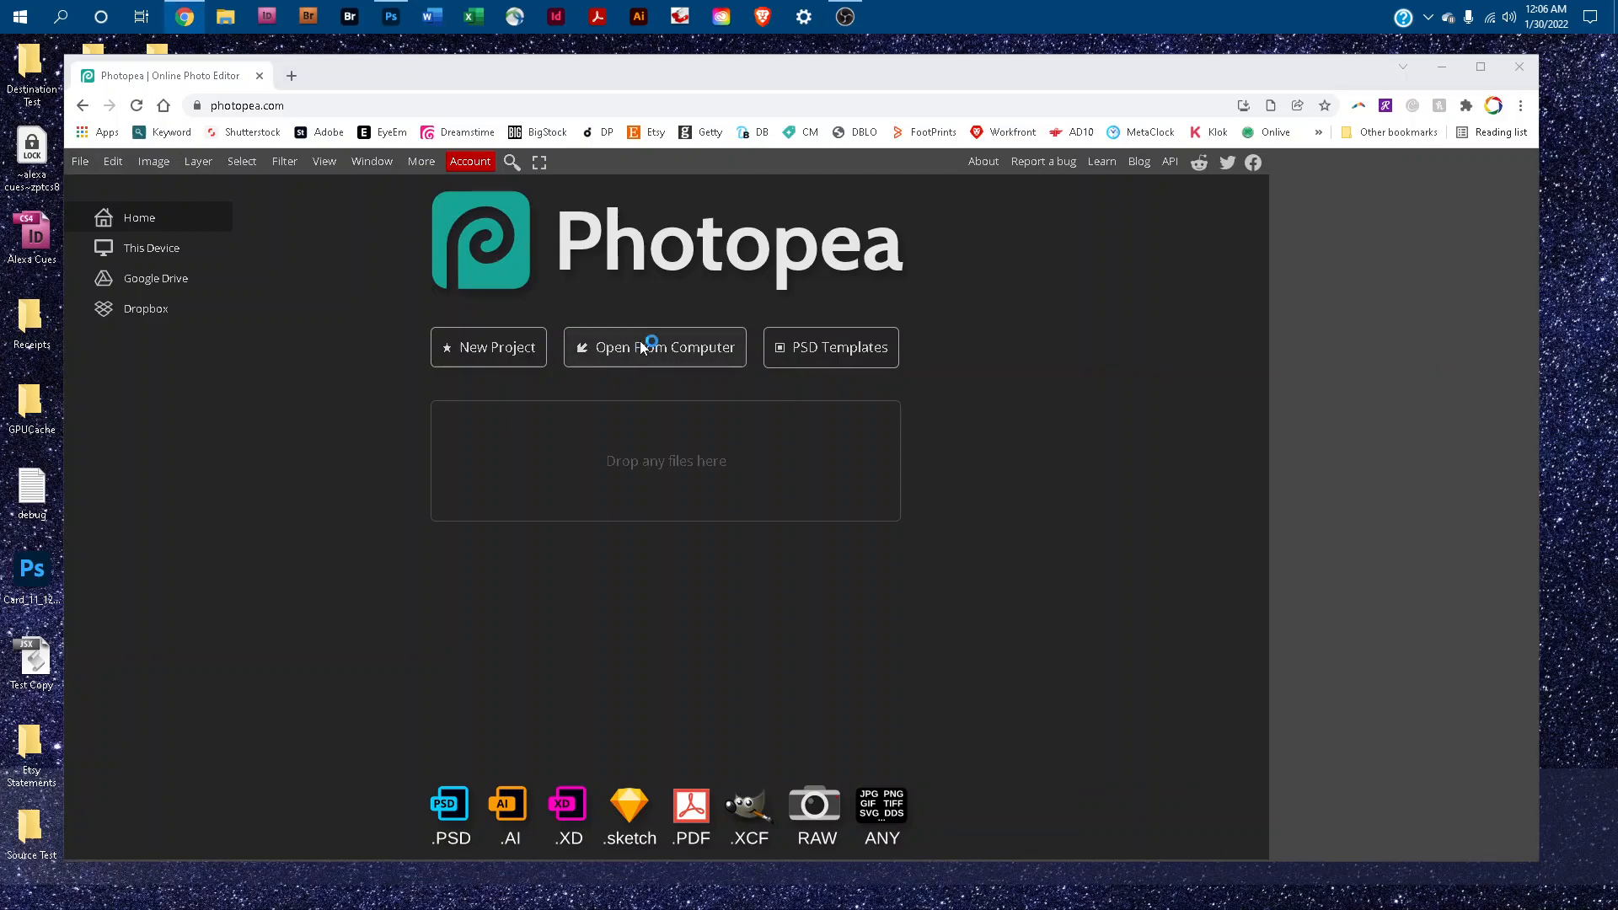
left_click(654, 347)
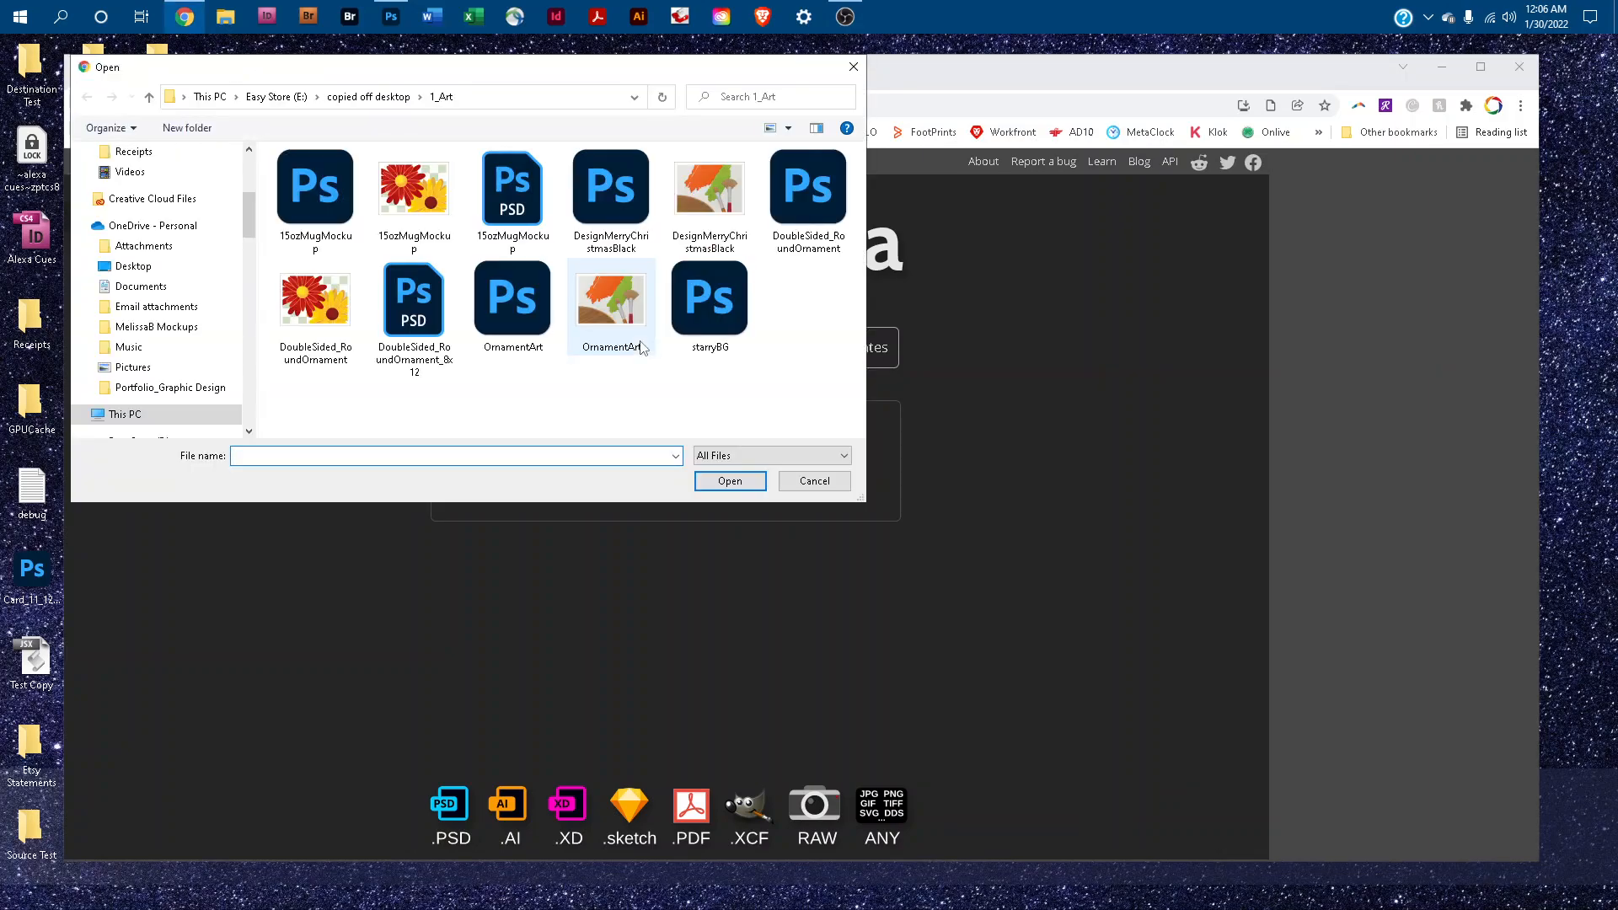
left_click(512, 188)
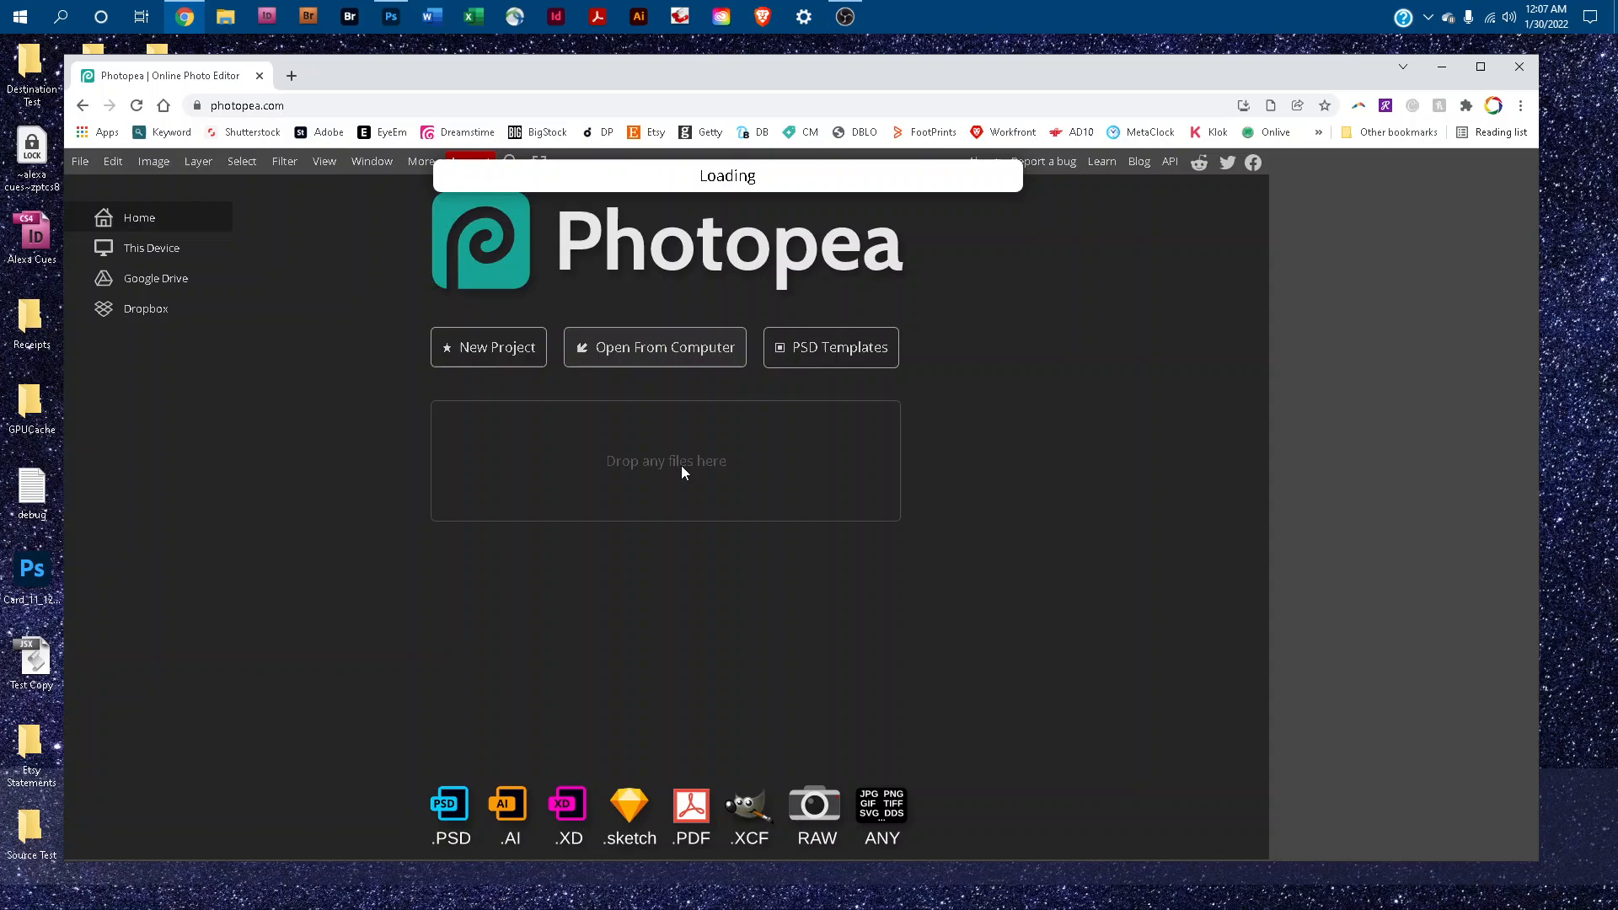
mouse_move(1183, 470)
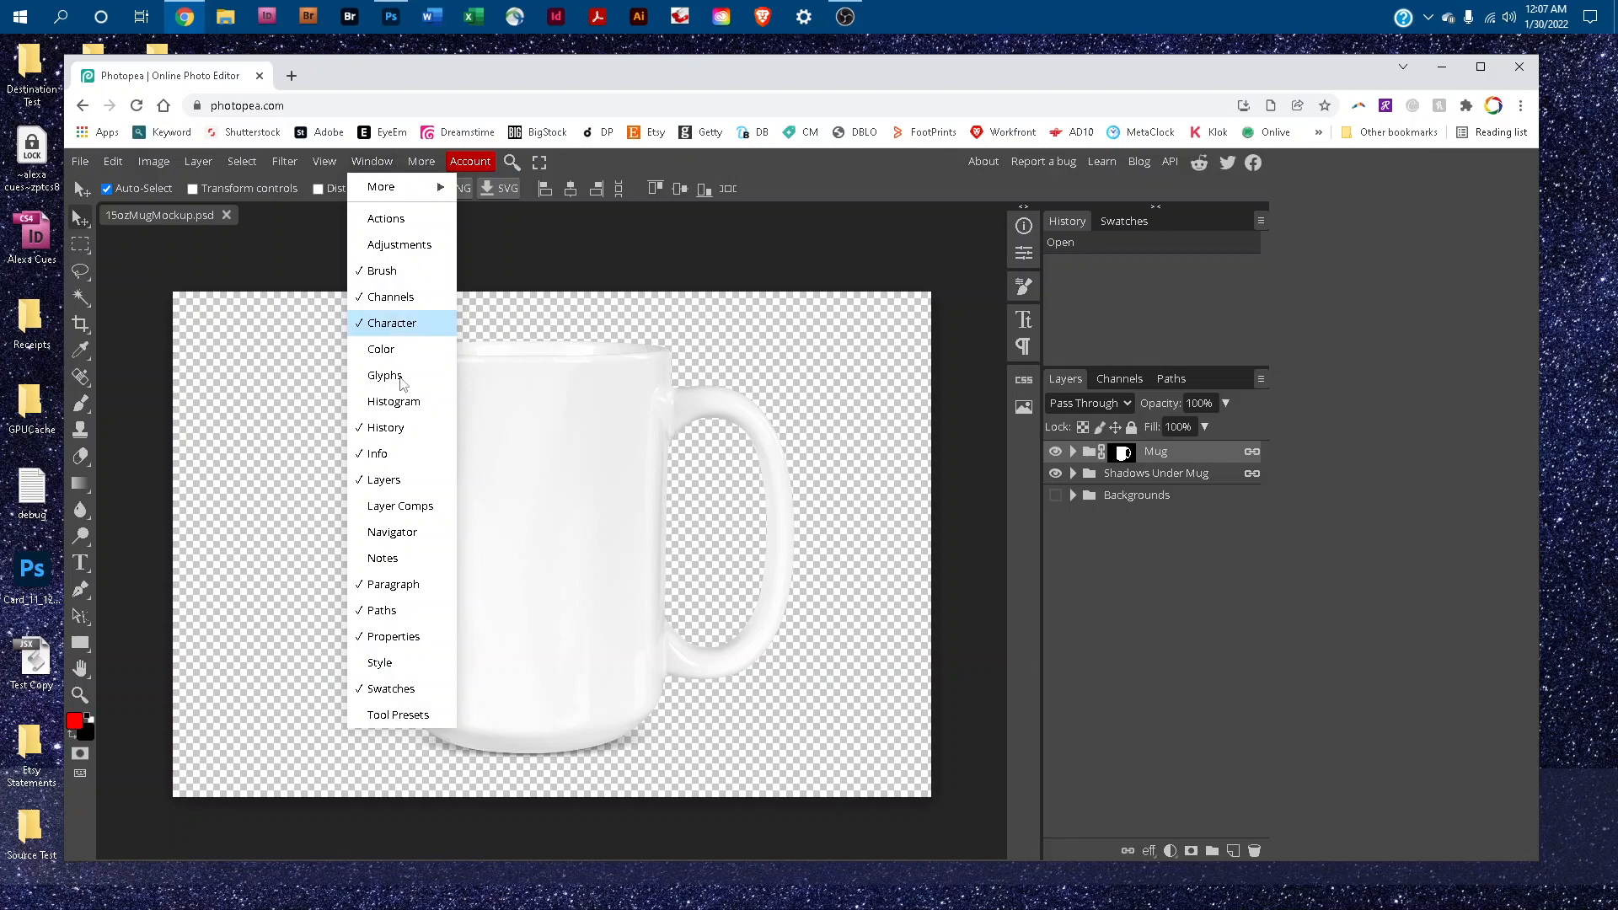
mouse_move(1063, 537)
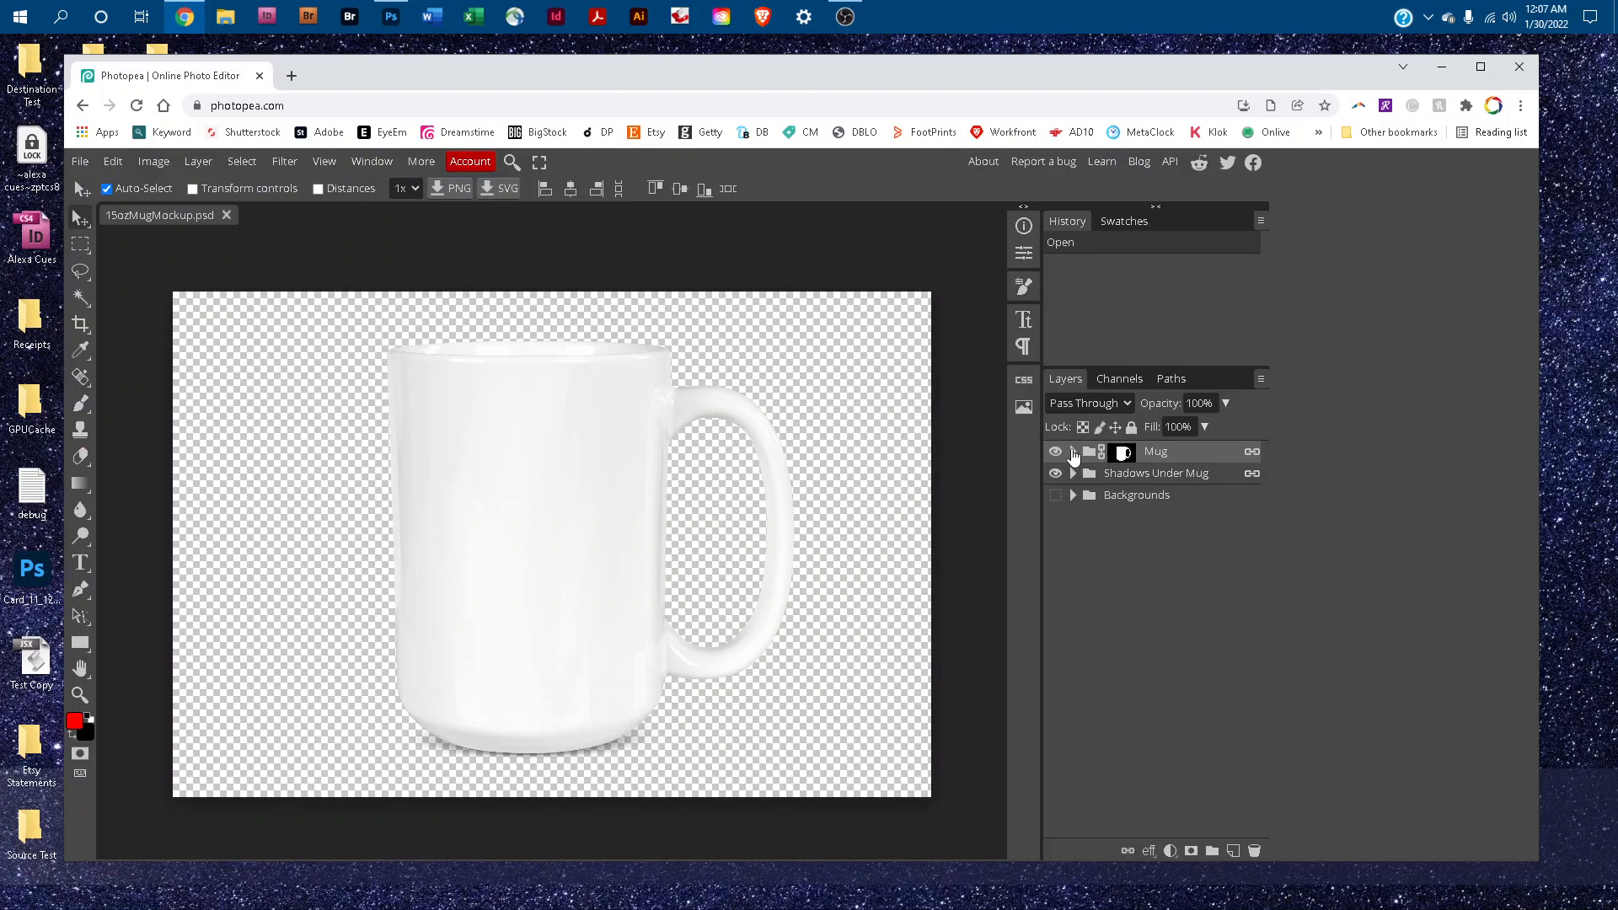
Expand the Mug layer group to reveal the Design - Mug smart object
left_click(1072, 451)
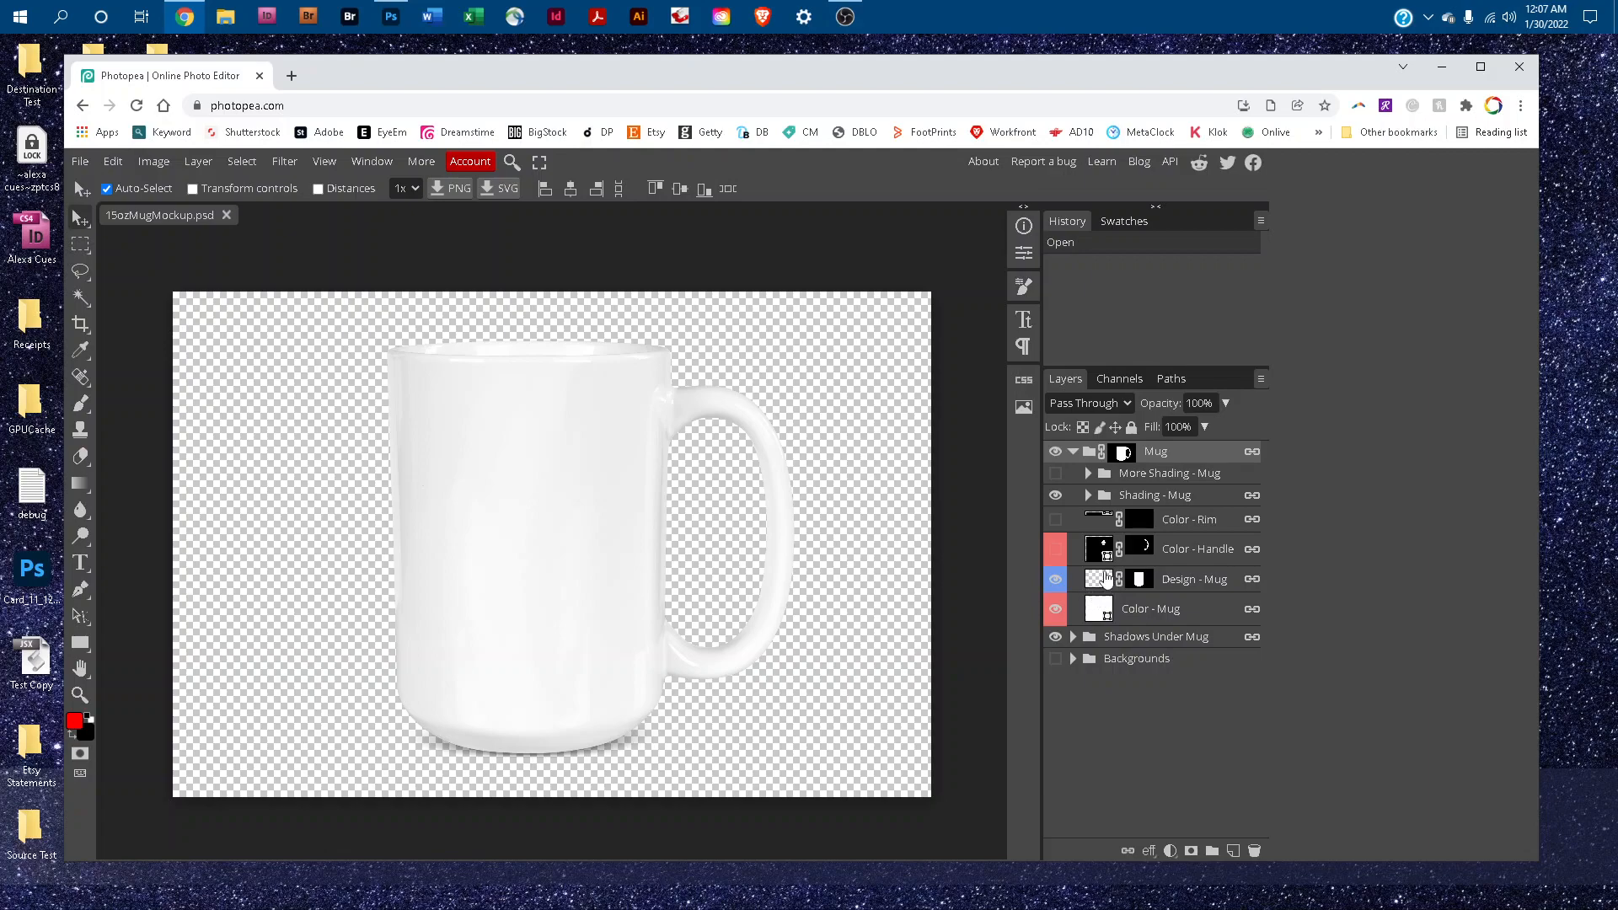
mouse_move(1101, 580)
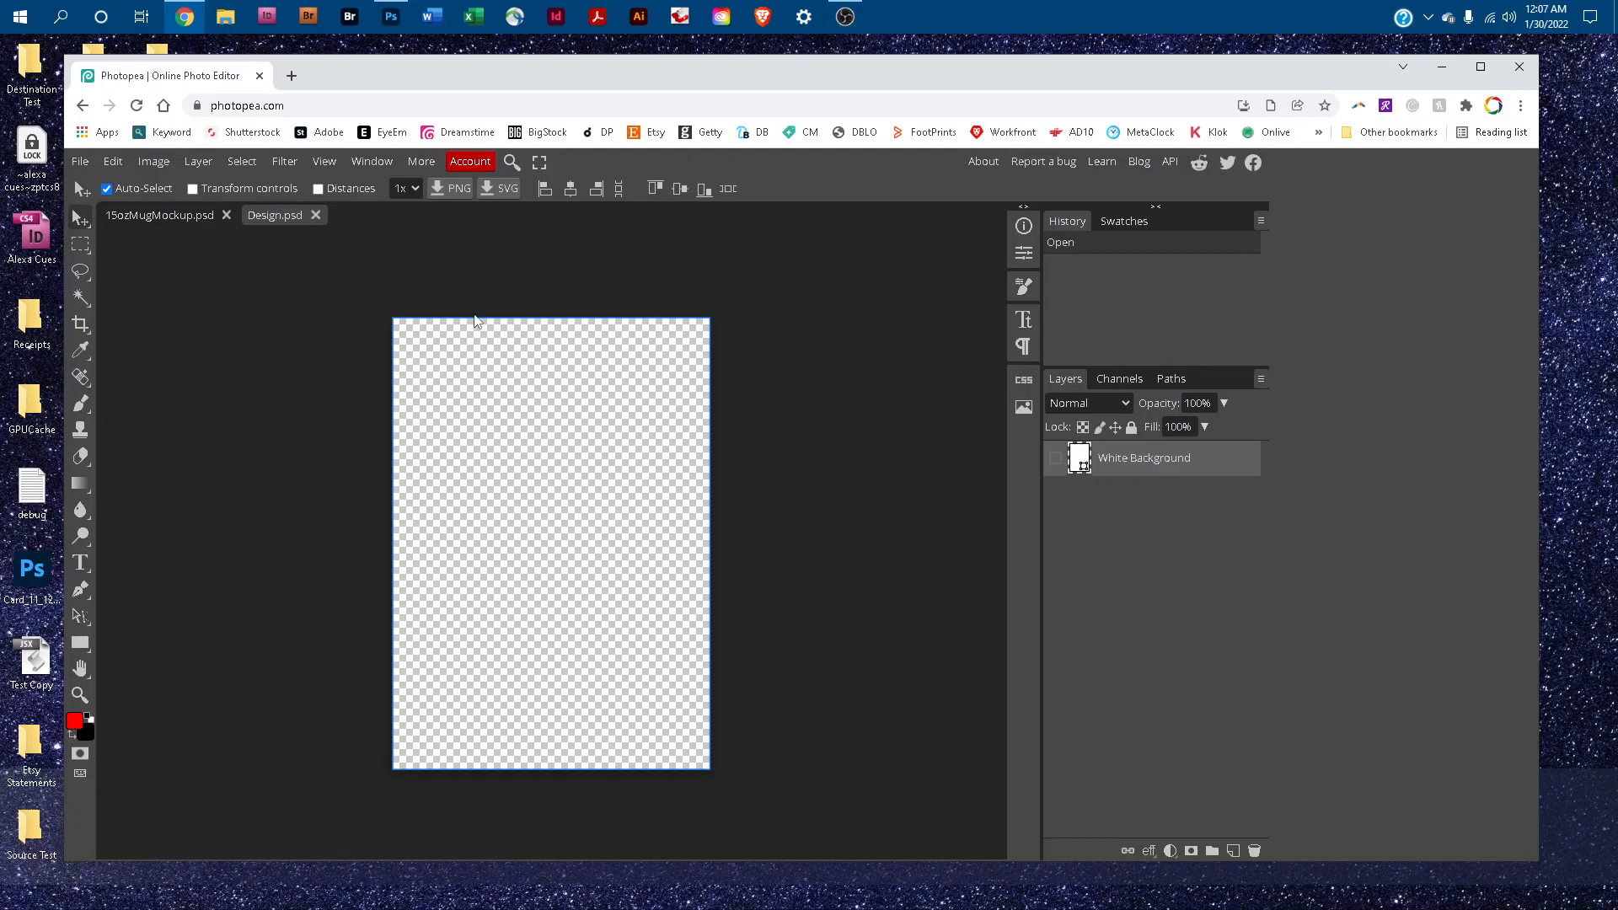
mouse_move(492, 340)
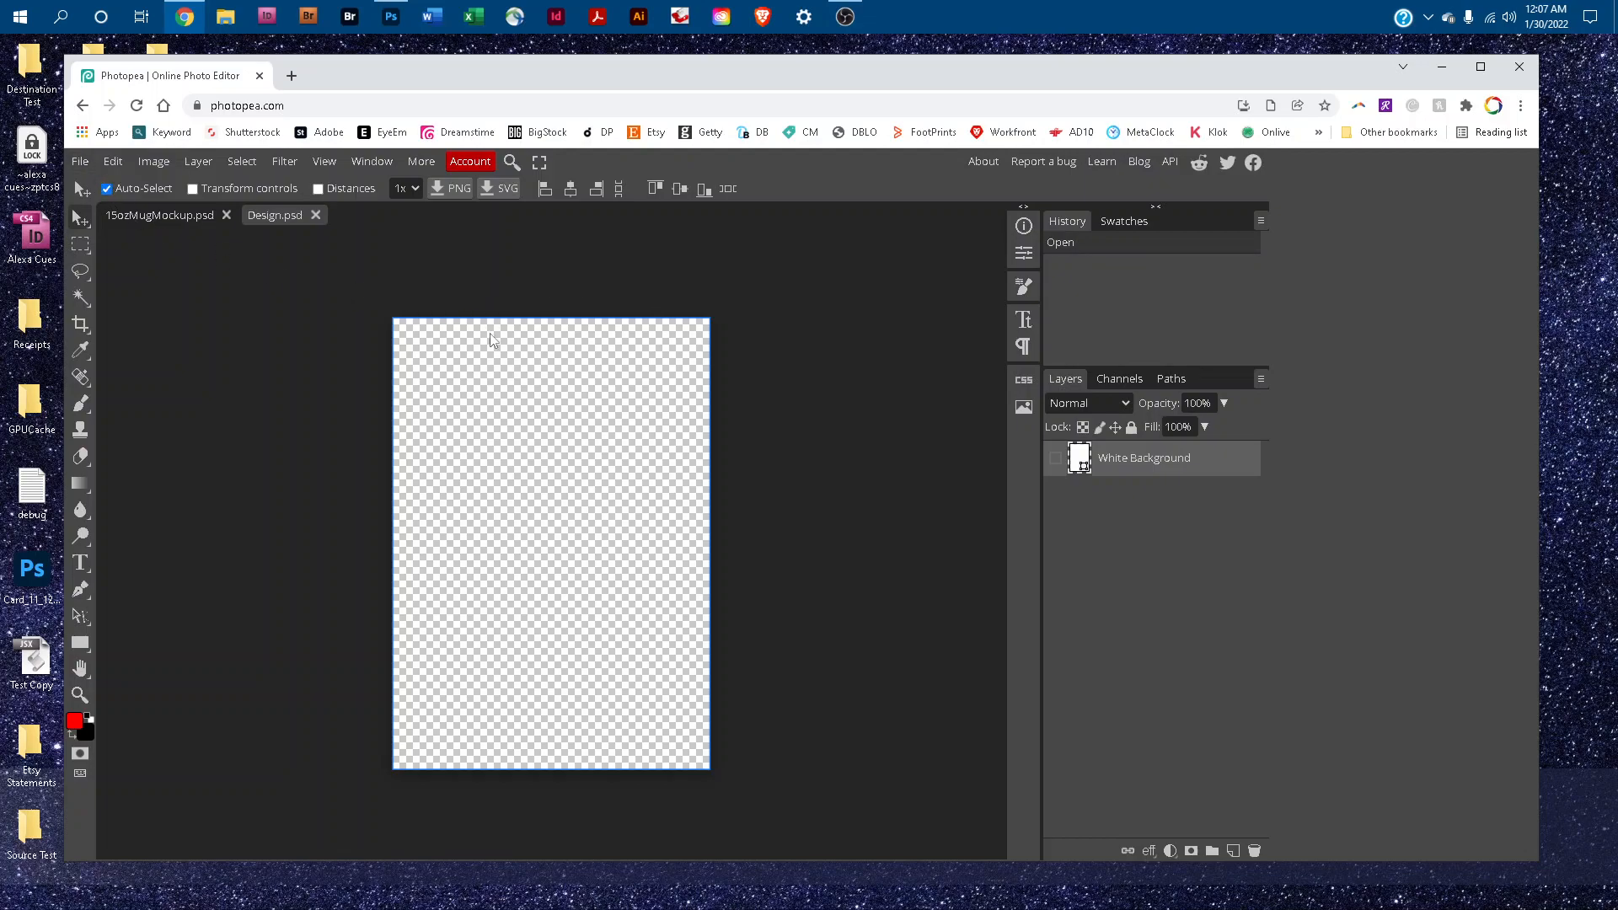
mouse_move(168, 216)
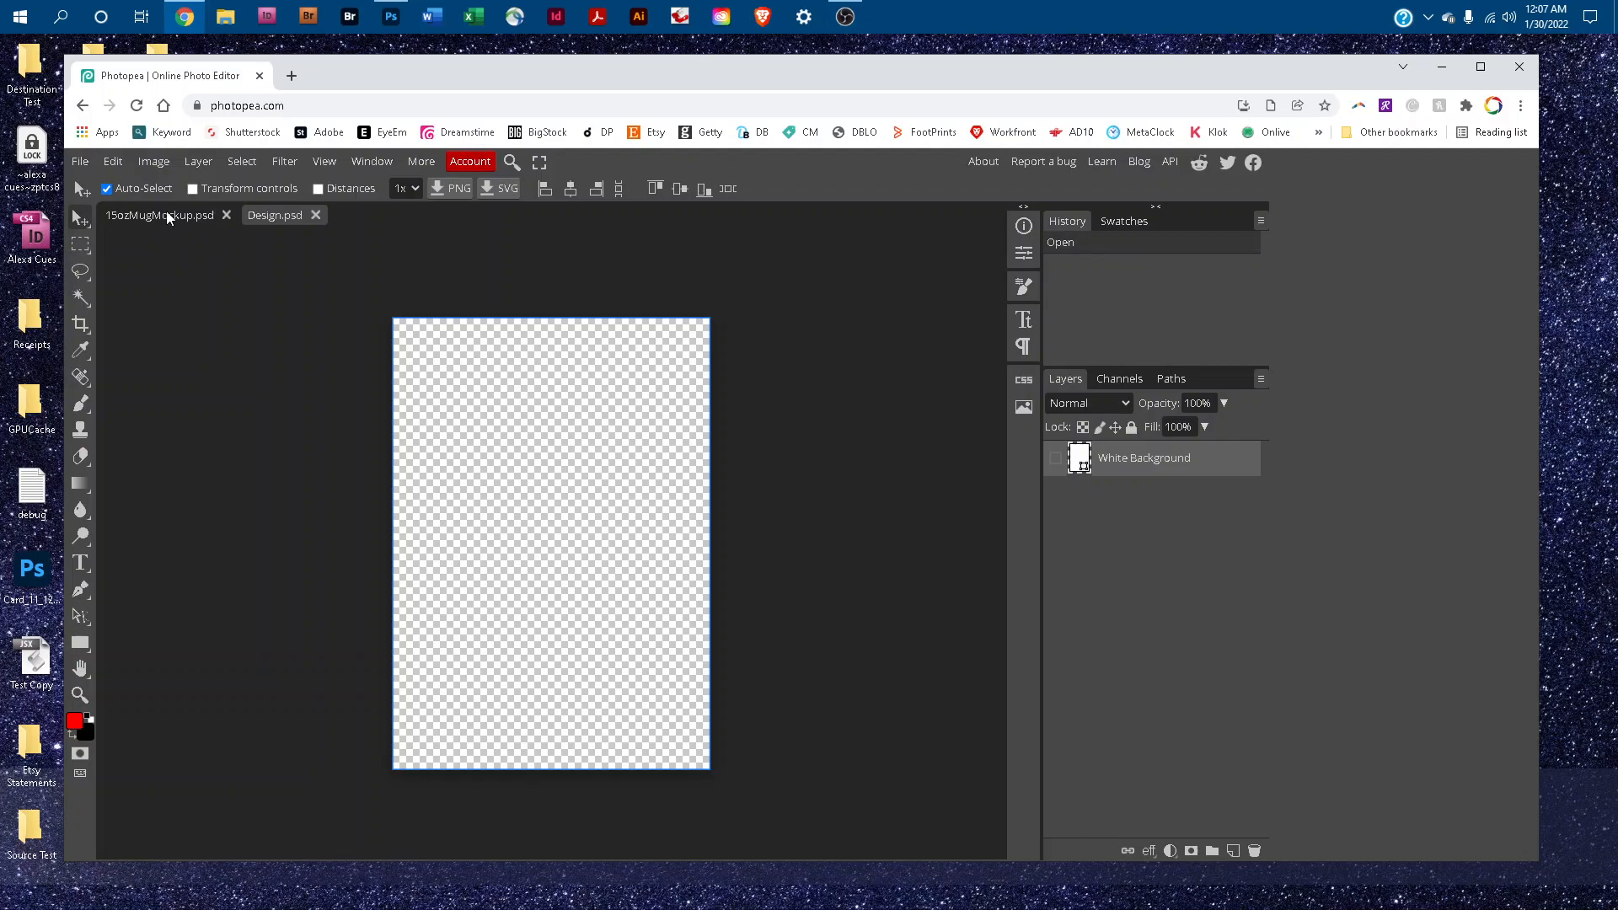
mouse_move(79, 162)
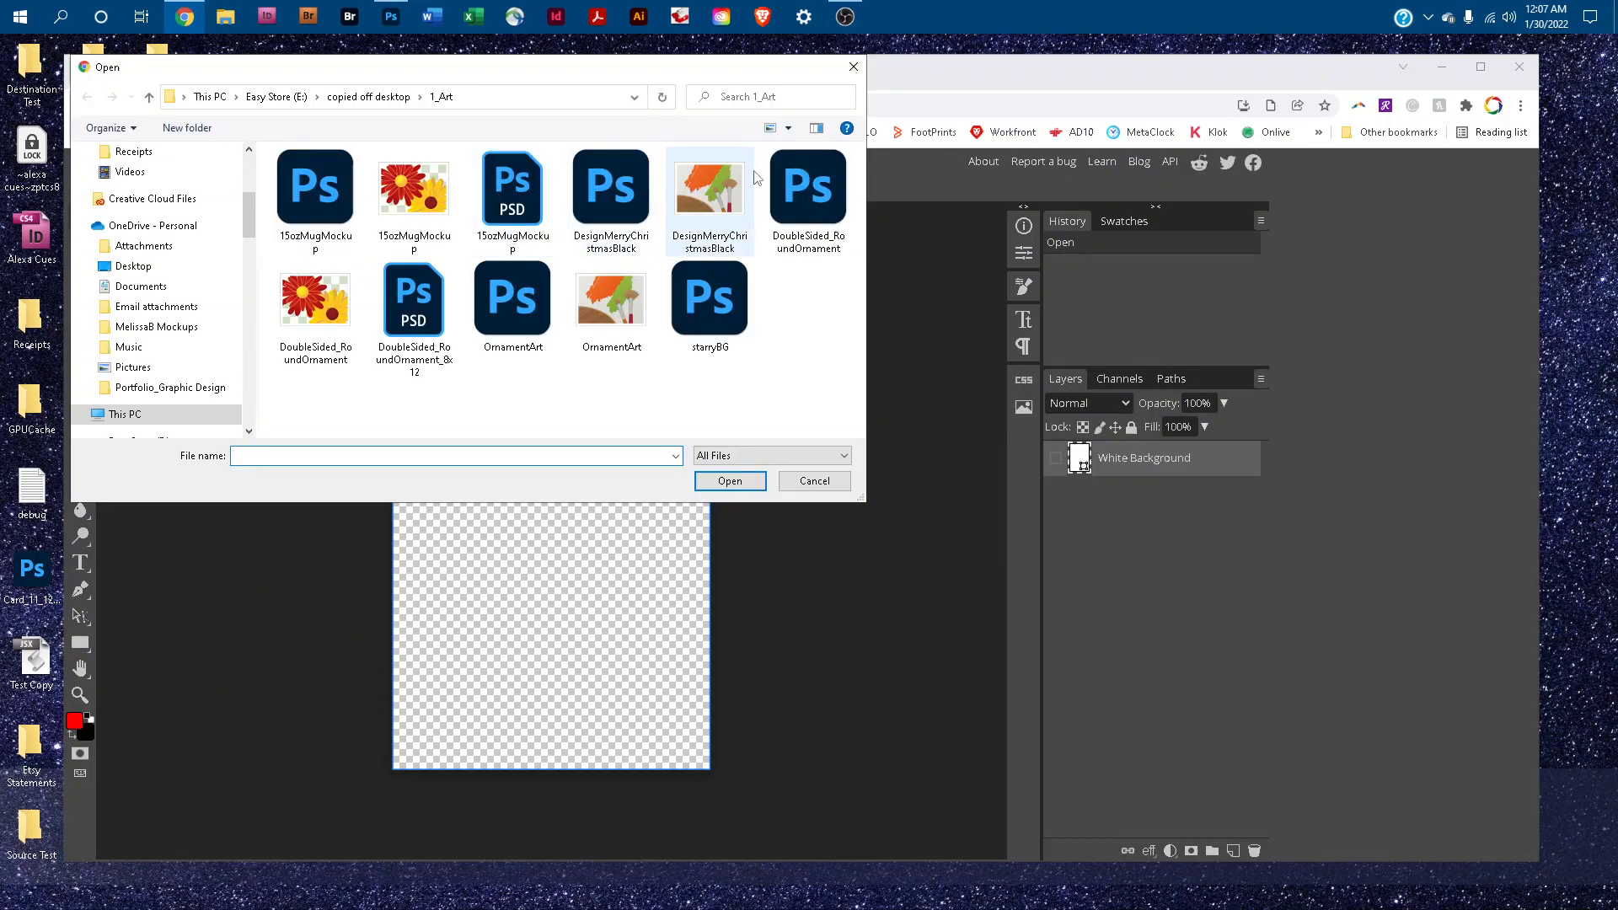
Open starryBG, select its entire canvas, and return to the Design.psd document
left_click(730, 481)
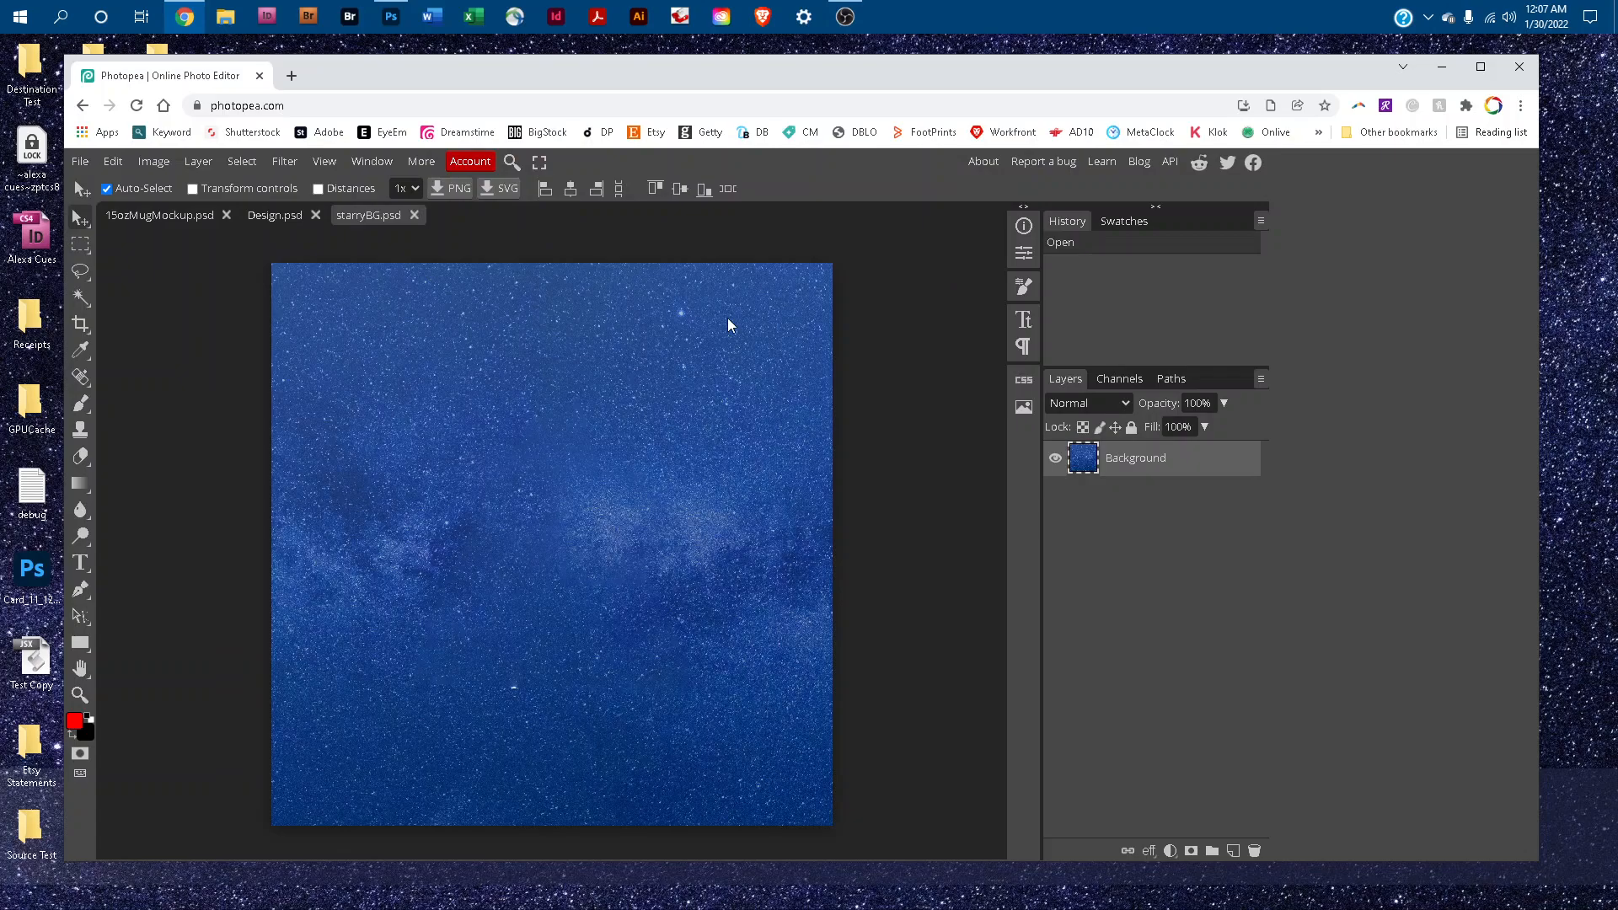
left_click(242, 161)
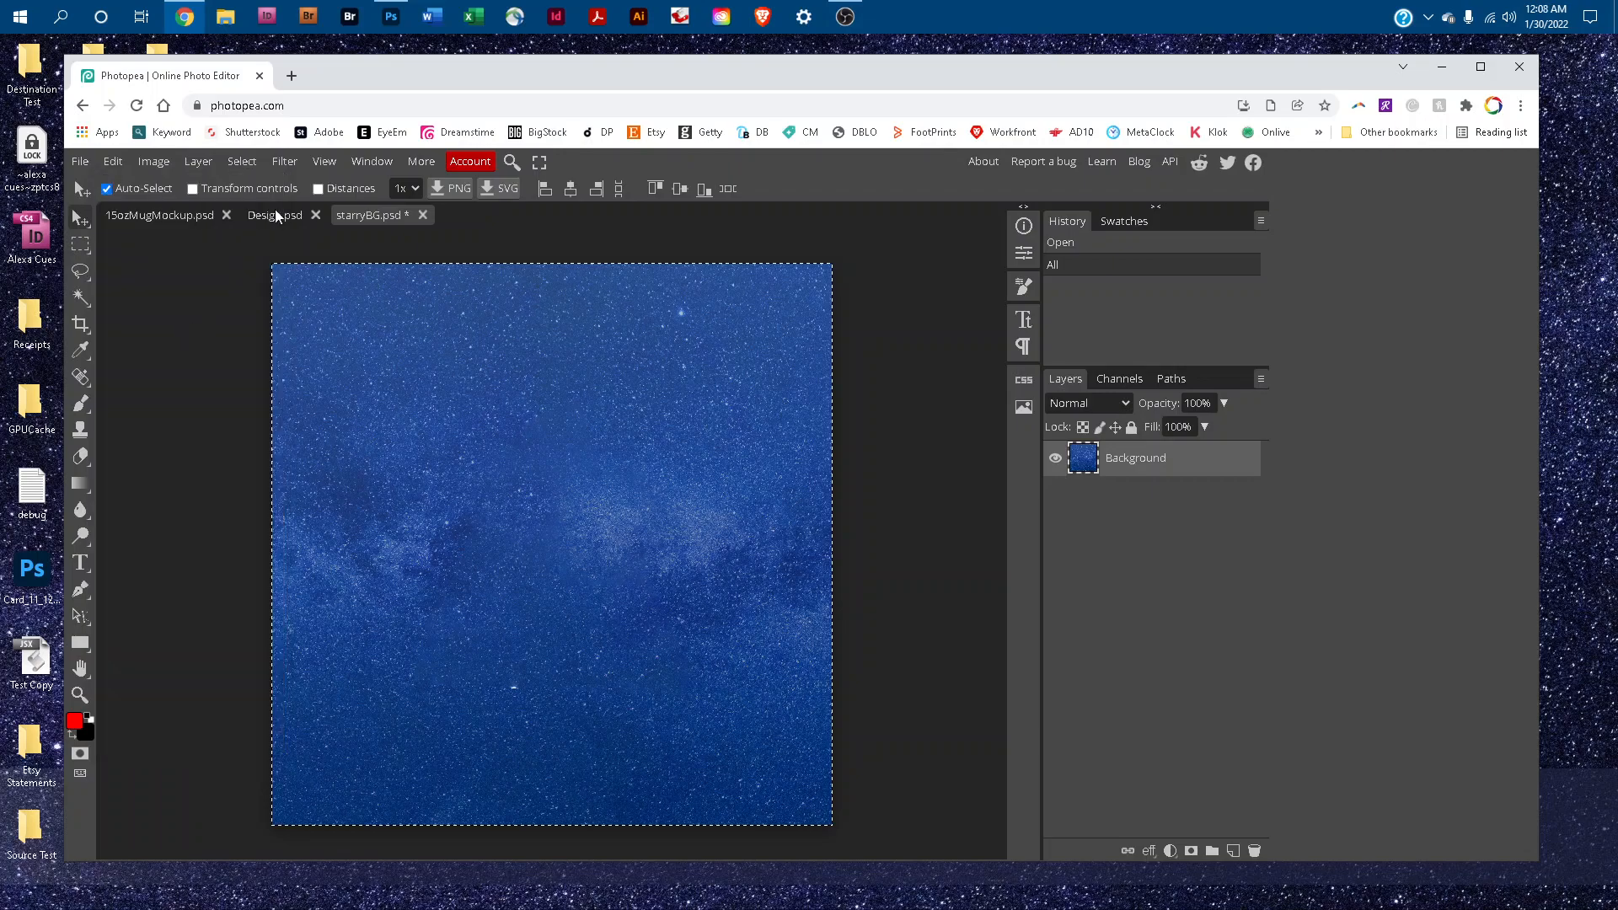
mouse_move(276, 217)
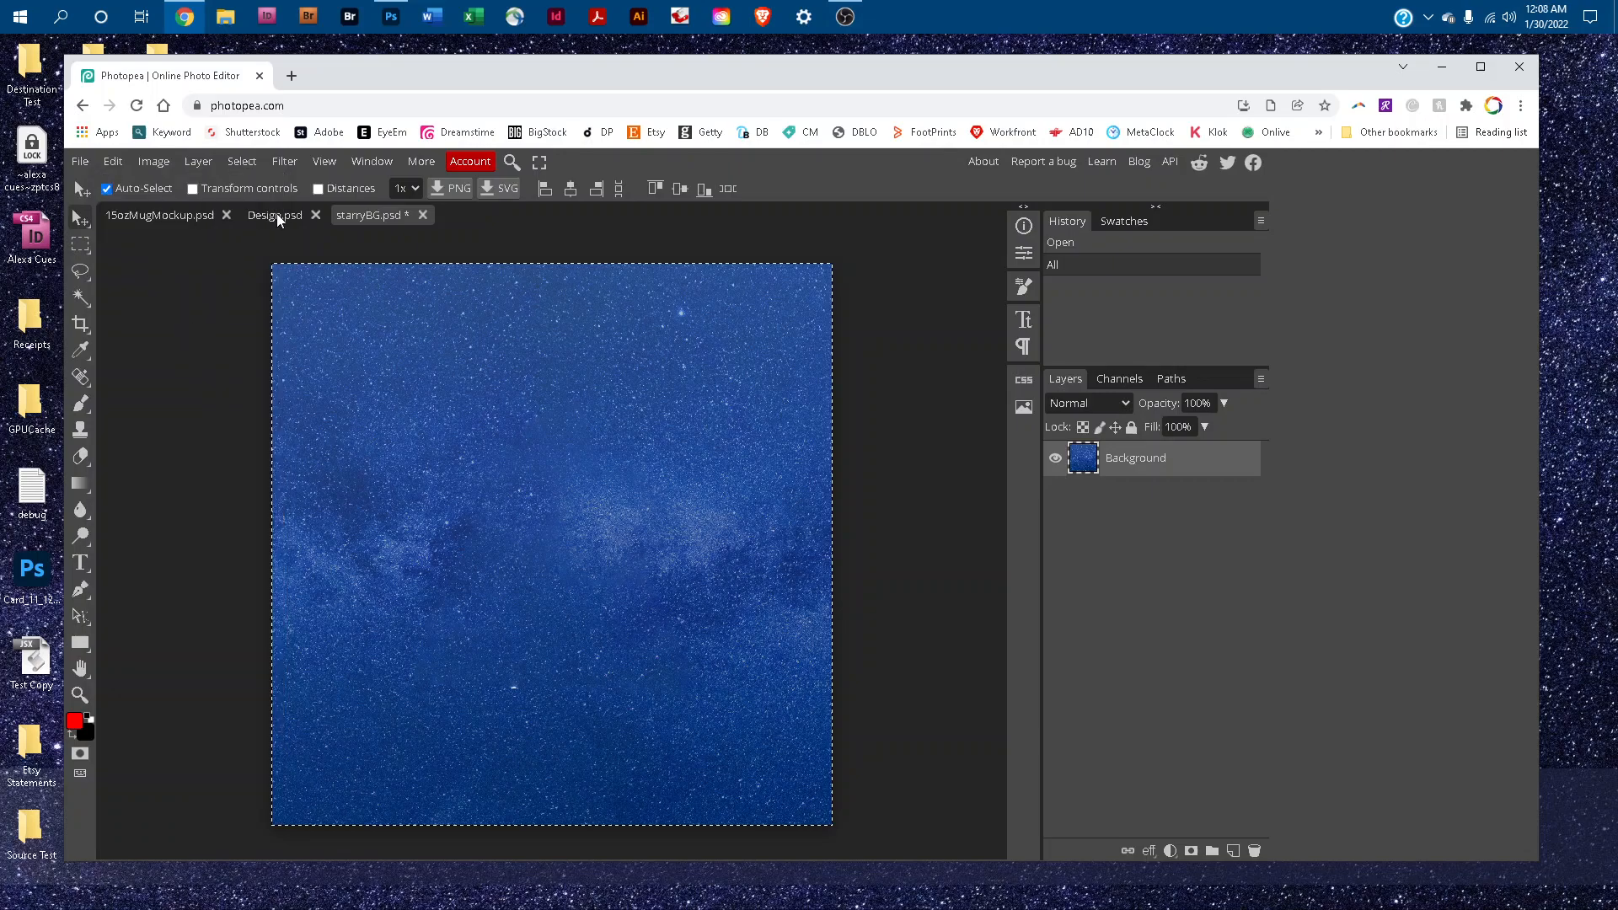
left_click(274, 215)
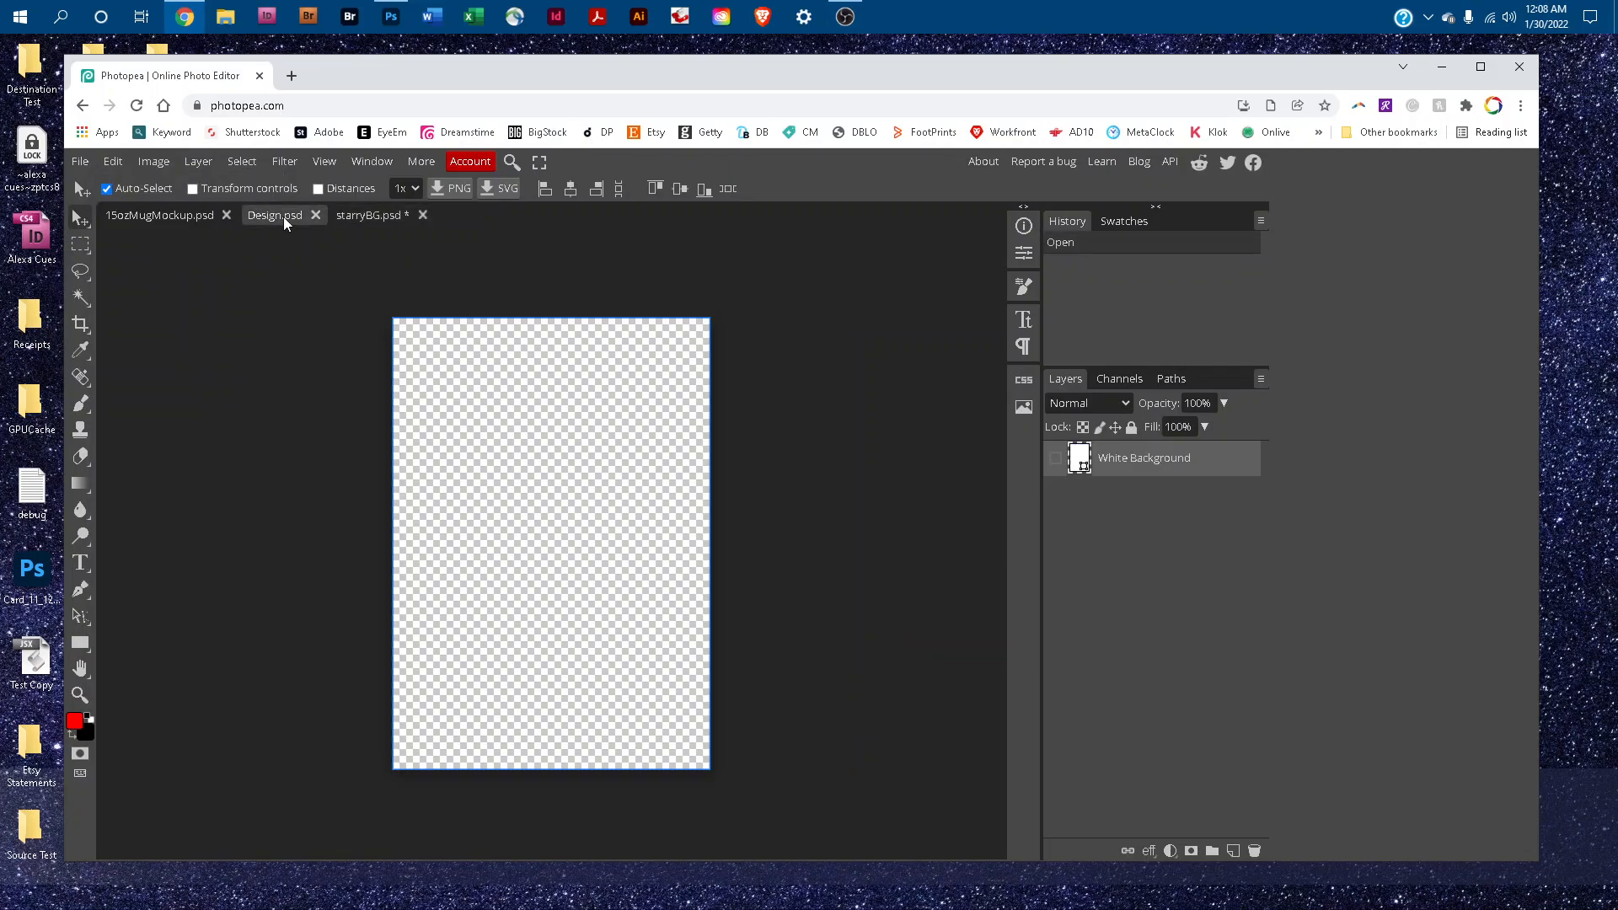
mouse_move(216, 387)
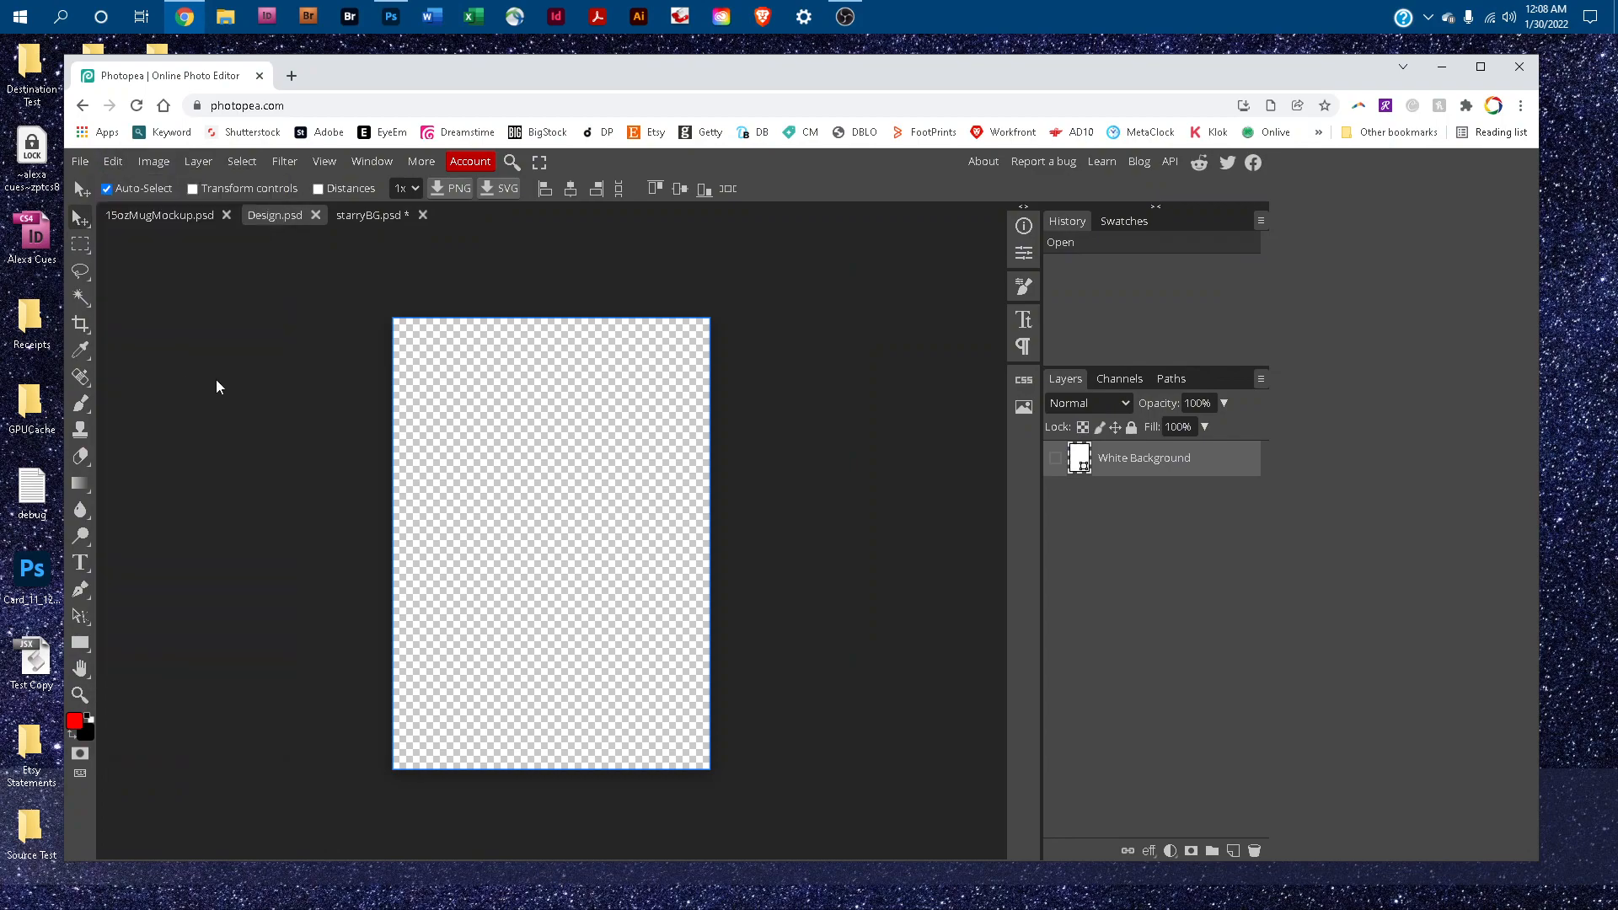
mouse_move(727, 298)
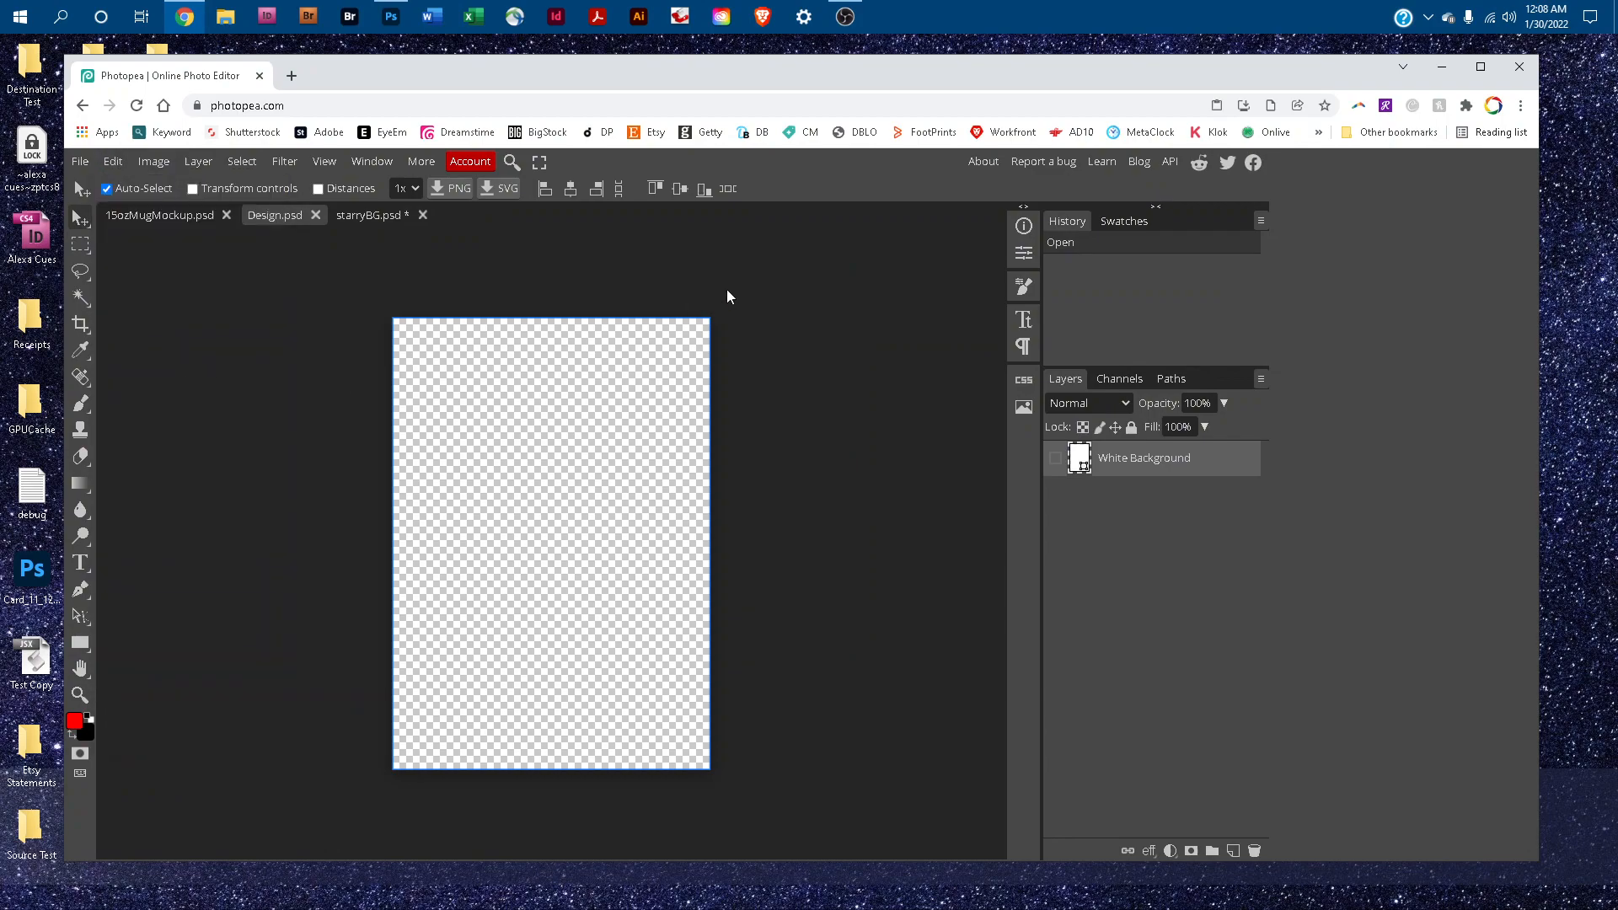
Paste the starry image into Design.psd and begin Free Transform on it
key("ctrl+v")
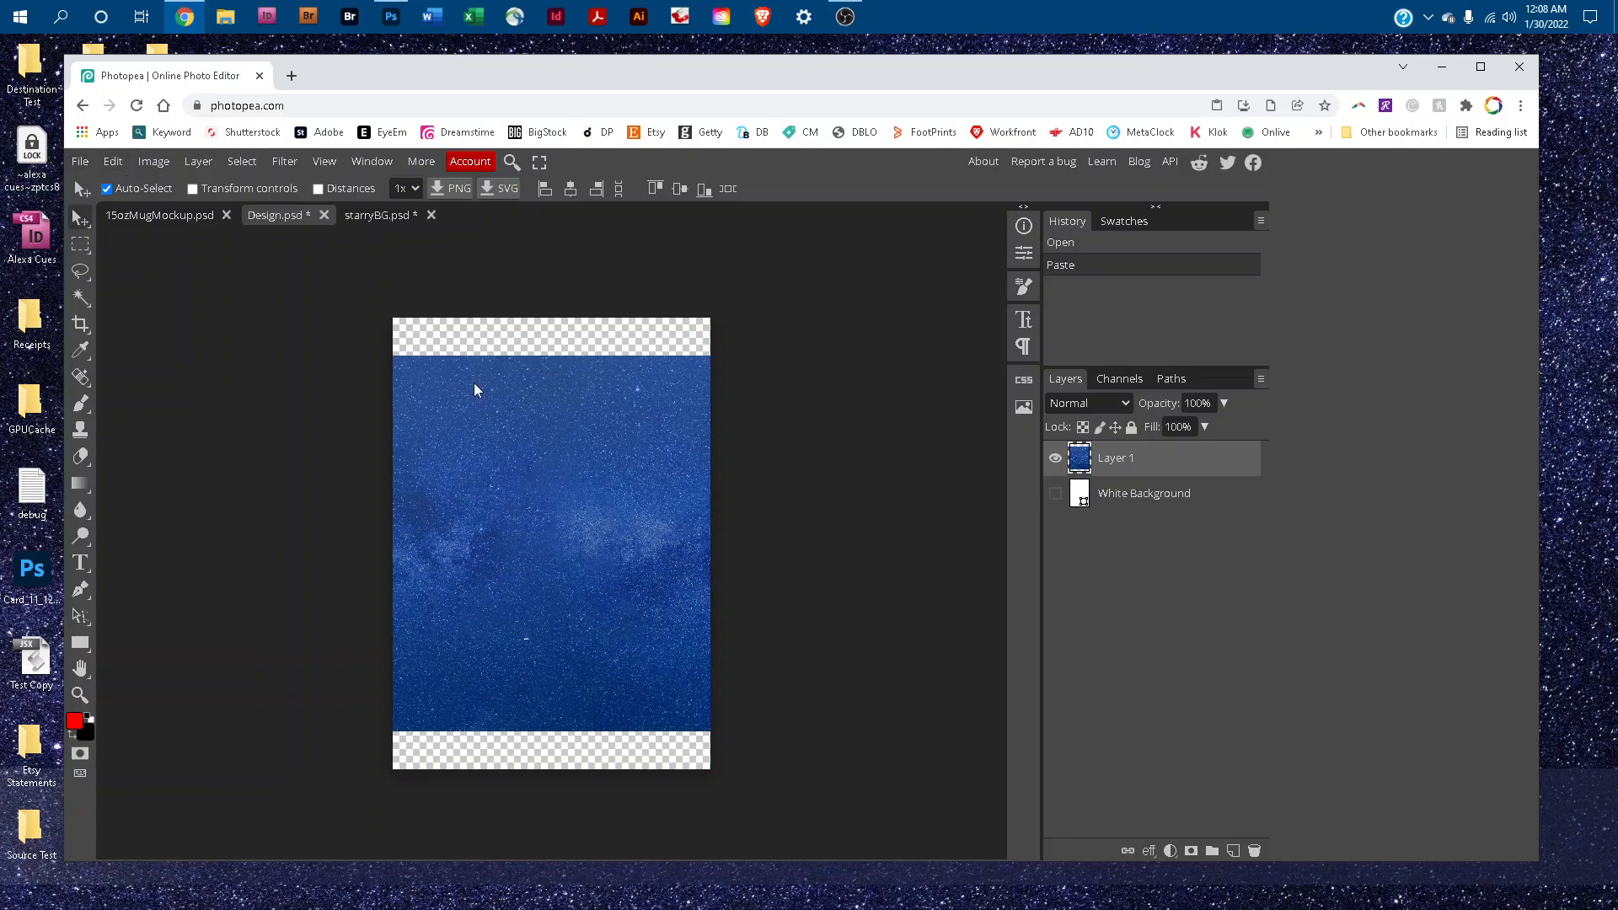
mouse_move(170, 194)
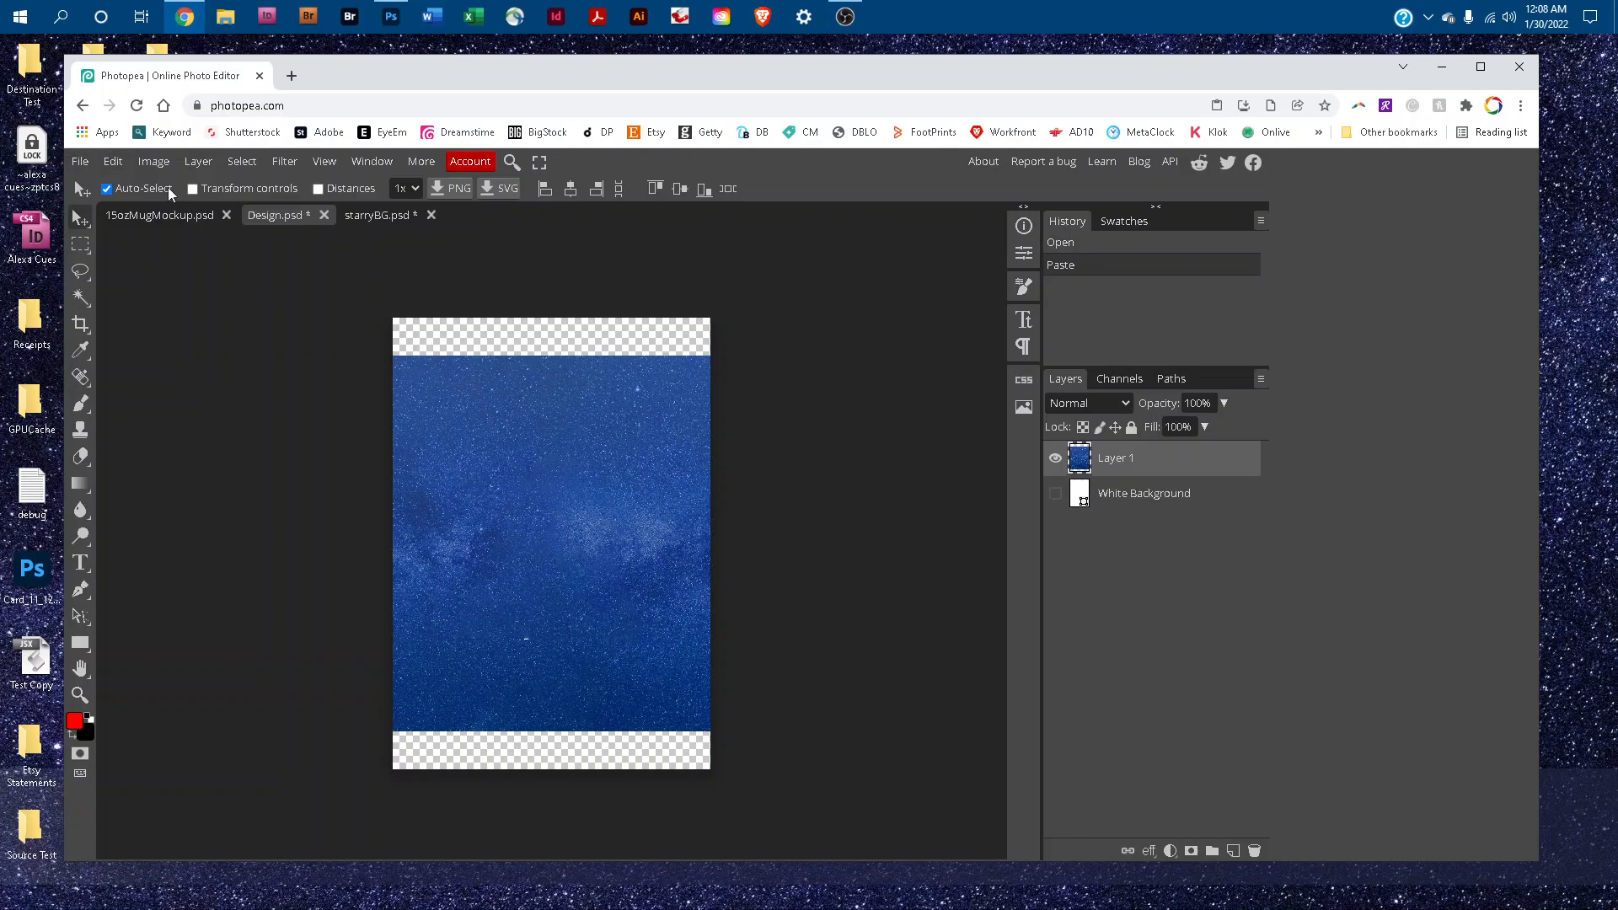
left_click(112, 161)
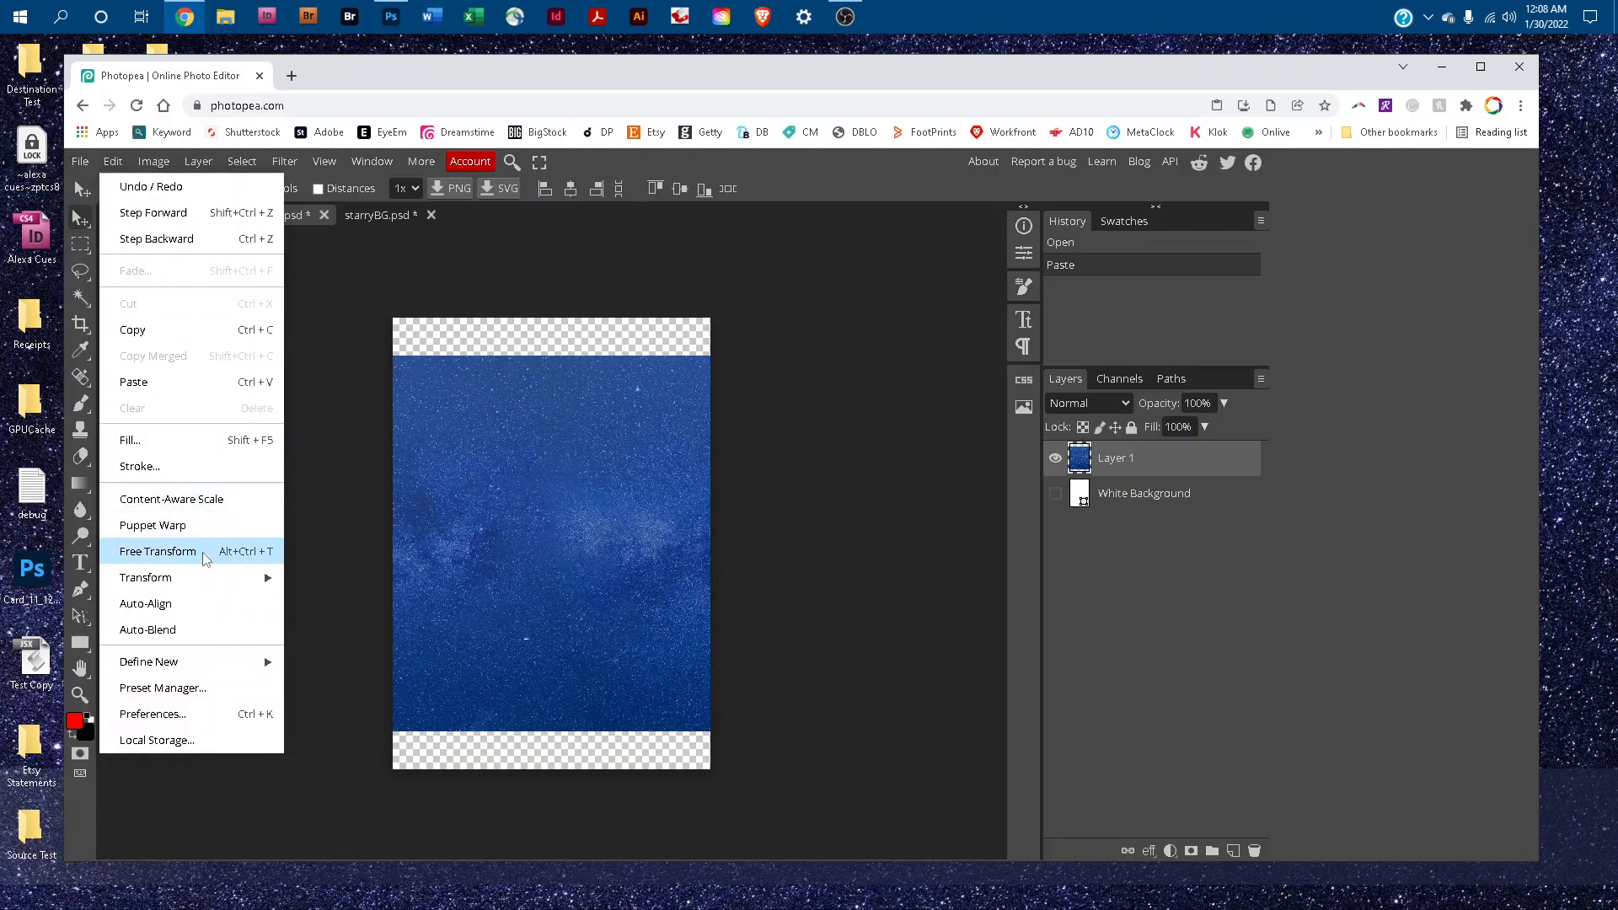
left_click(157, 551)
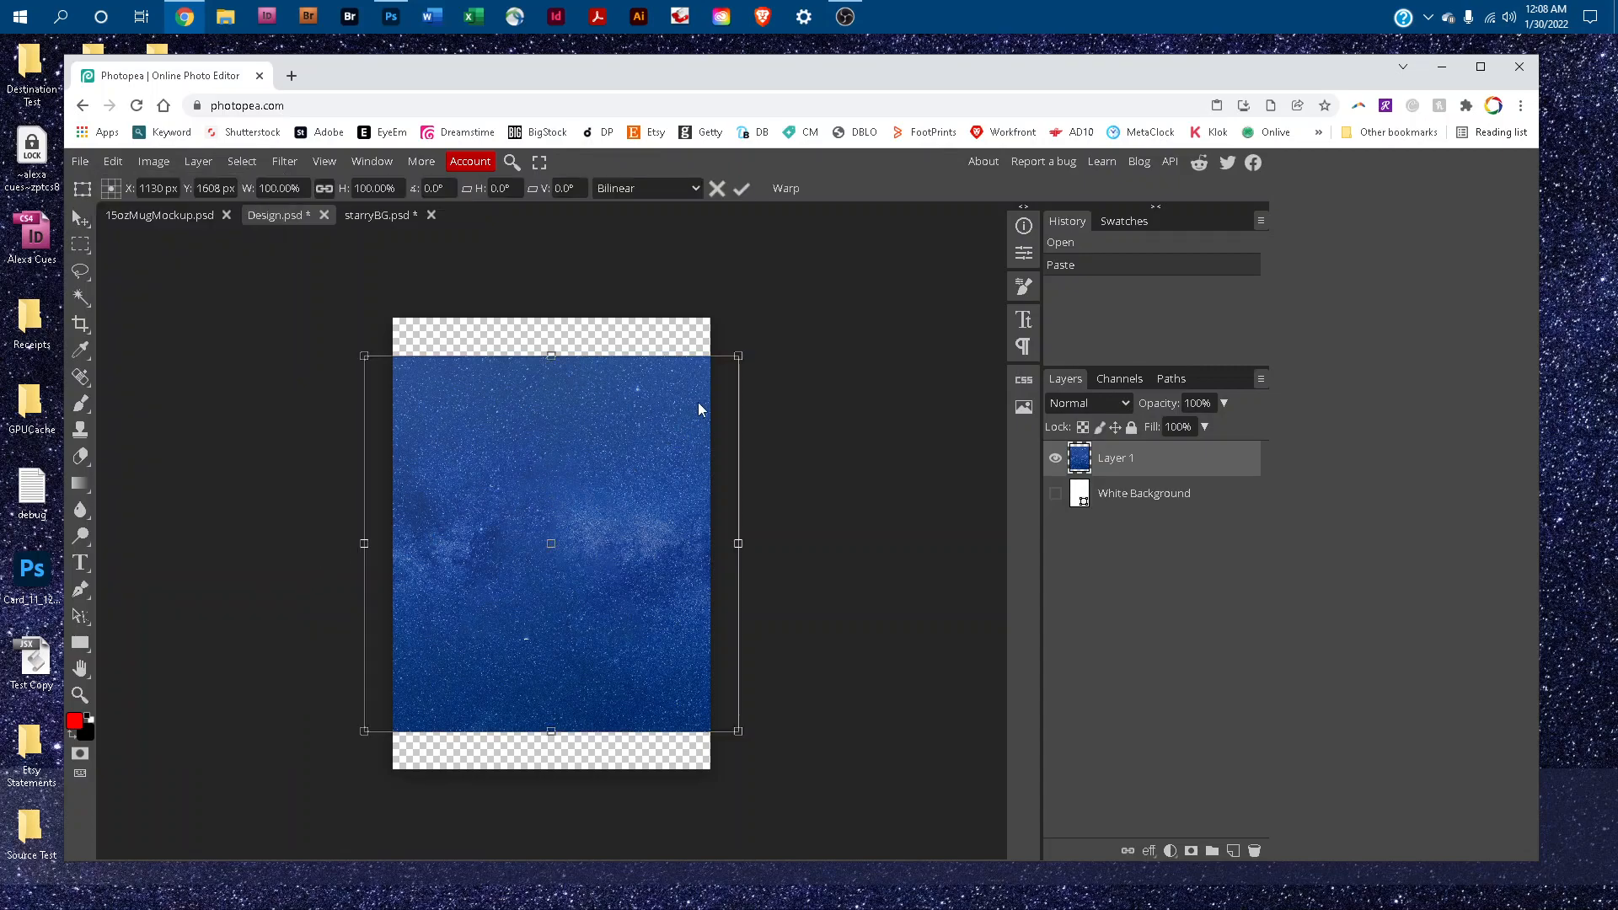
mouse_move(840, 354)
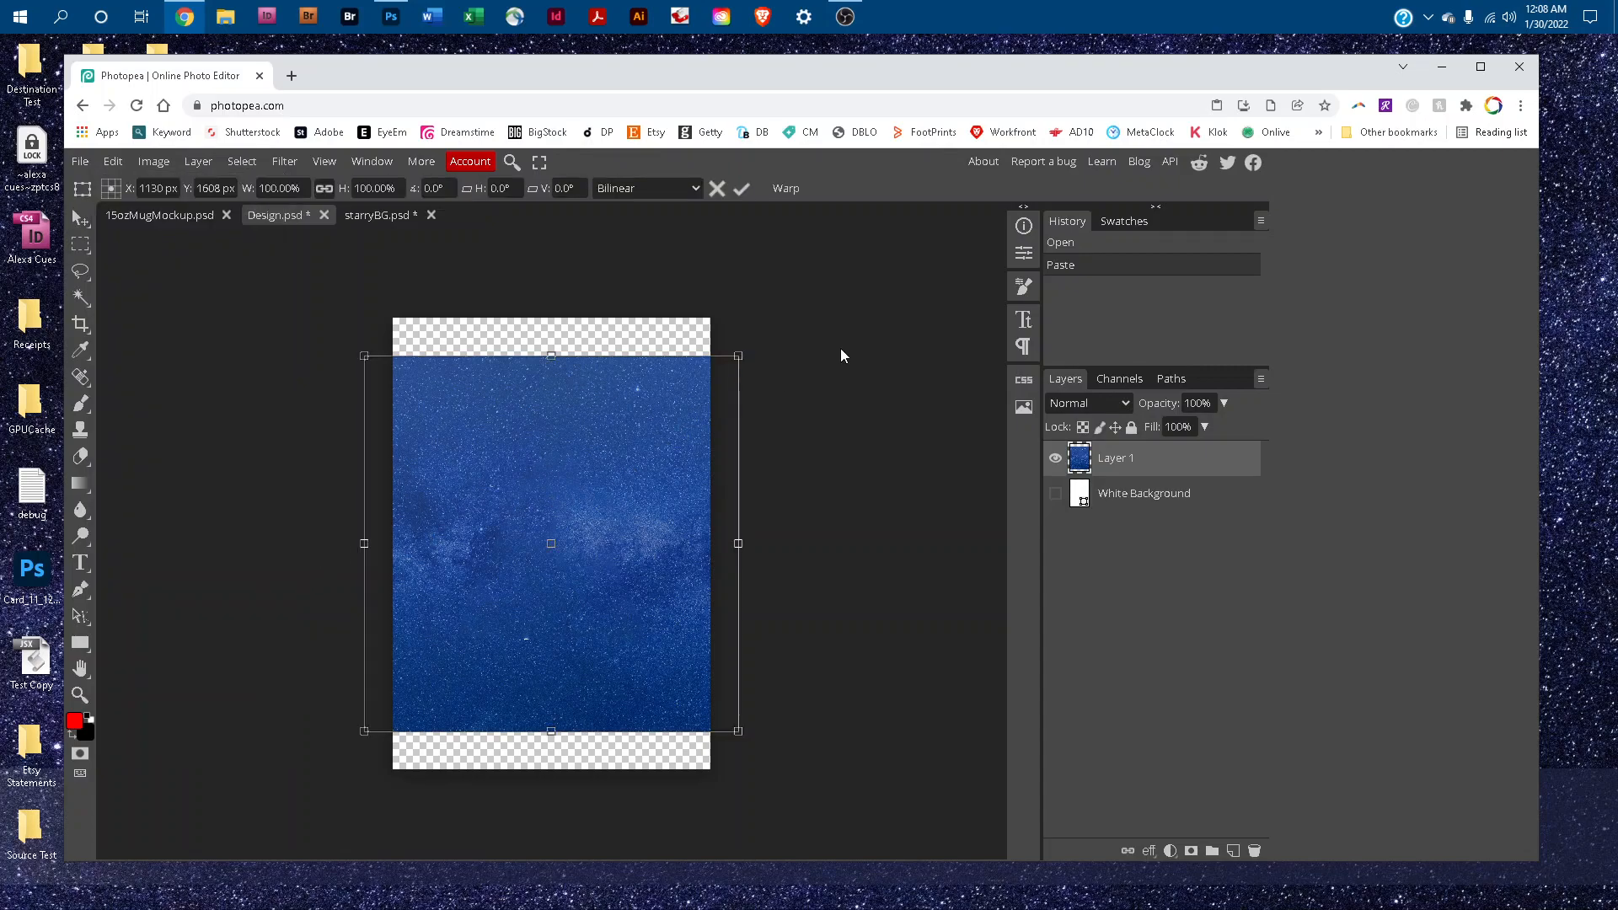
mouse_move(738, 358)
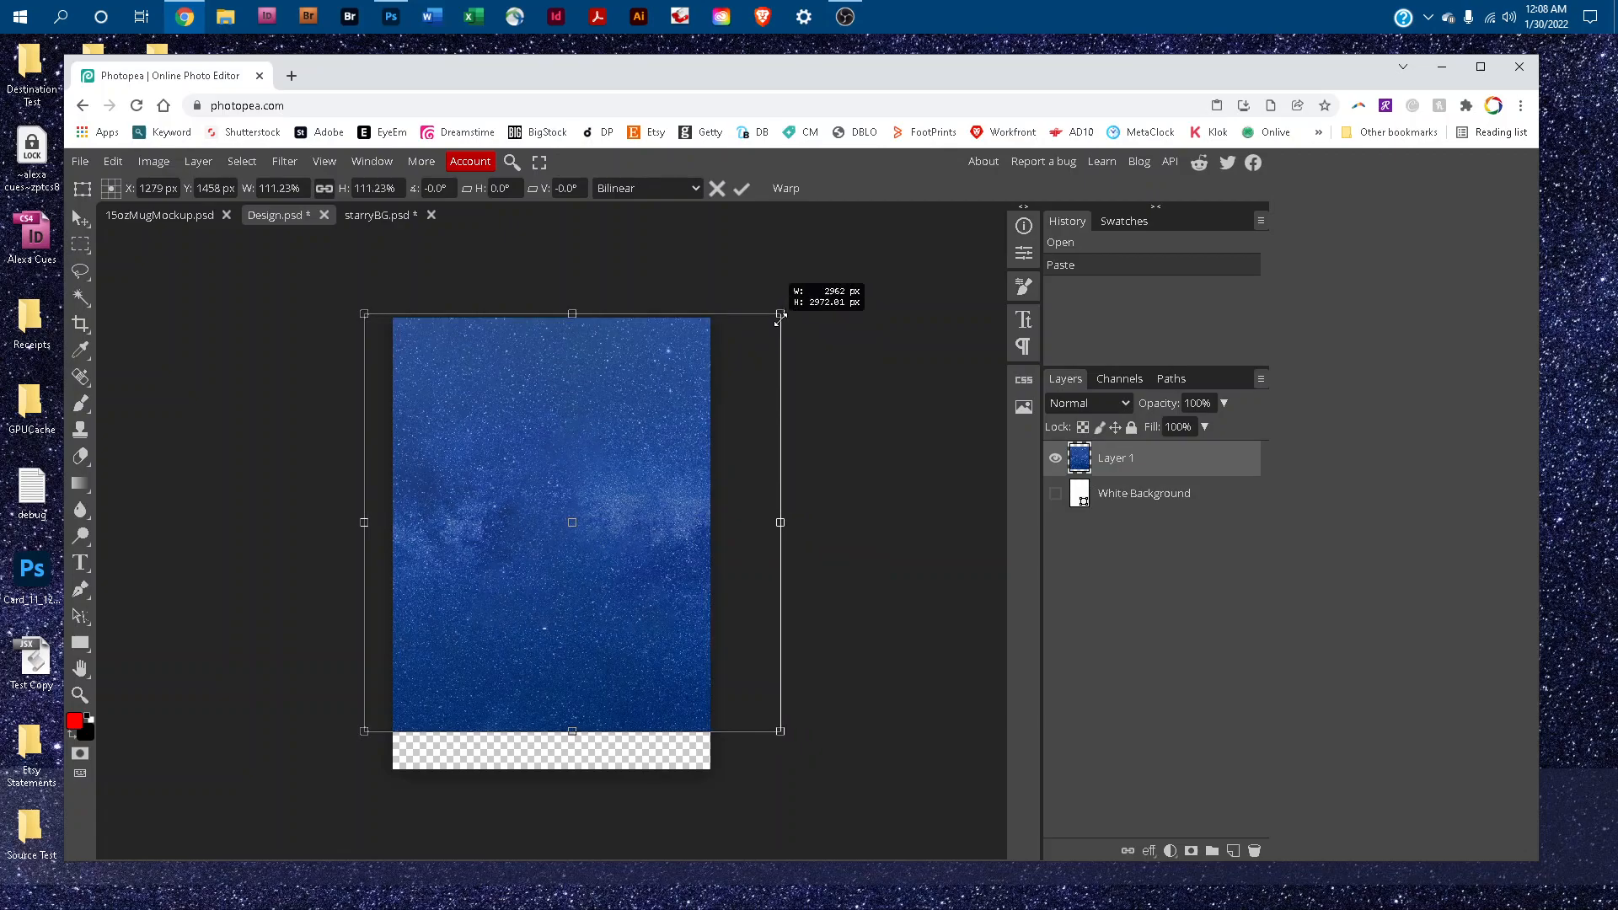
mouse_move(369, 736)
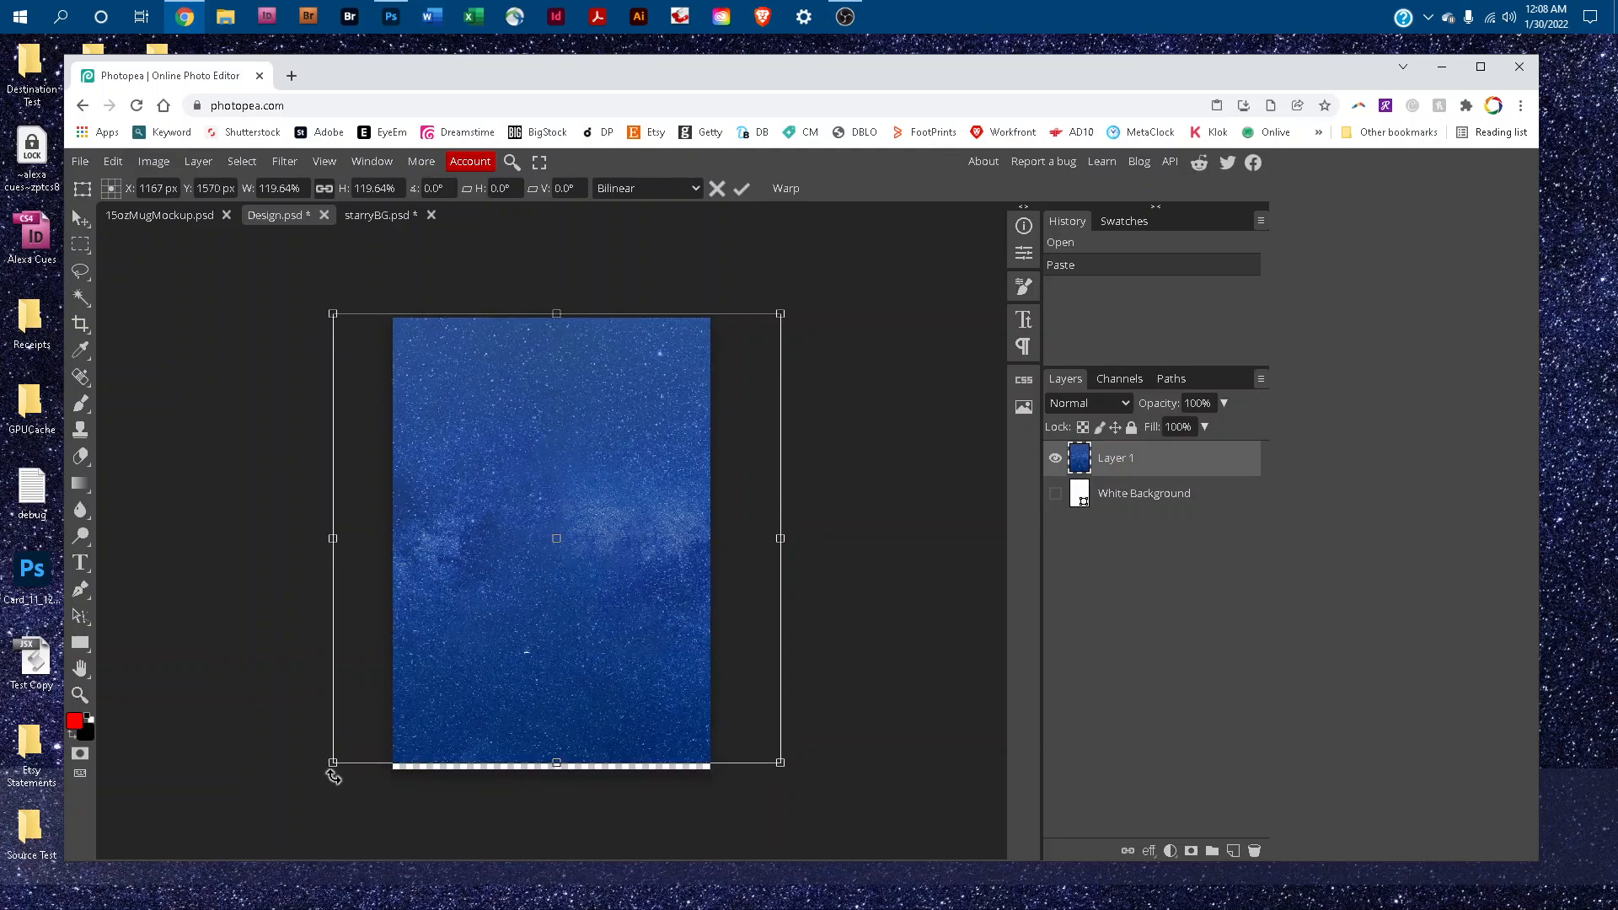
mouse_move(334, 768)
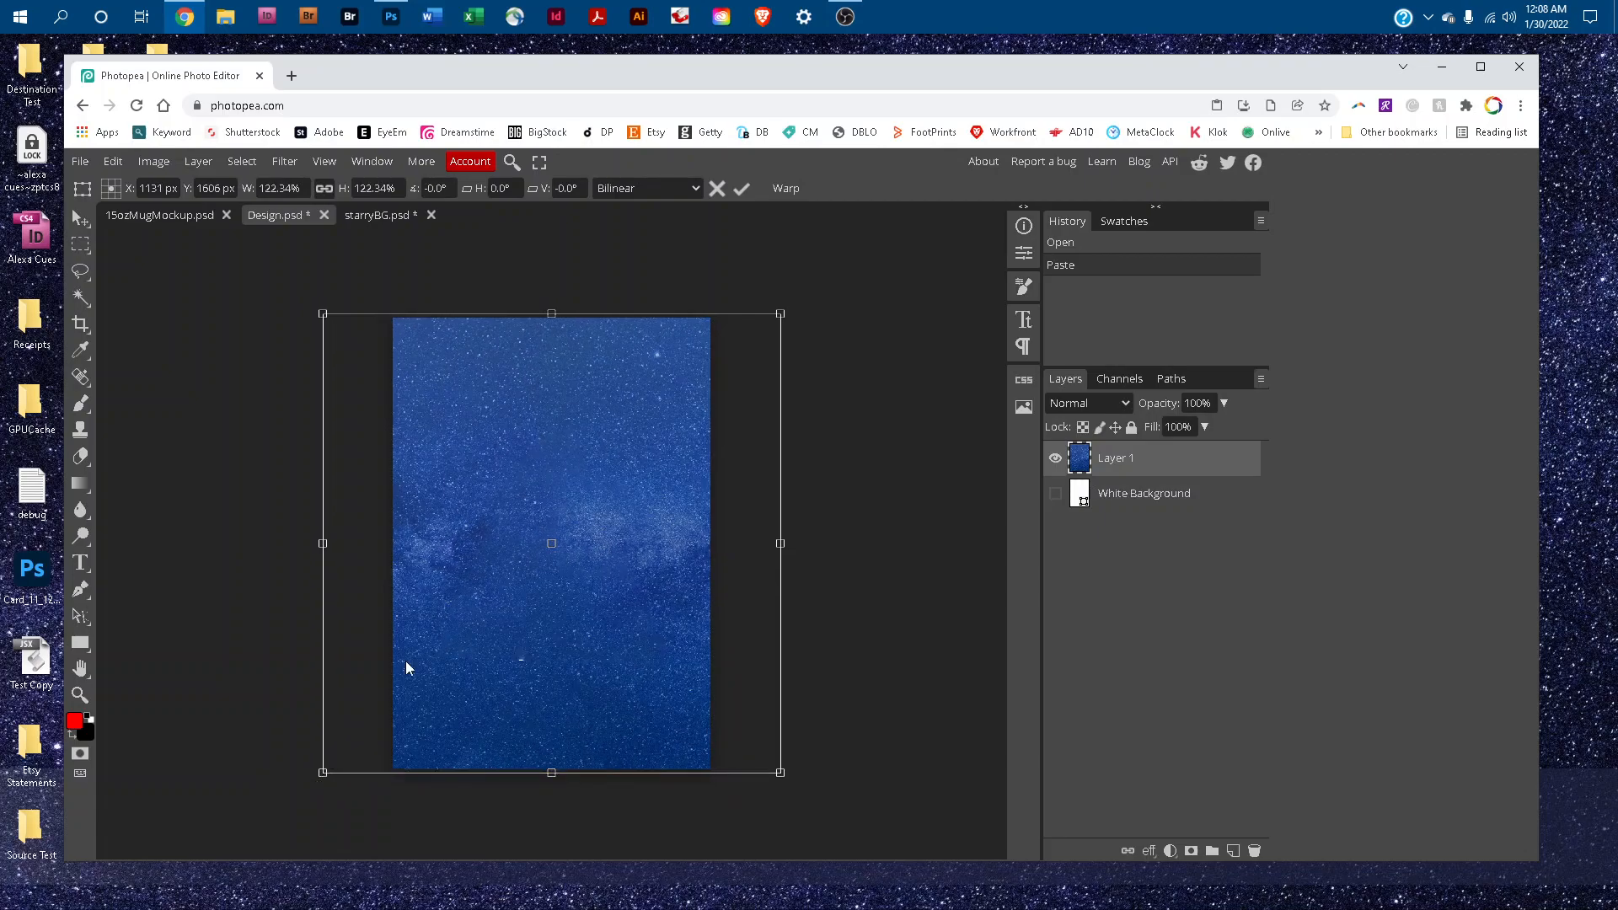
mouse_move(160, 259)
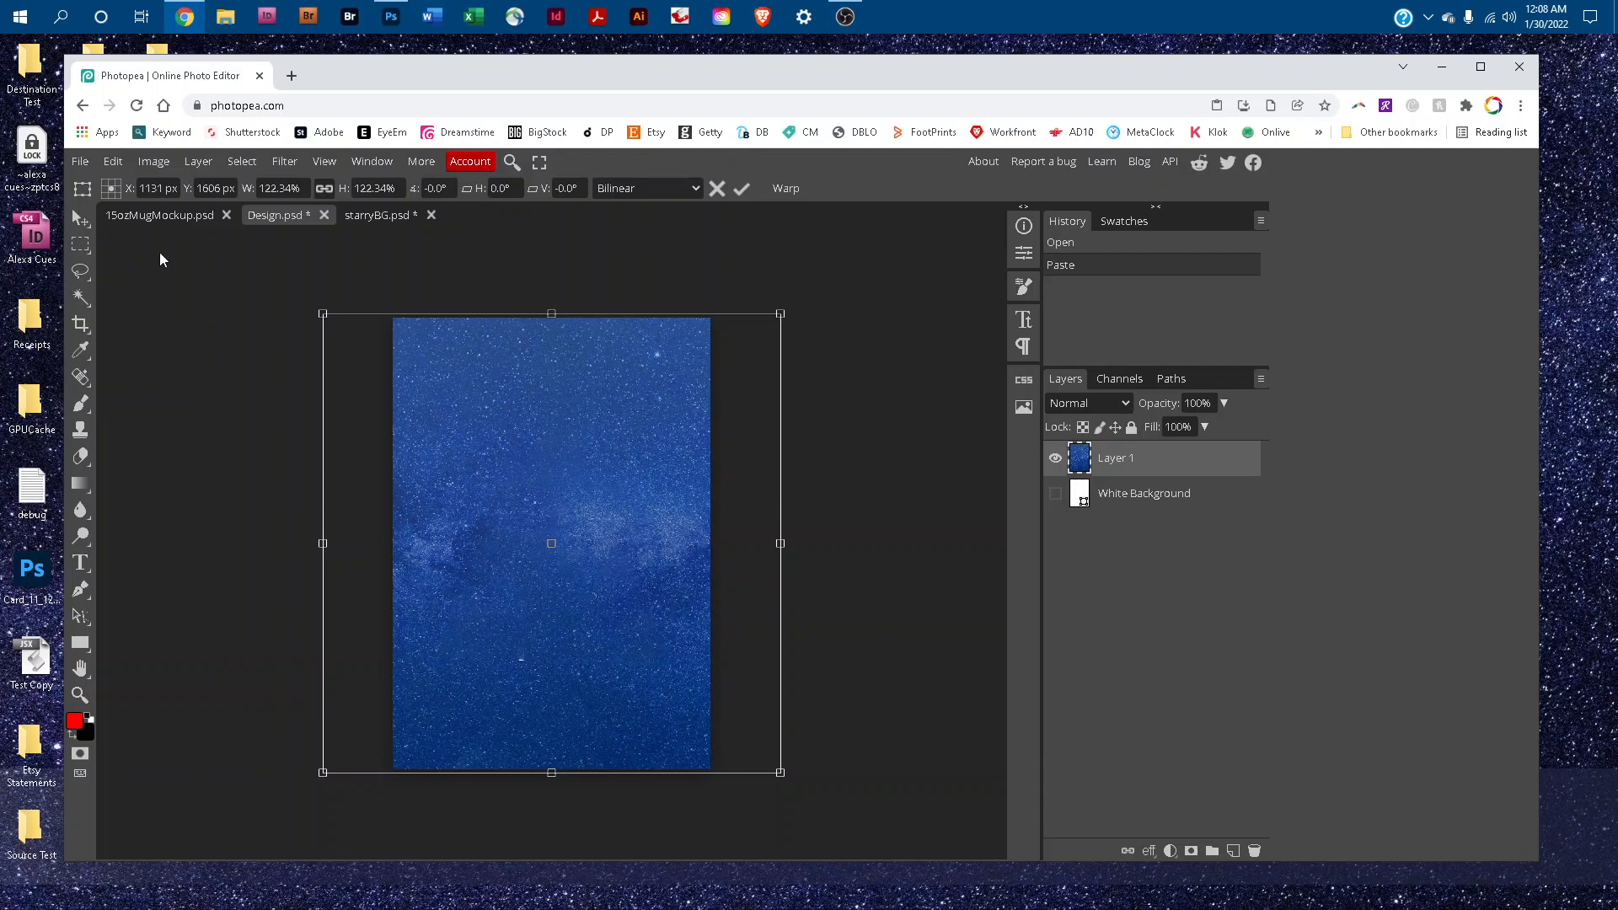
mouse_move(84, 170)
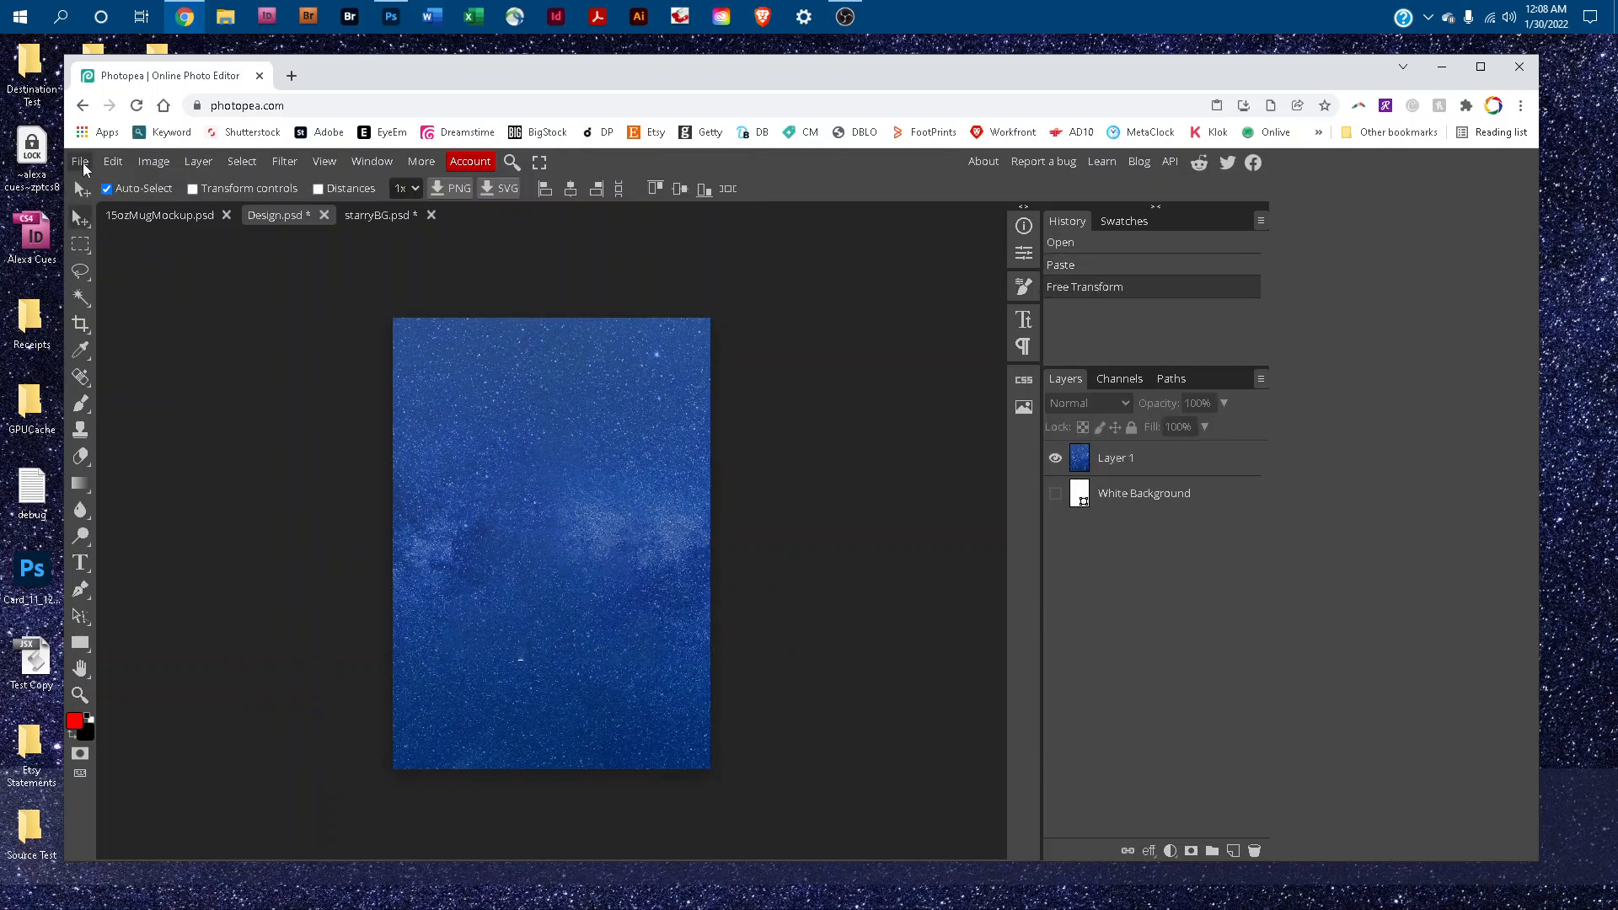
Save the smart object design, then close the Design.psd and starryBG.psd tabs
left_click(79, 161)
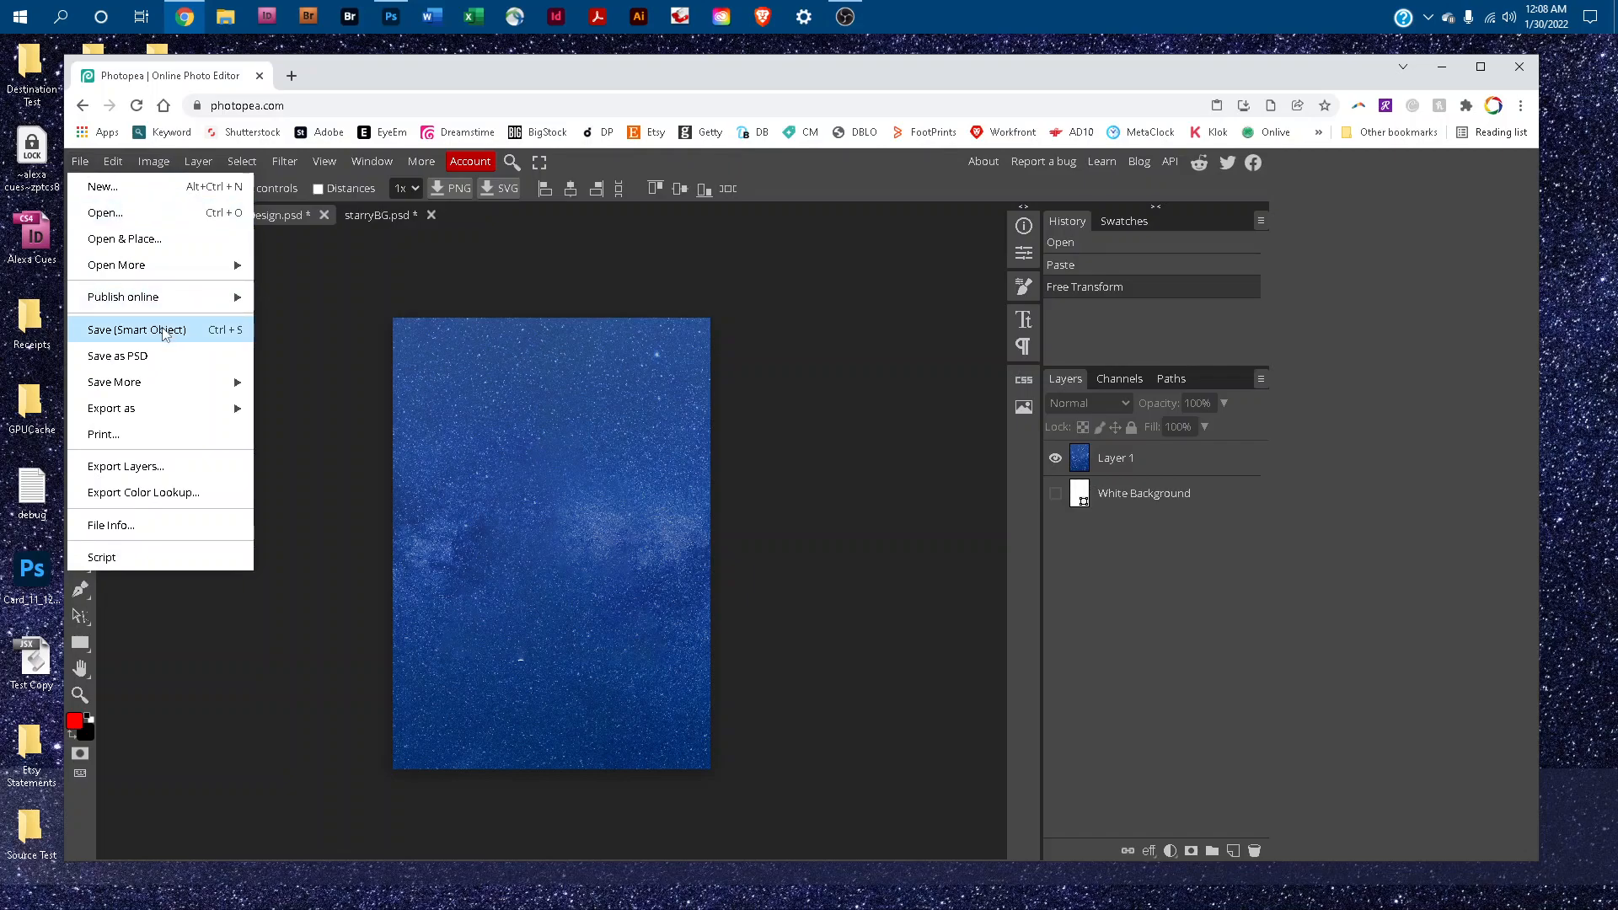
mouse_move(211, 341)
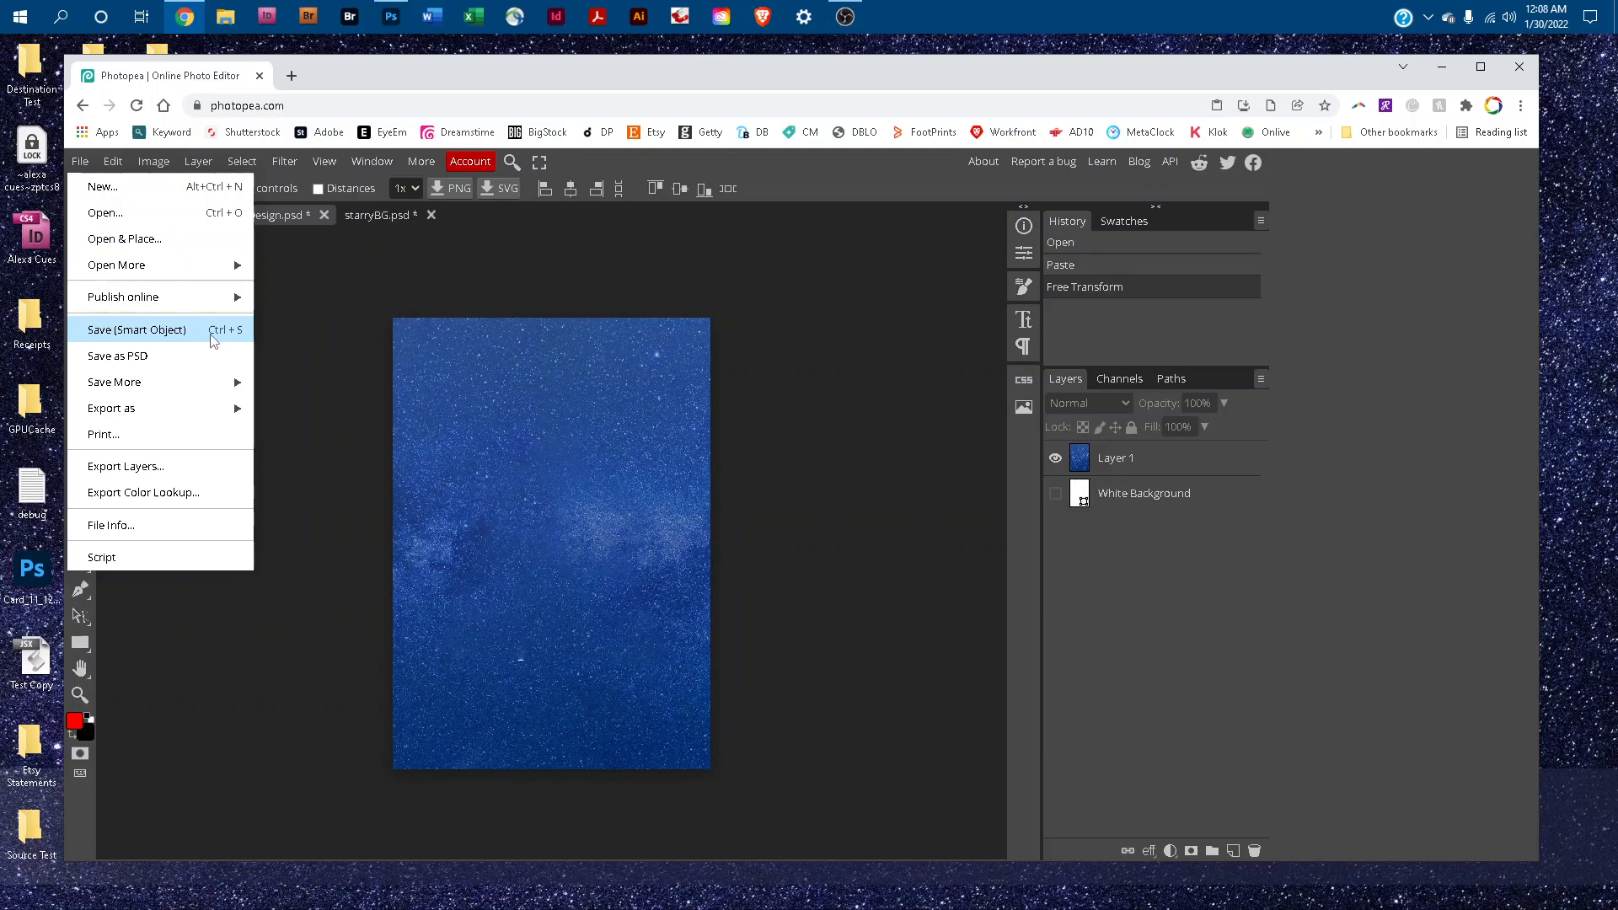
left_click(135, 329)
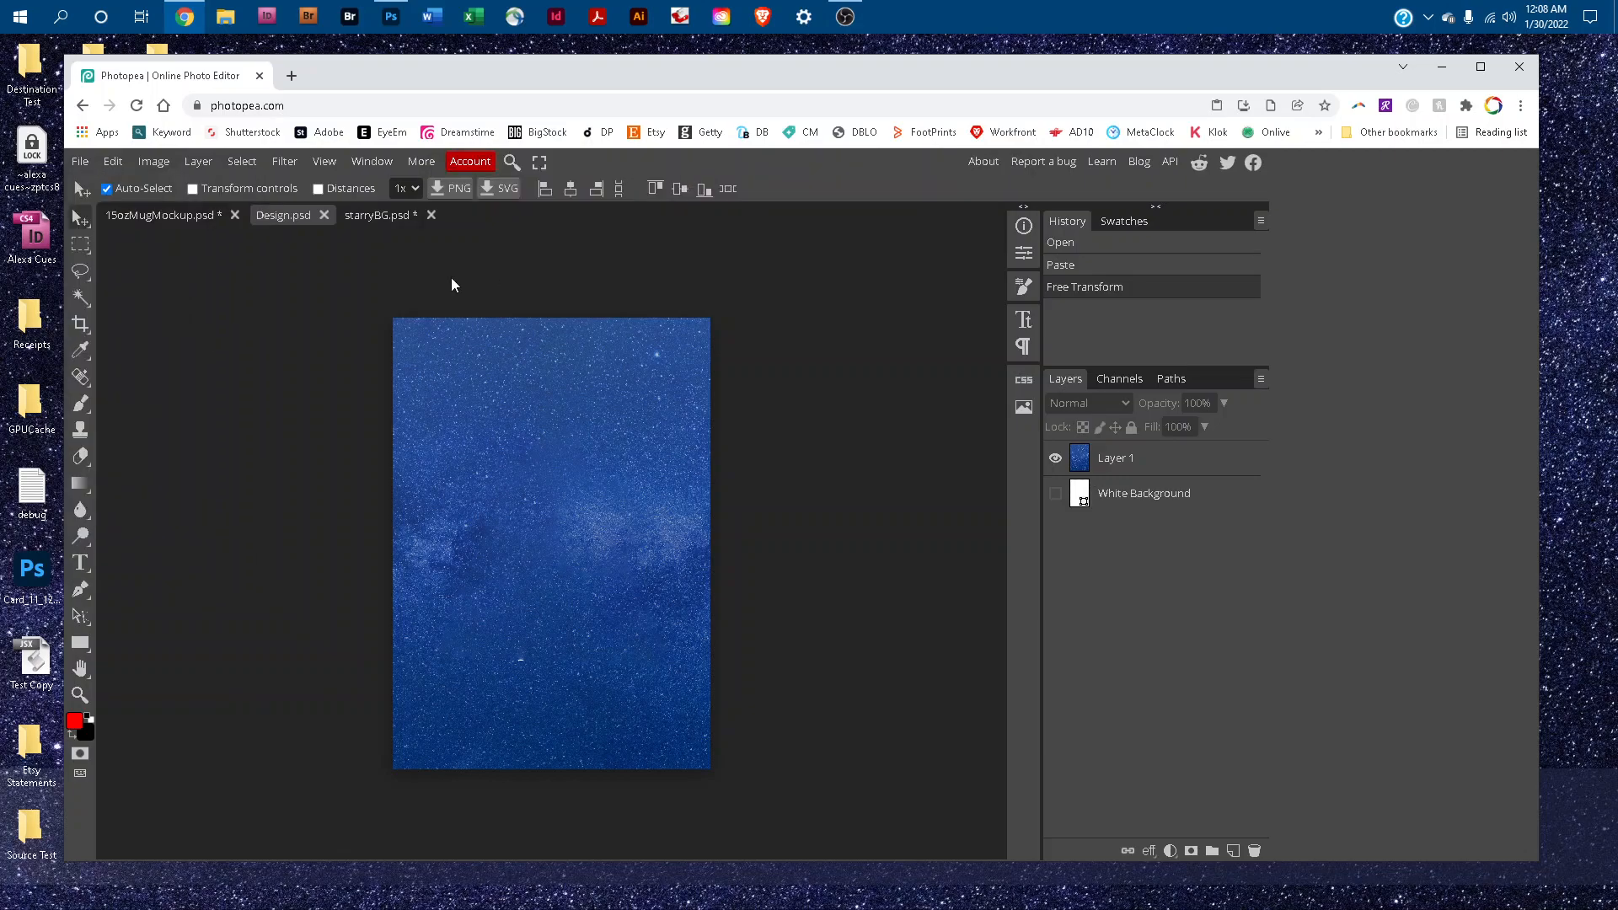
left_click(323, 215)
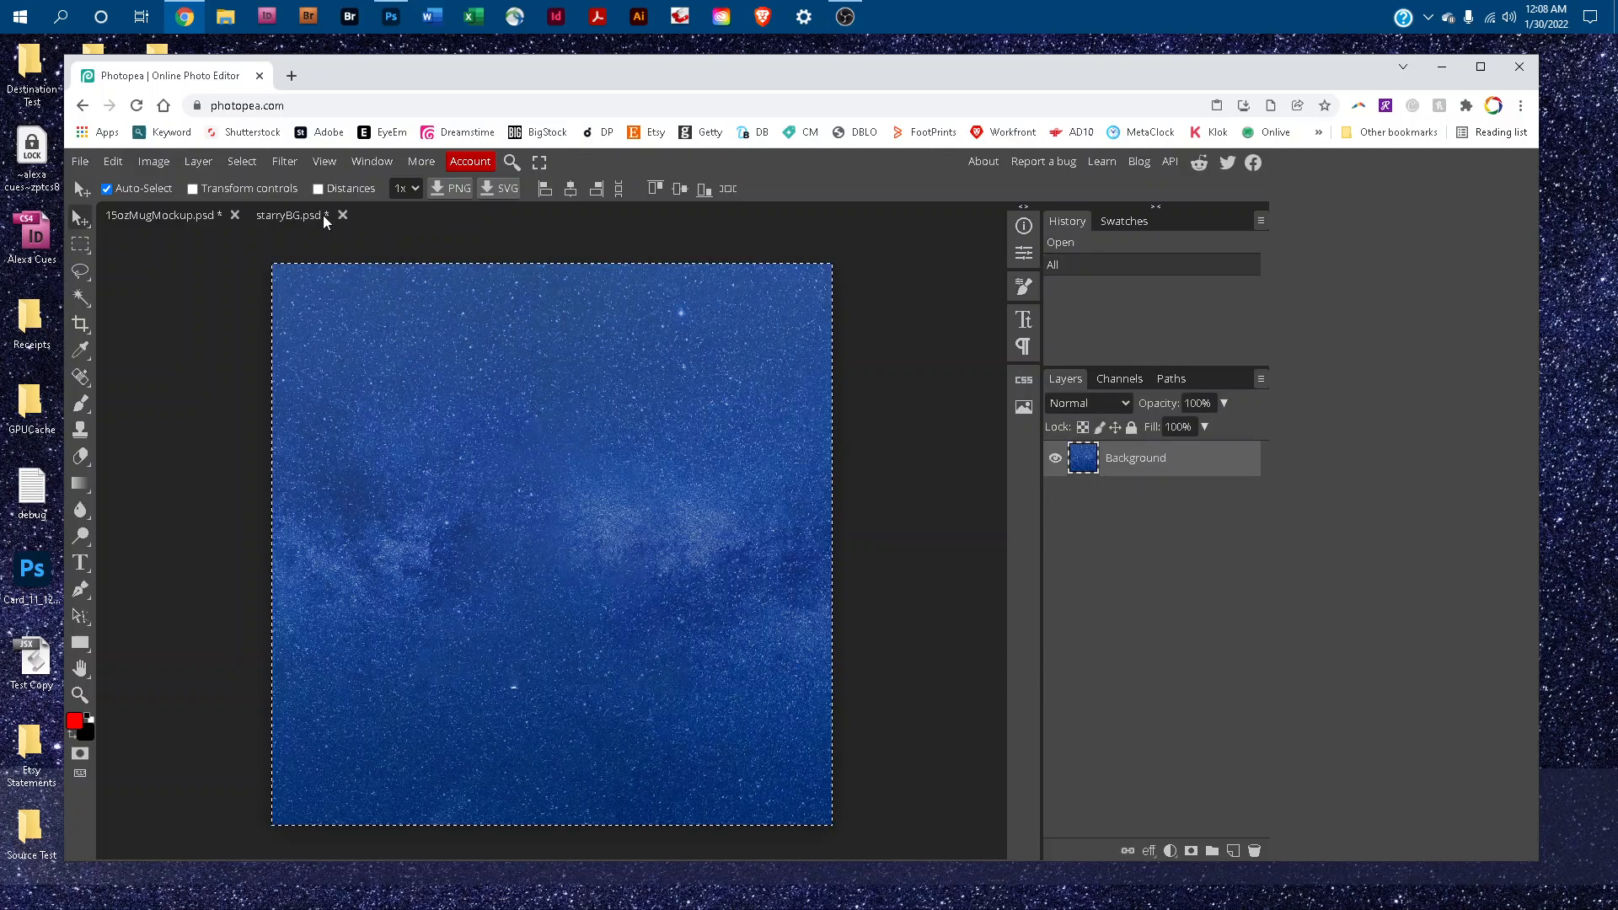
mouse_move(341, 217)
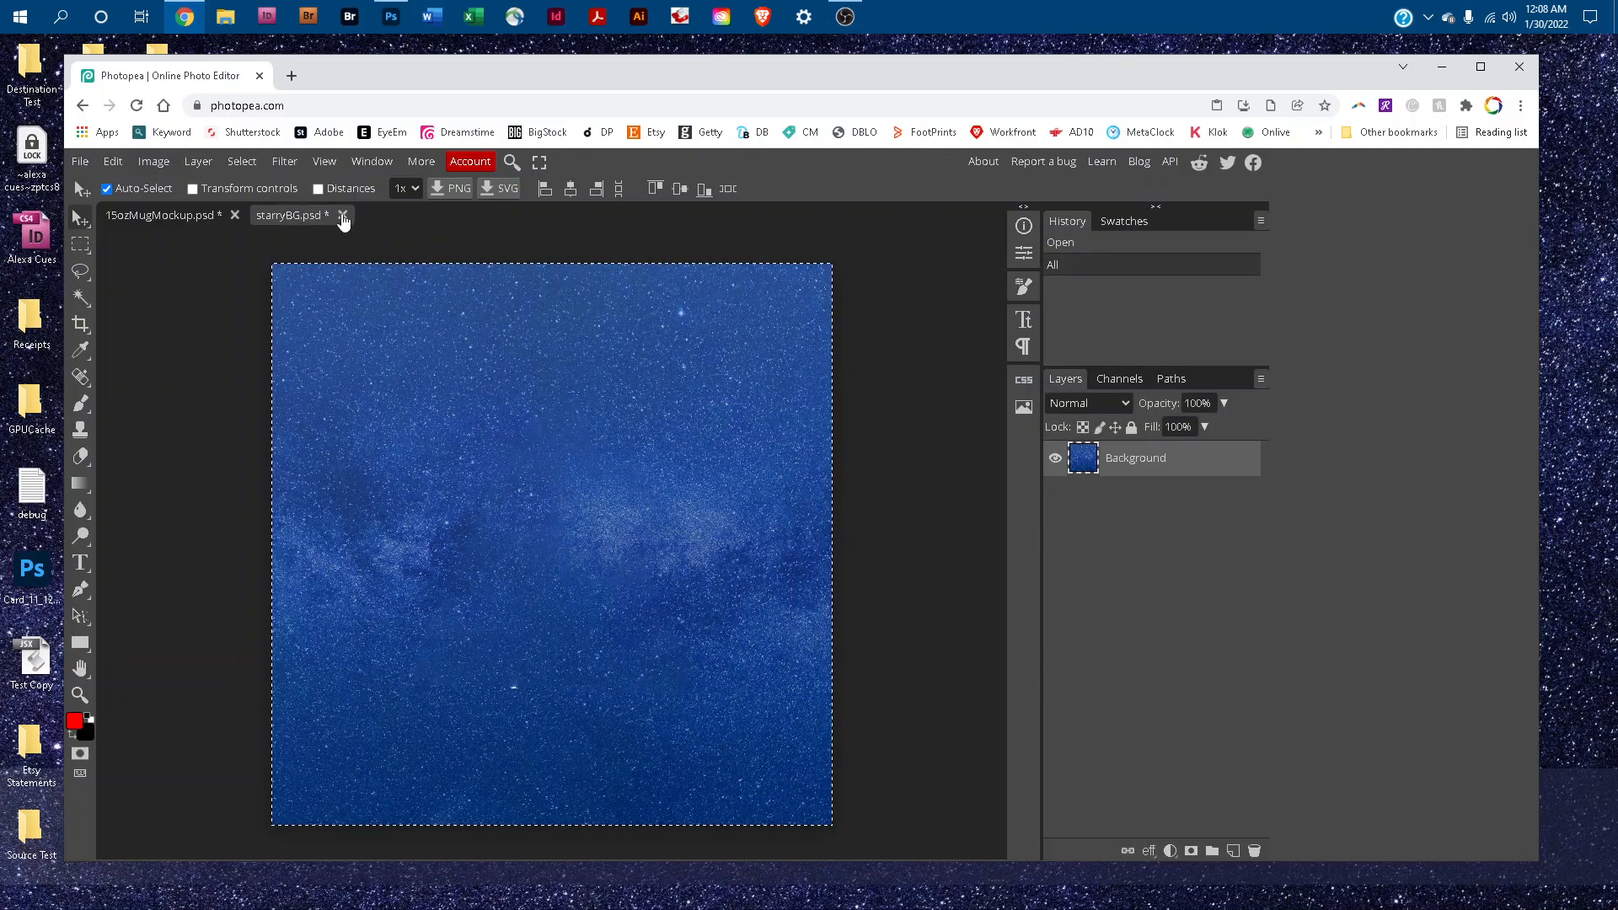
left_click(342, 215)
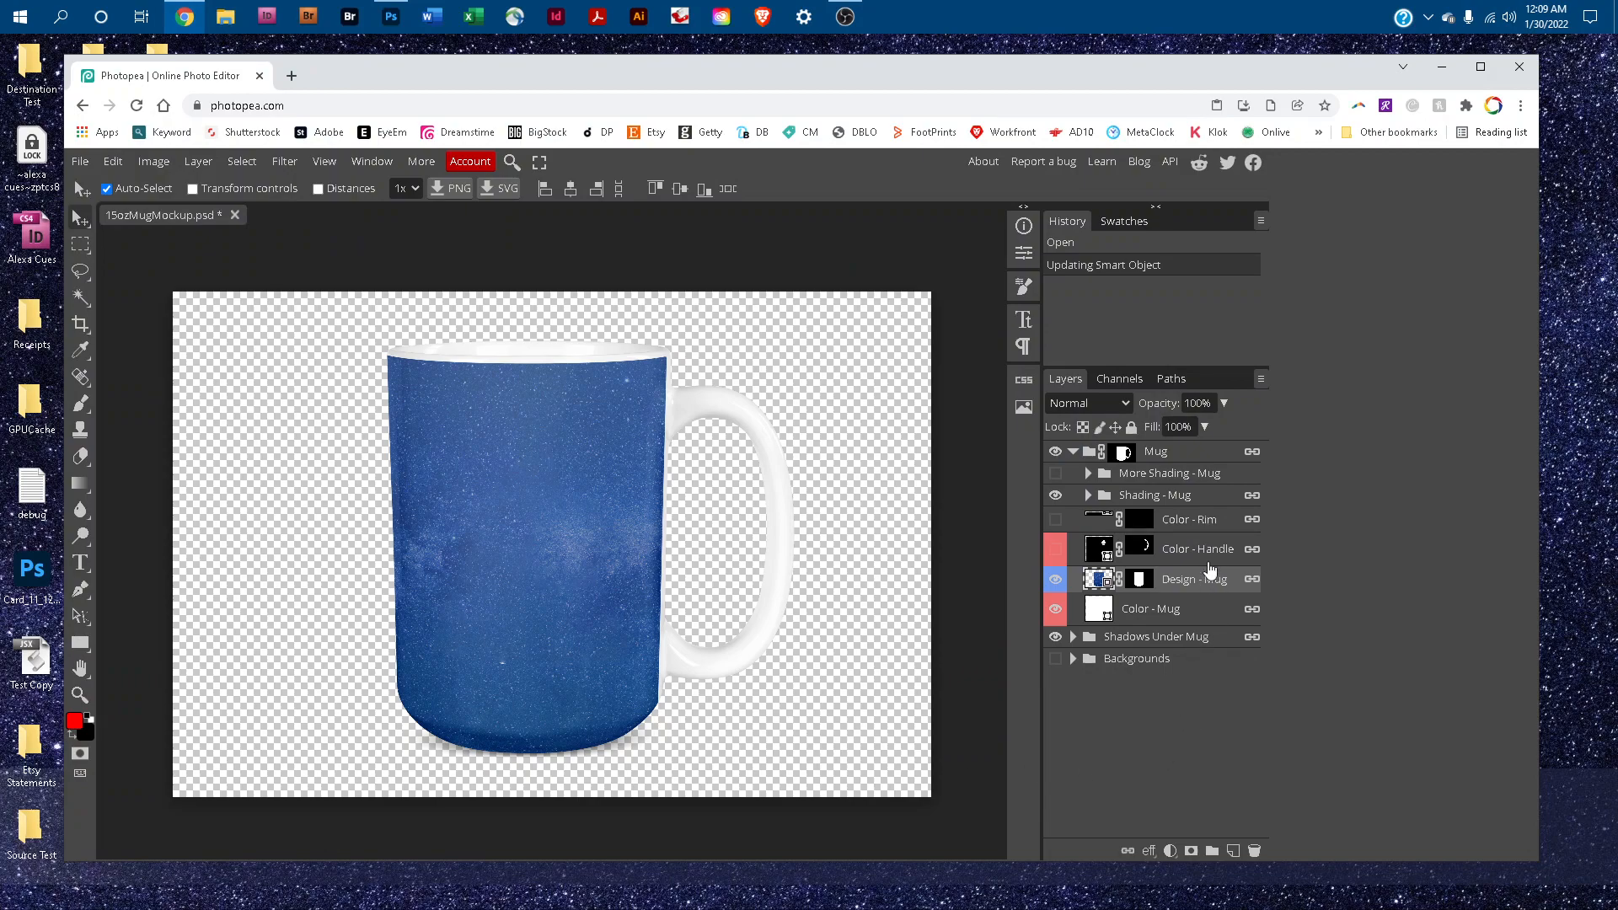
mouse_move(1112, 525)
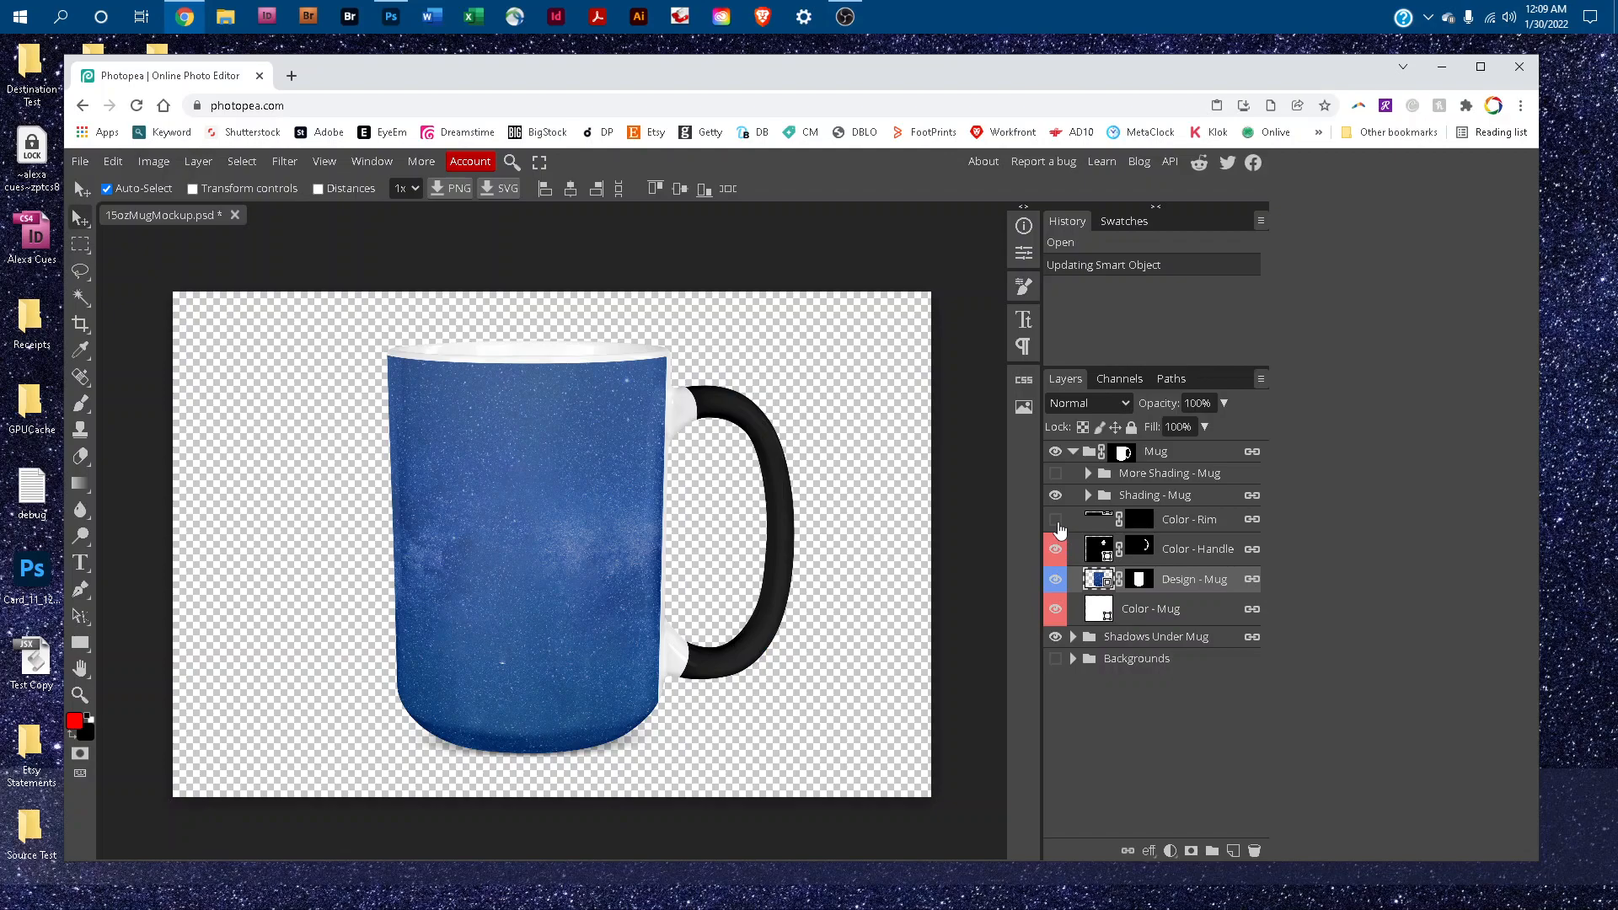
Show the Color - Rim layer and select it
left_click(1055, 519)
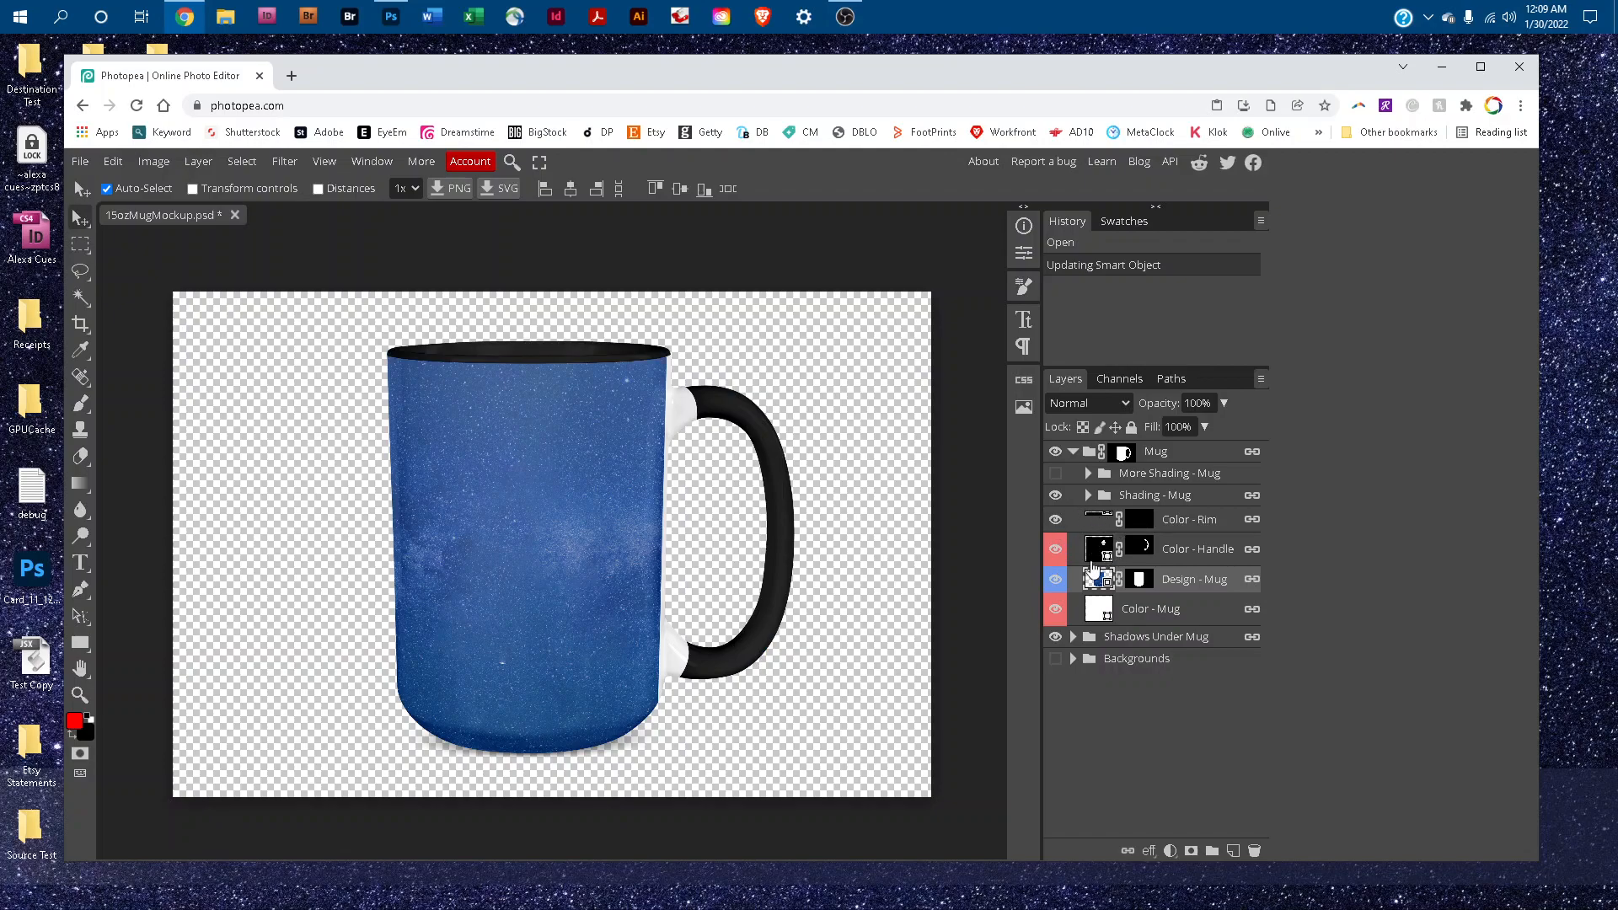
left_click(1189, 518)
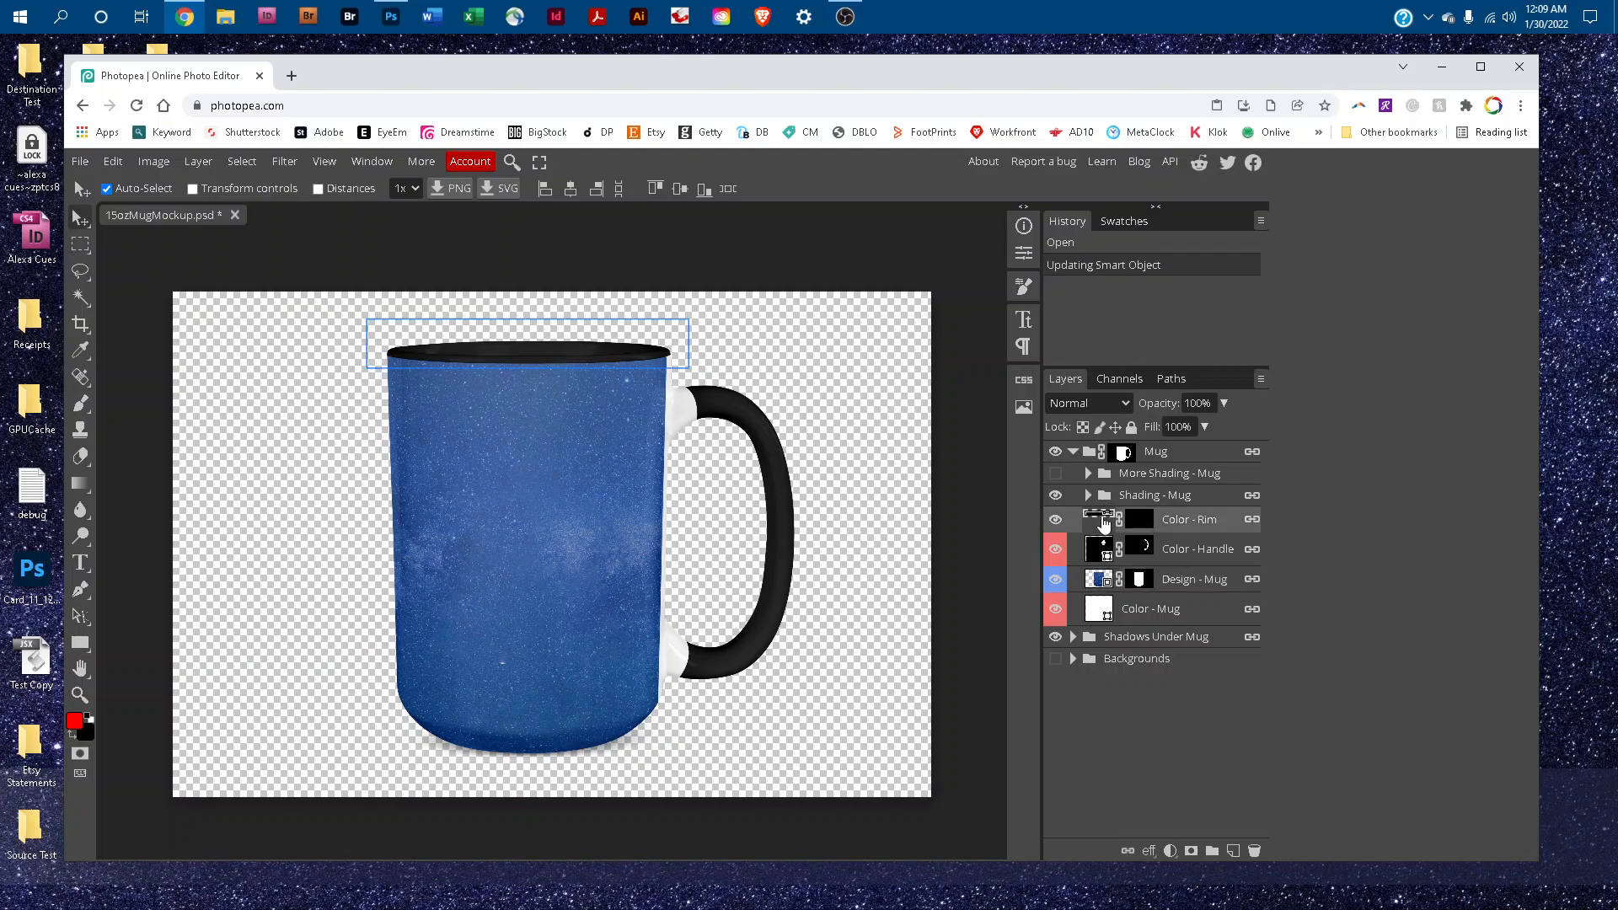
Change the Color - Rim fill to dark navy 02204e and select its hex value
left_click(1103, 519)
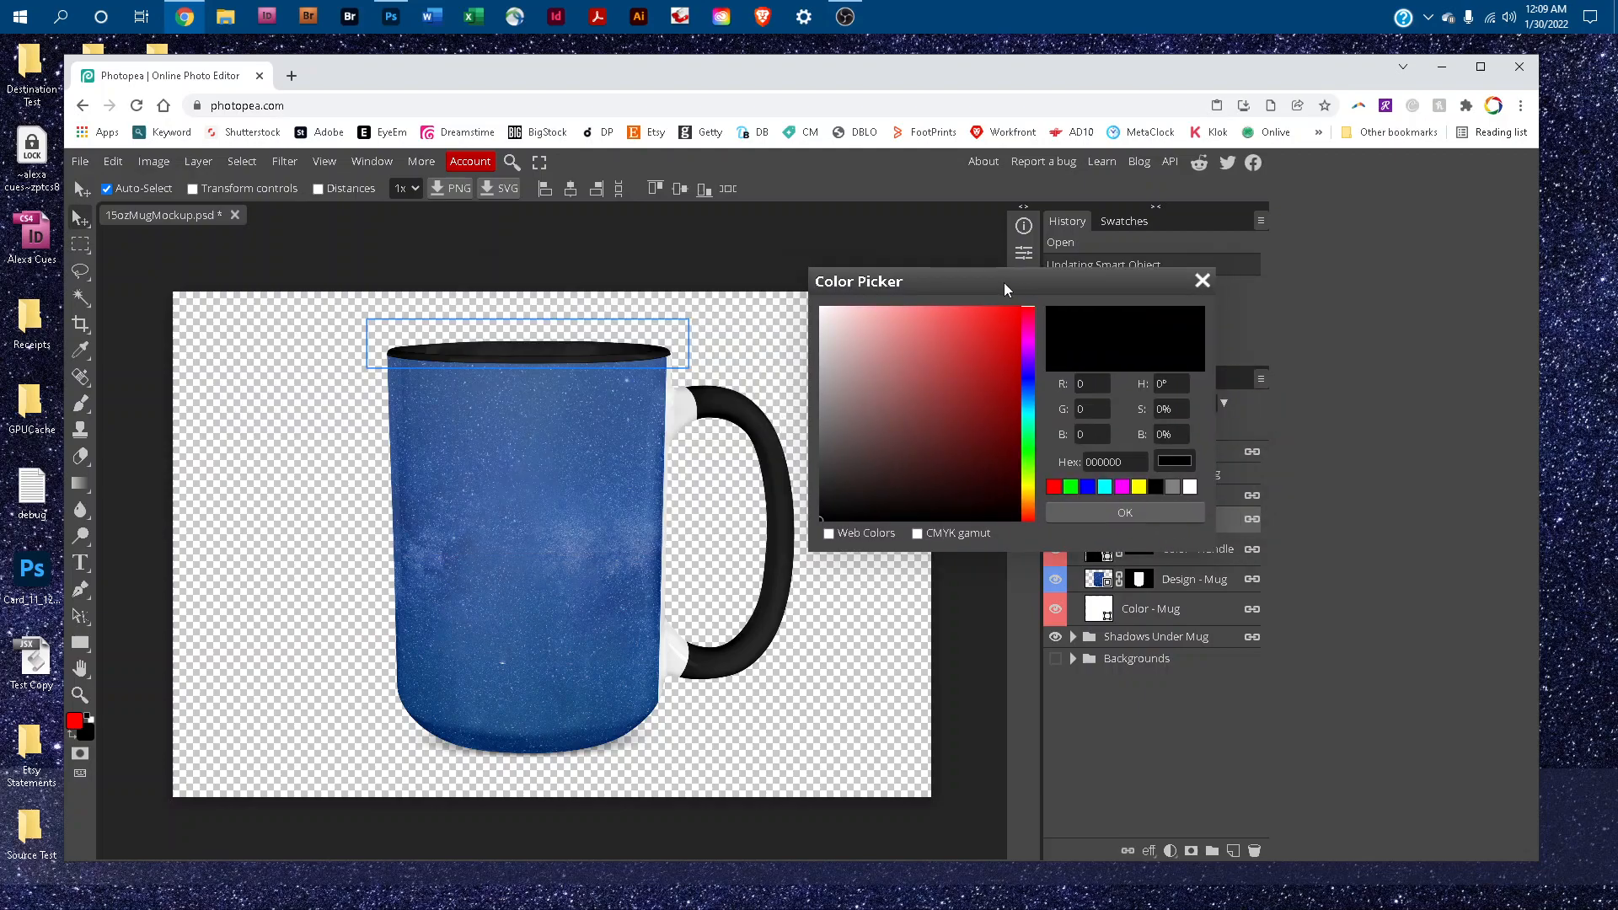
left_click_drag(929, 281, 882, 279)
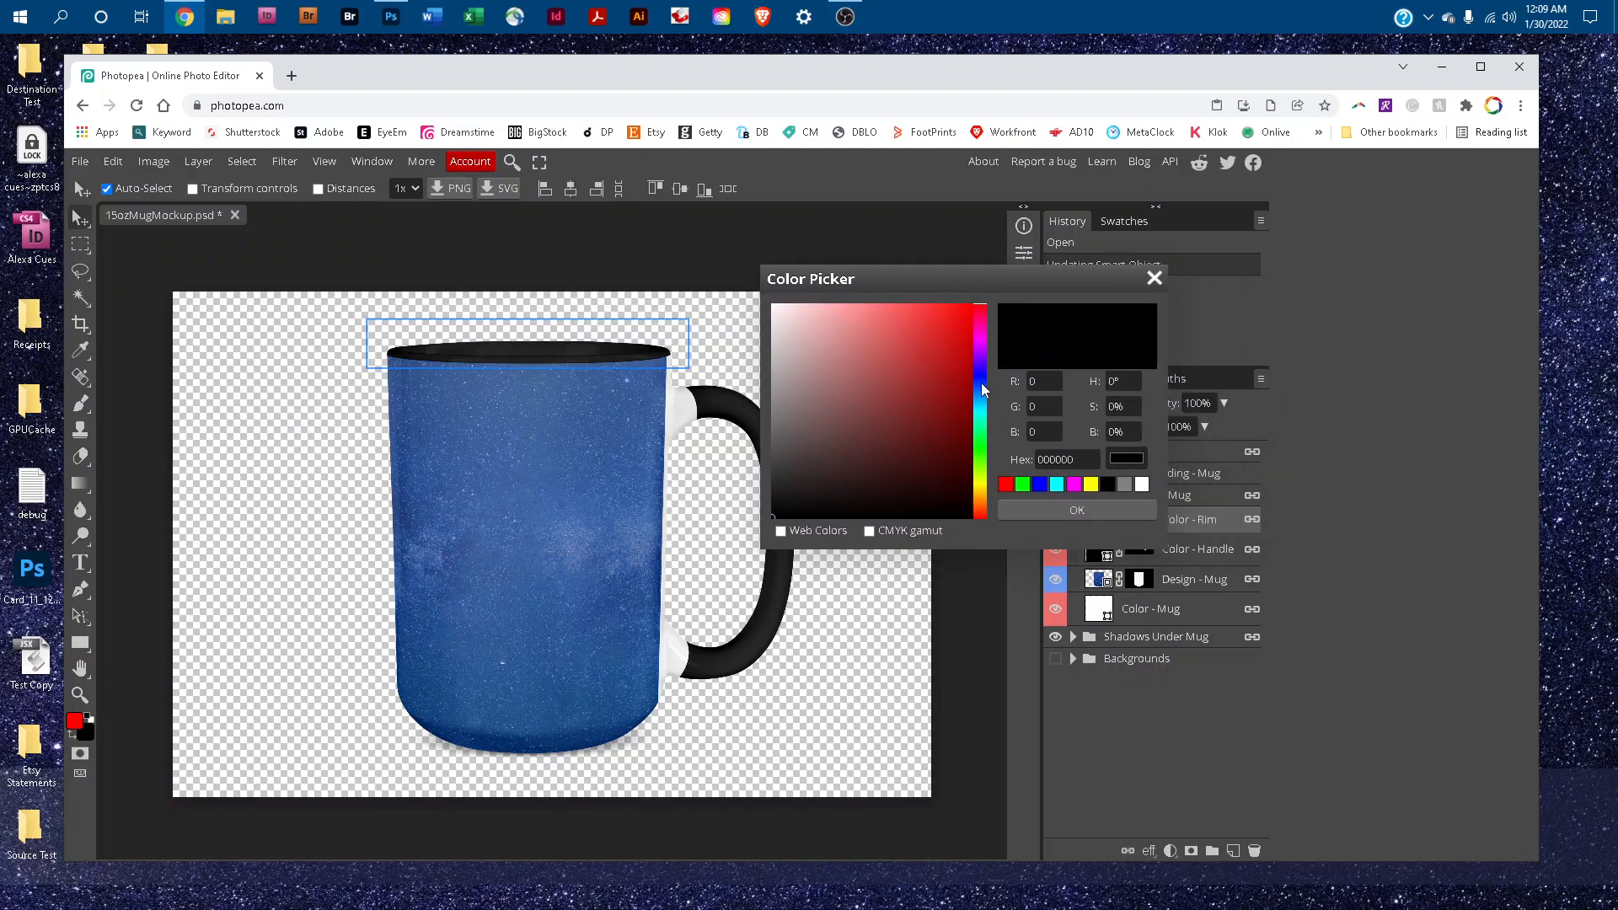
left_click(981, 397)
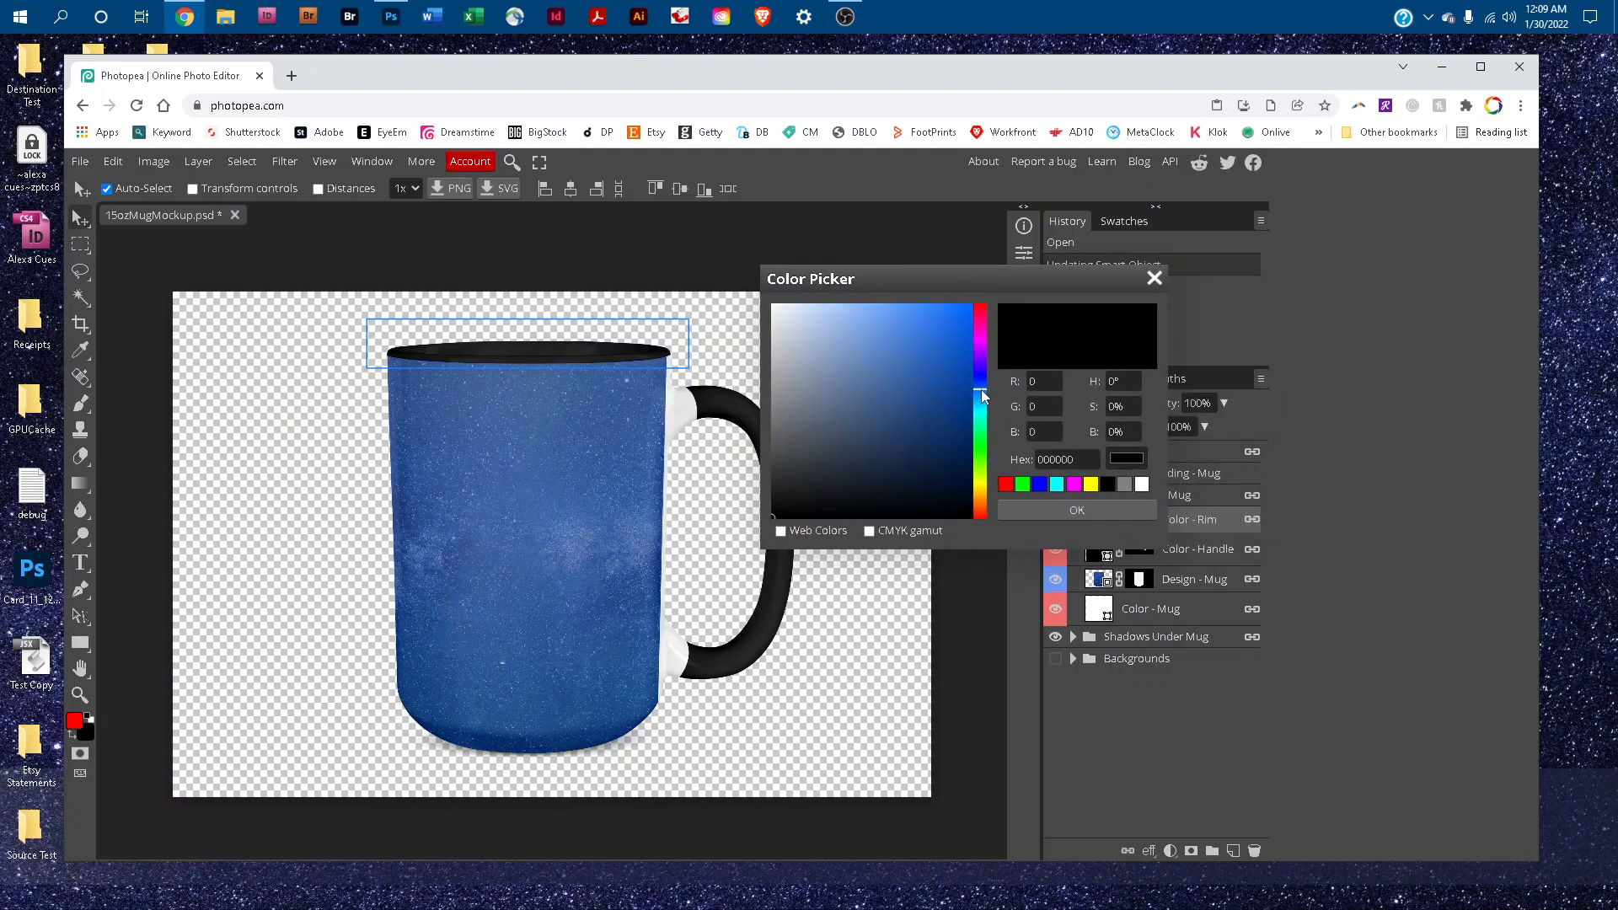
mouse_move(969, 458)
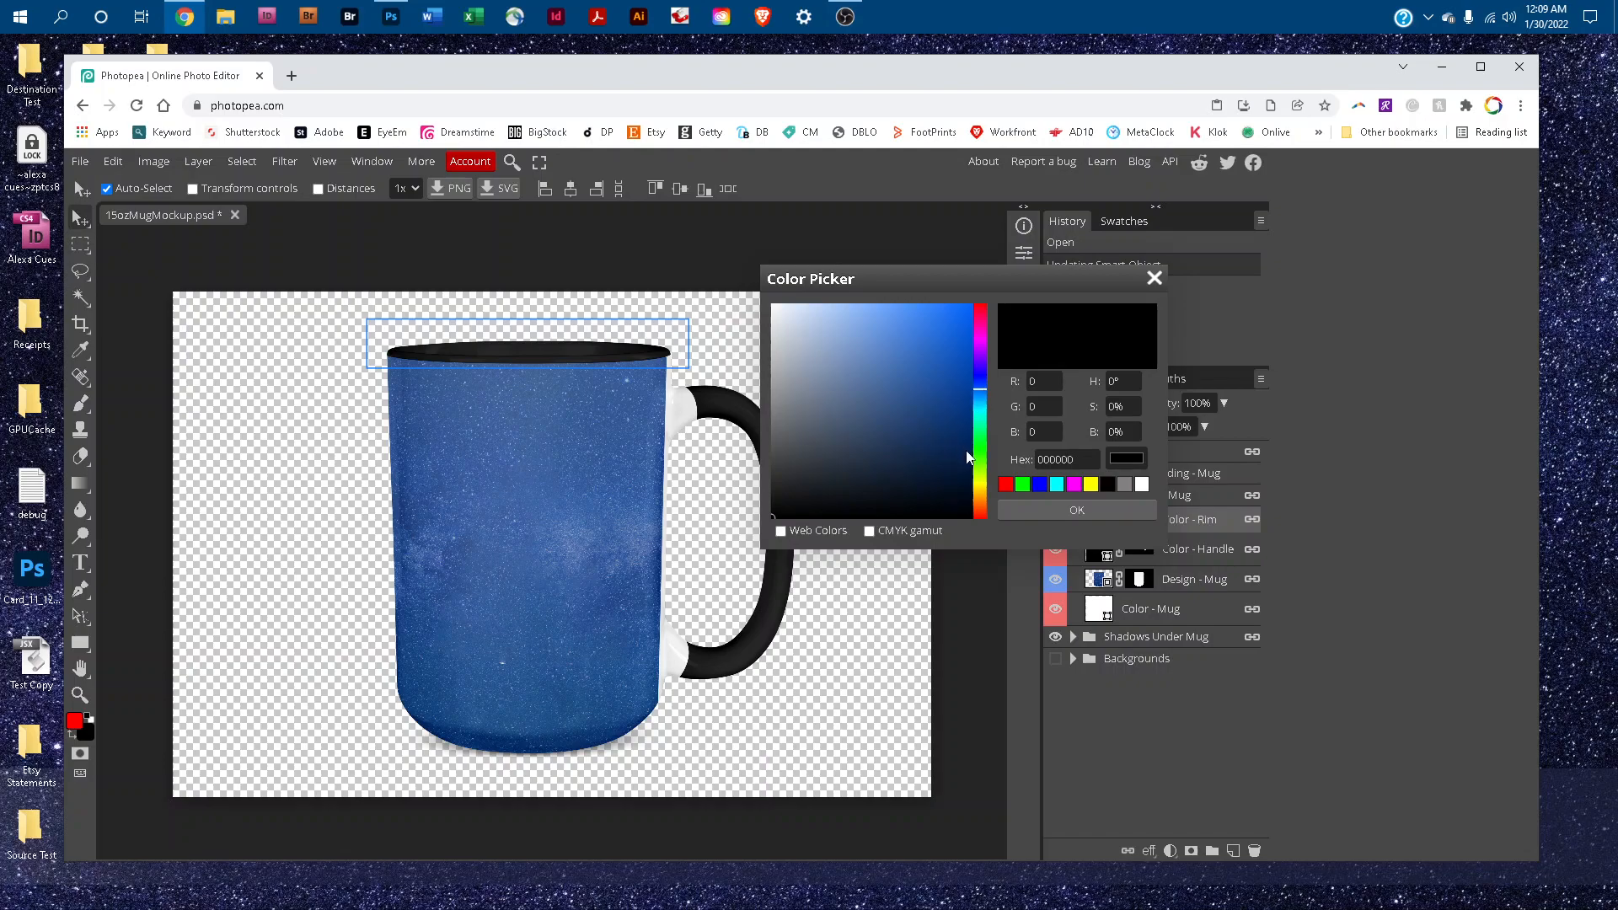
left_click(964, 447)
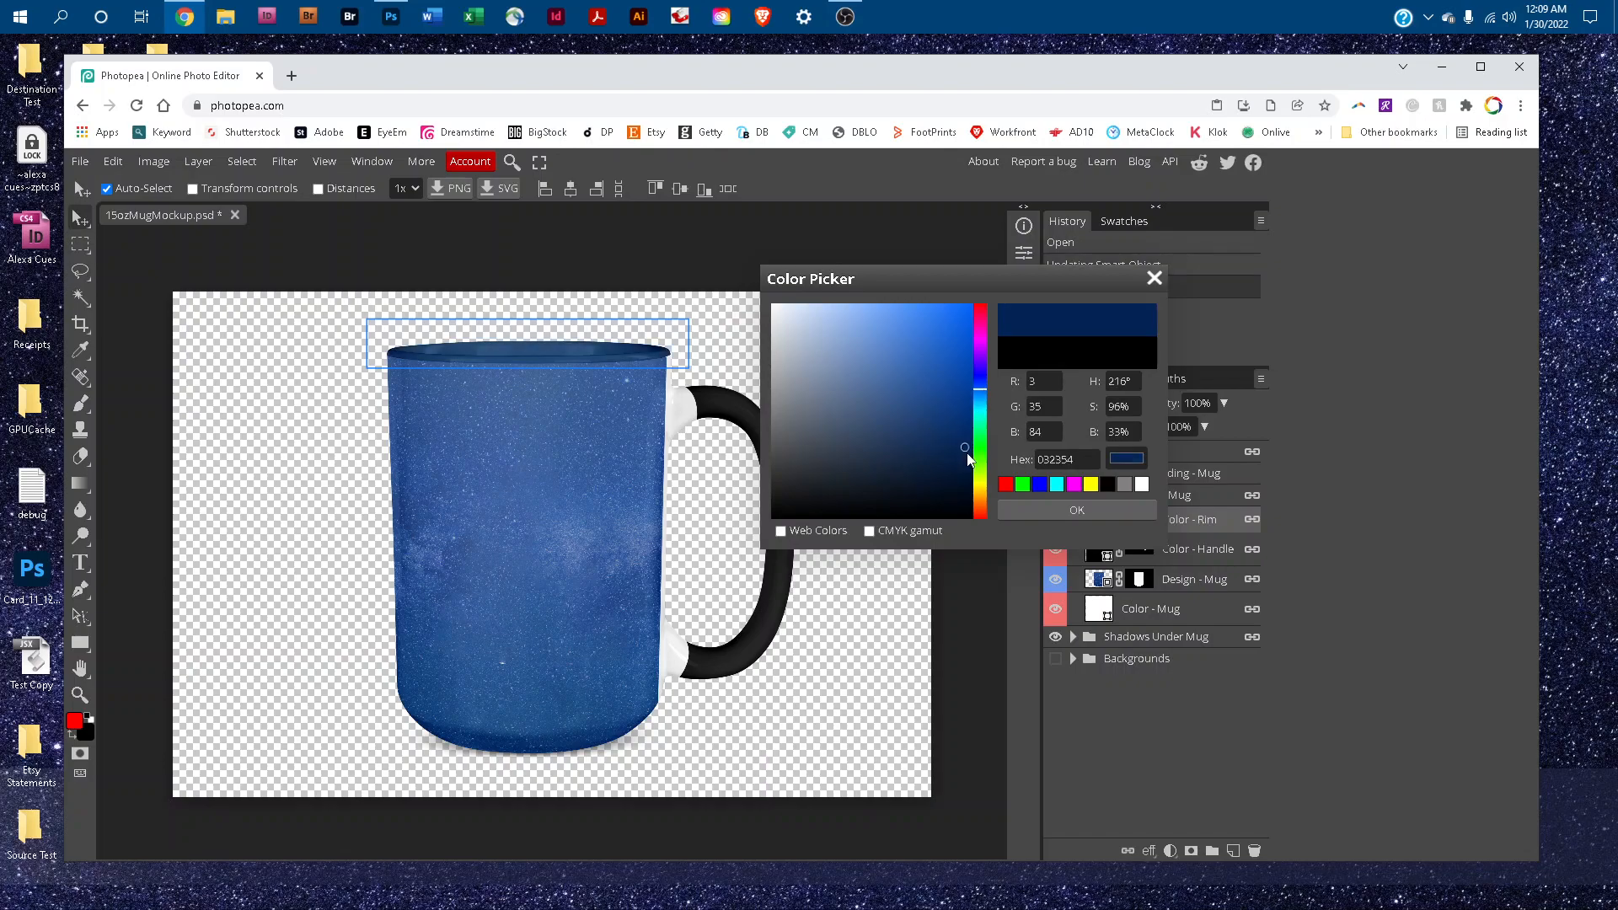
left_click(965, 451)
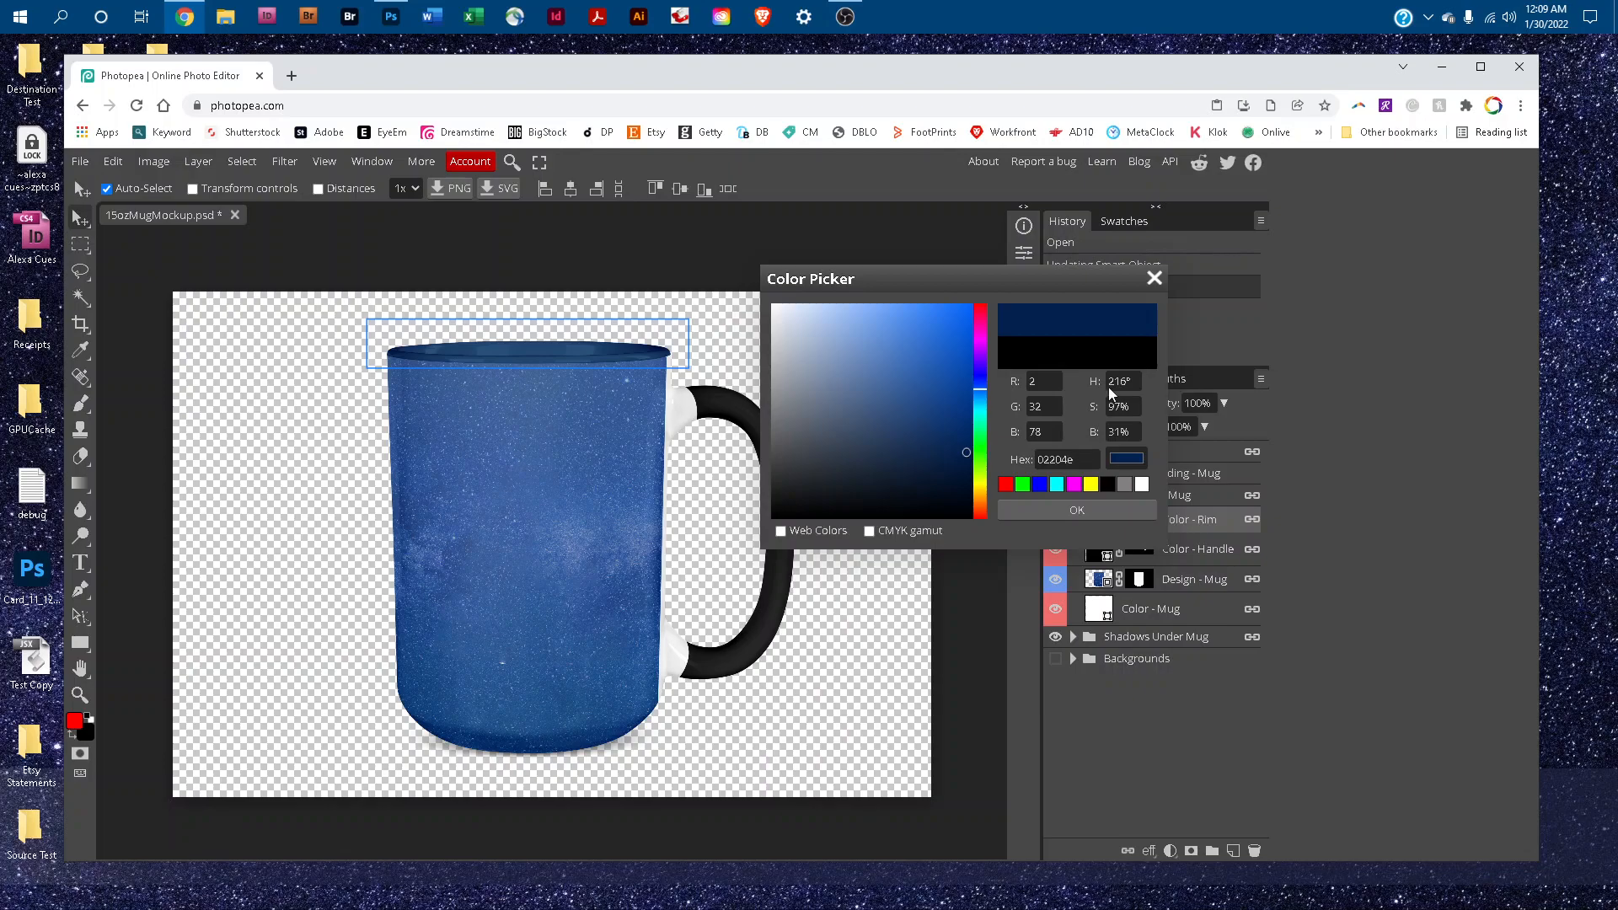
mouse_move(1088, 459)
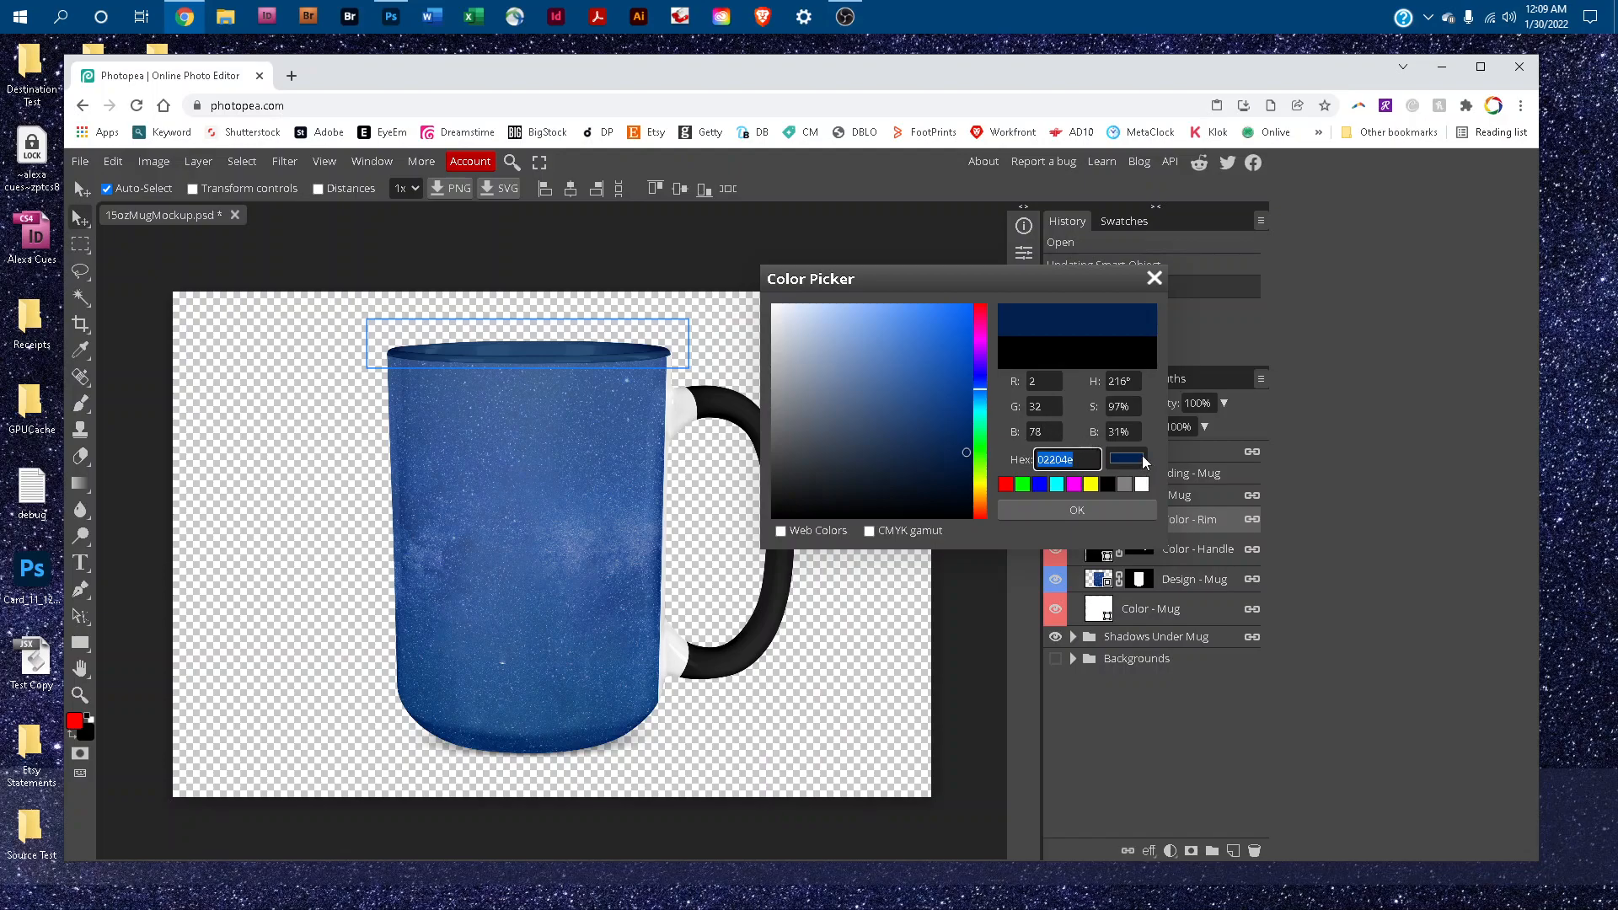
left_click(1076, 510)
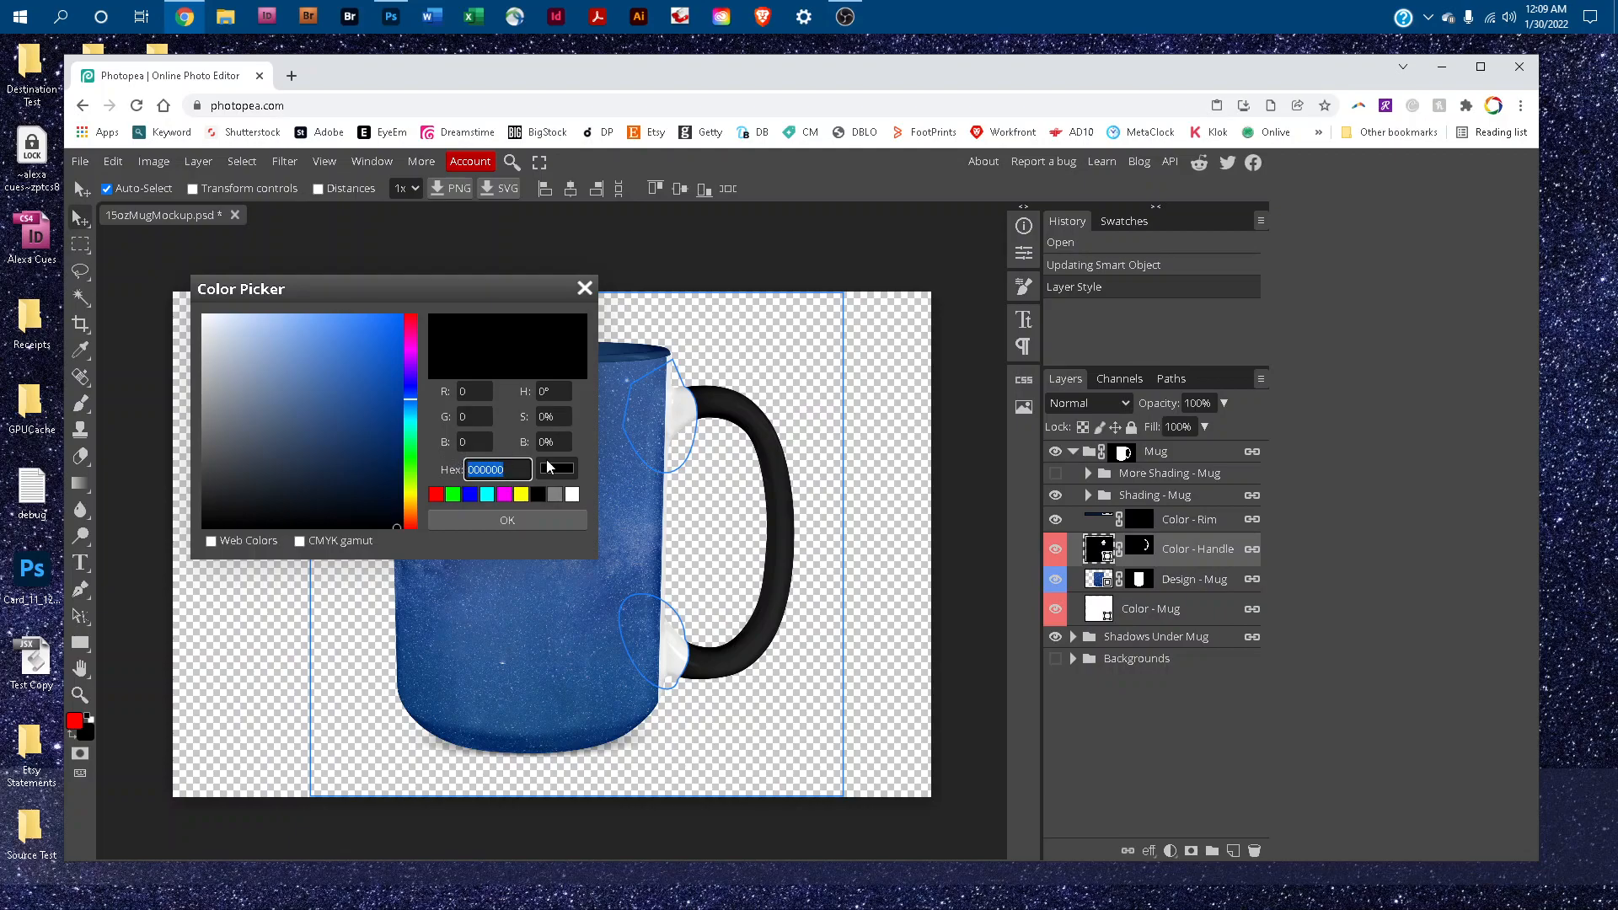
mouse_move(518, 440)
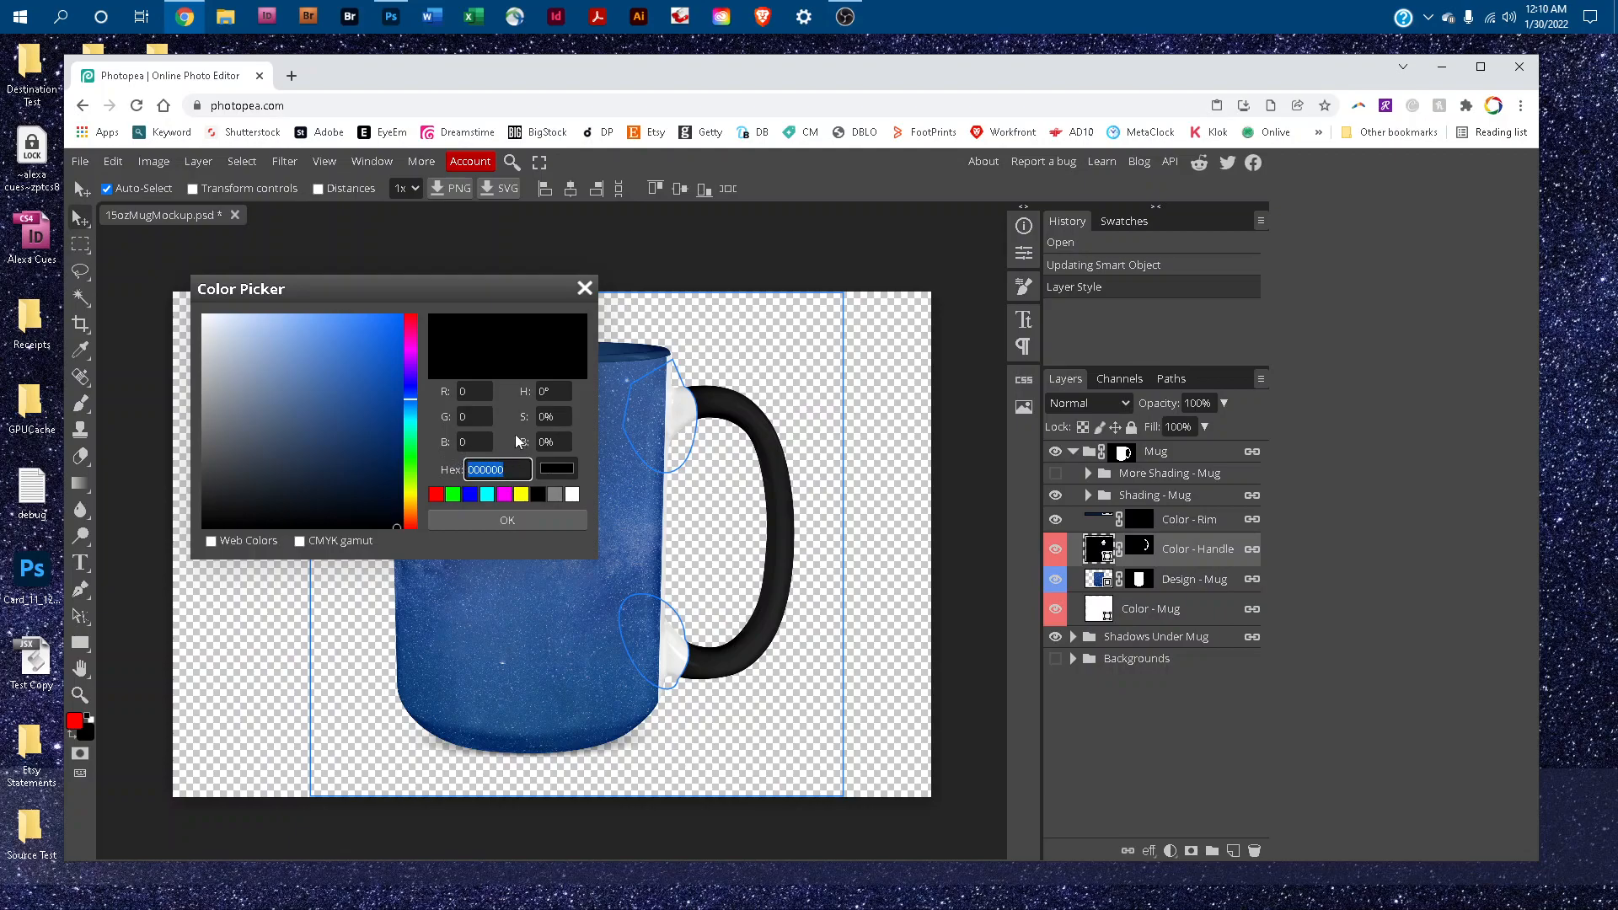
Enter hex 02204e for the Color - Handle layer and confirm
type("02204e")
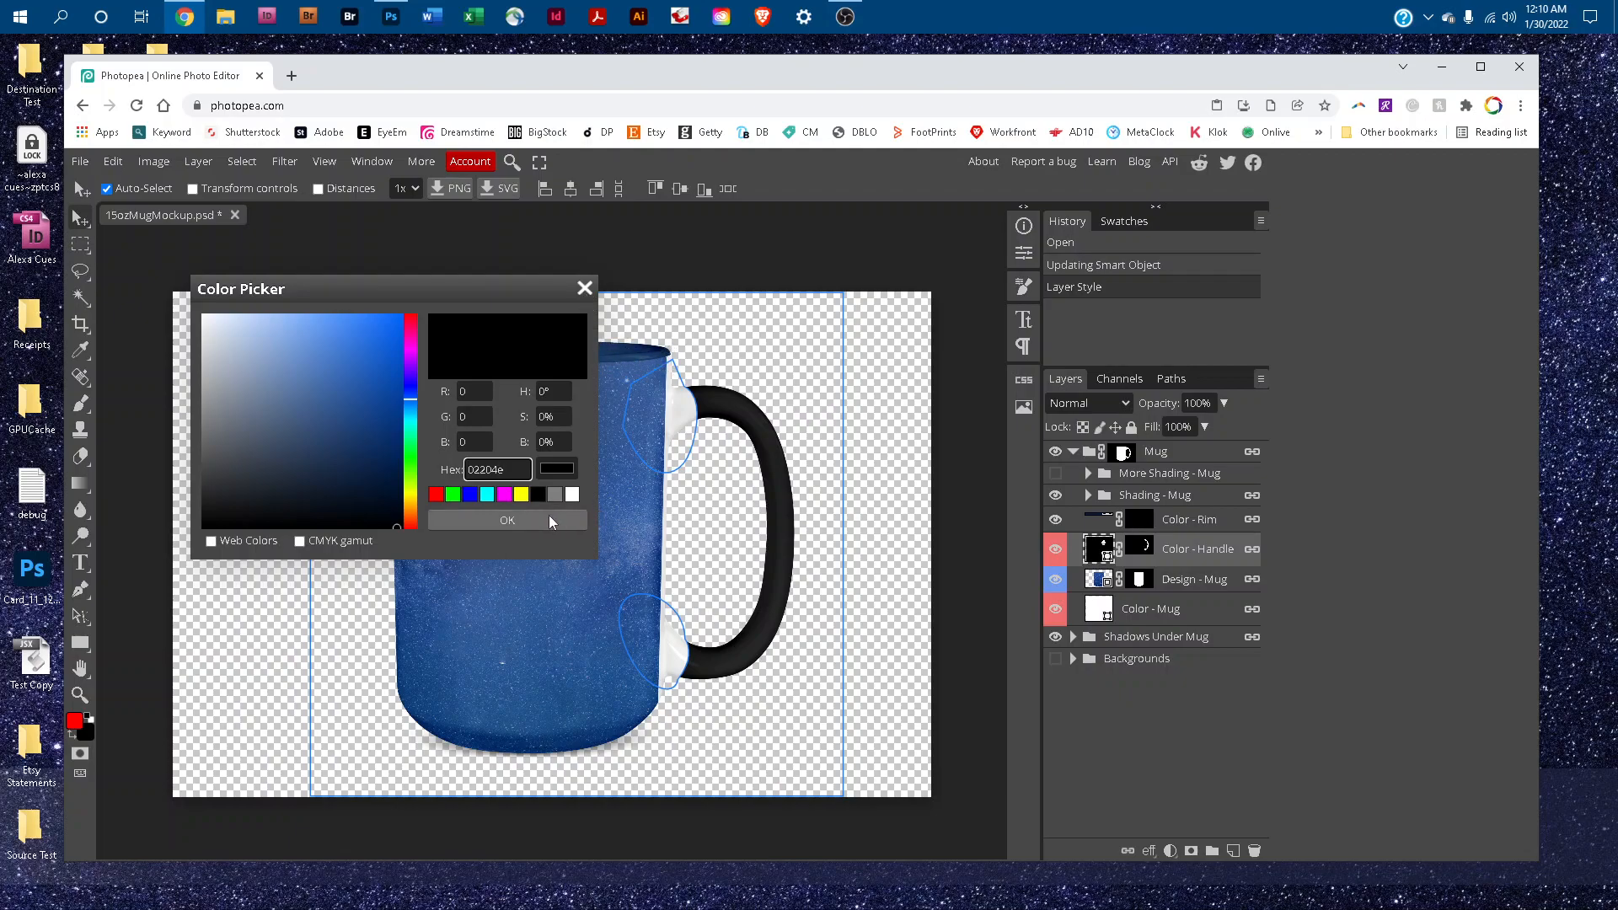
left_click(505, 519)
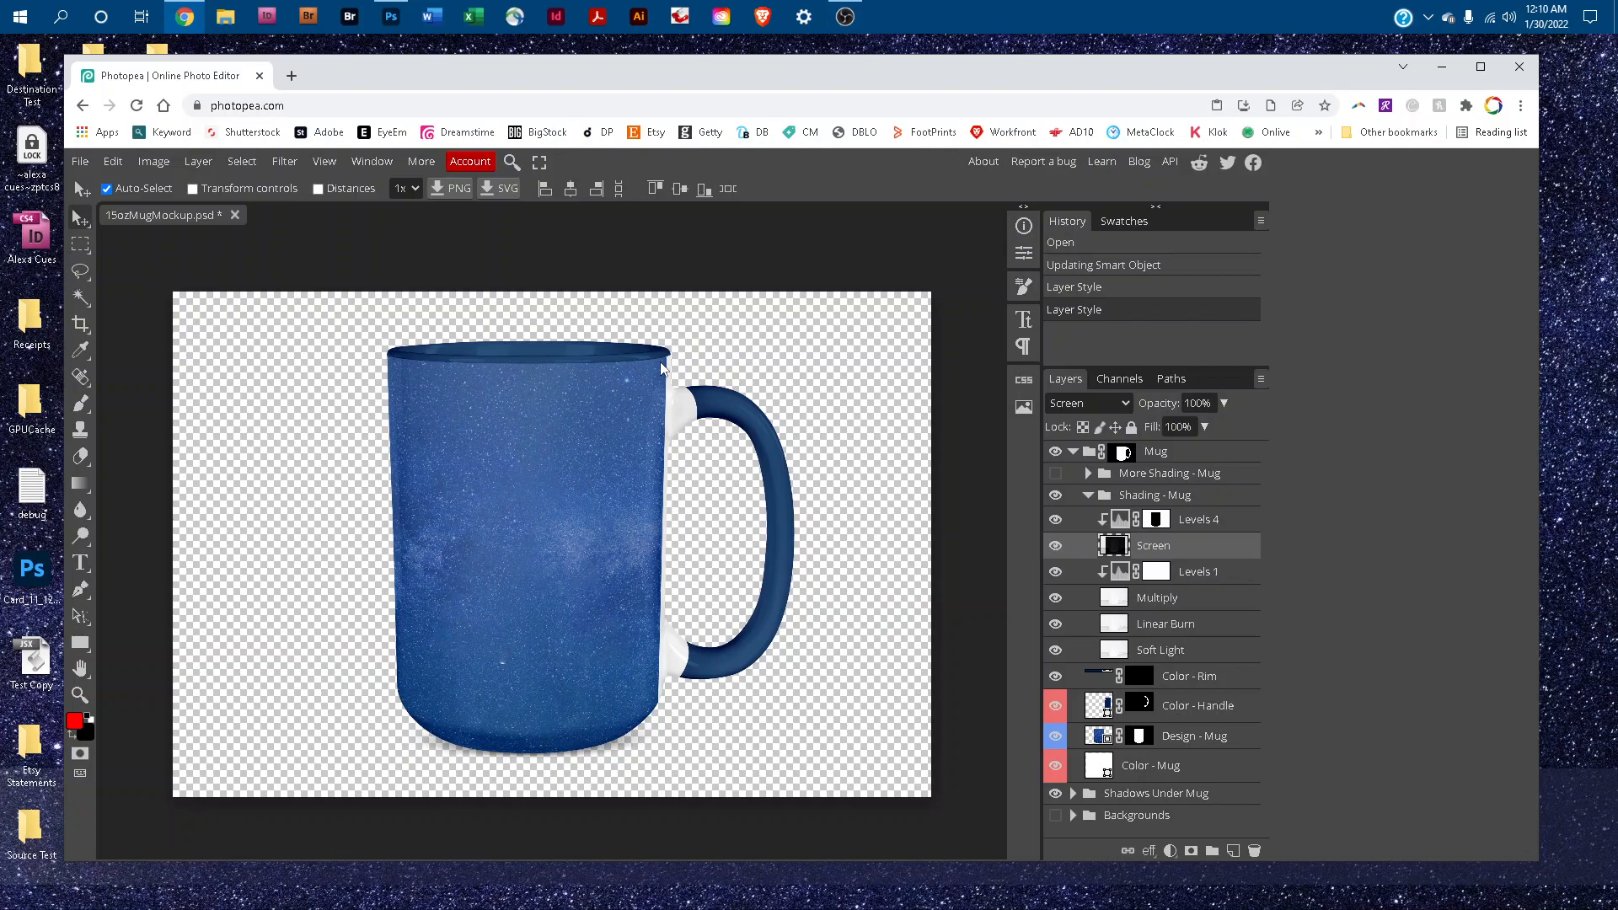
left_click(1087, 495)
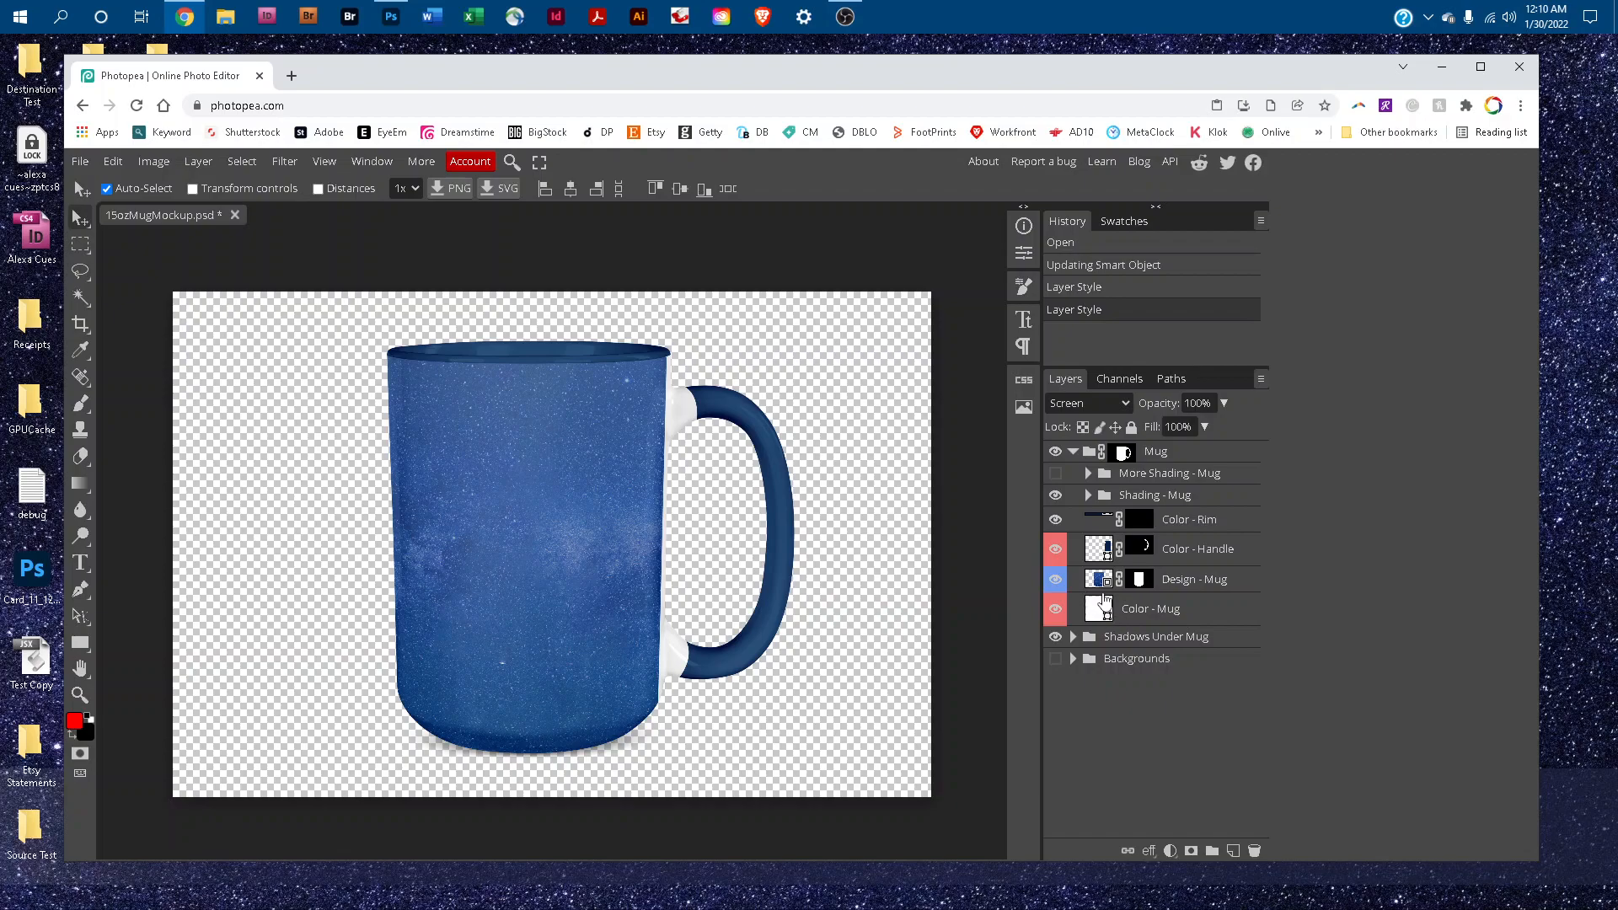
left_click(1098, 607)
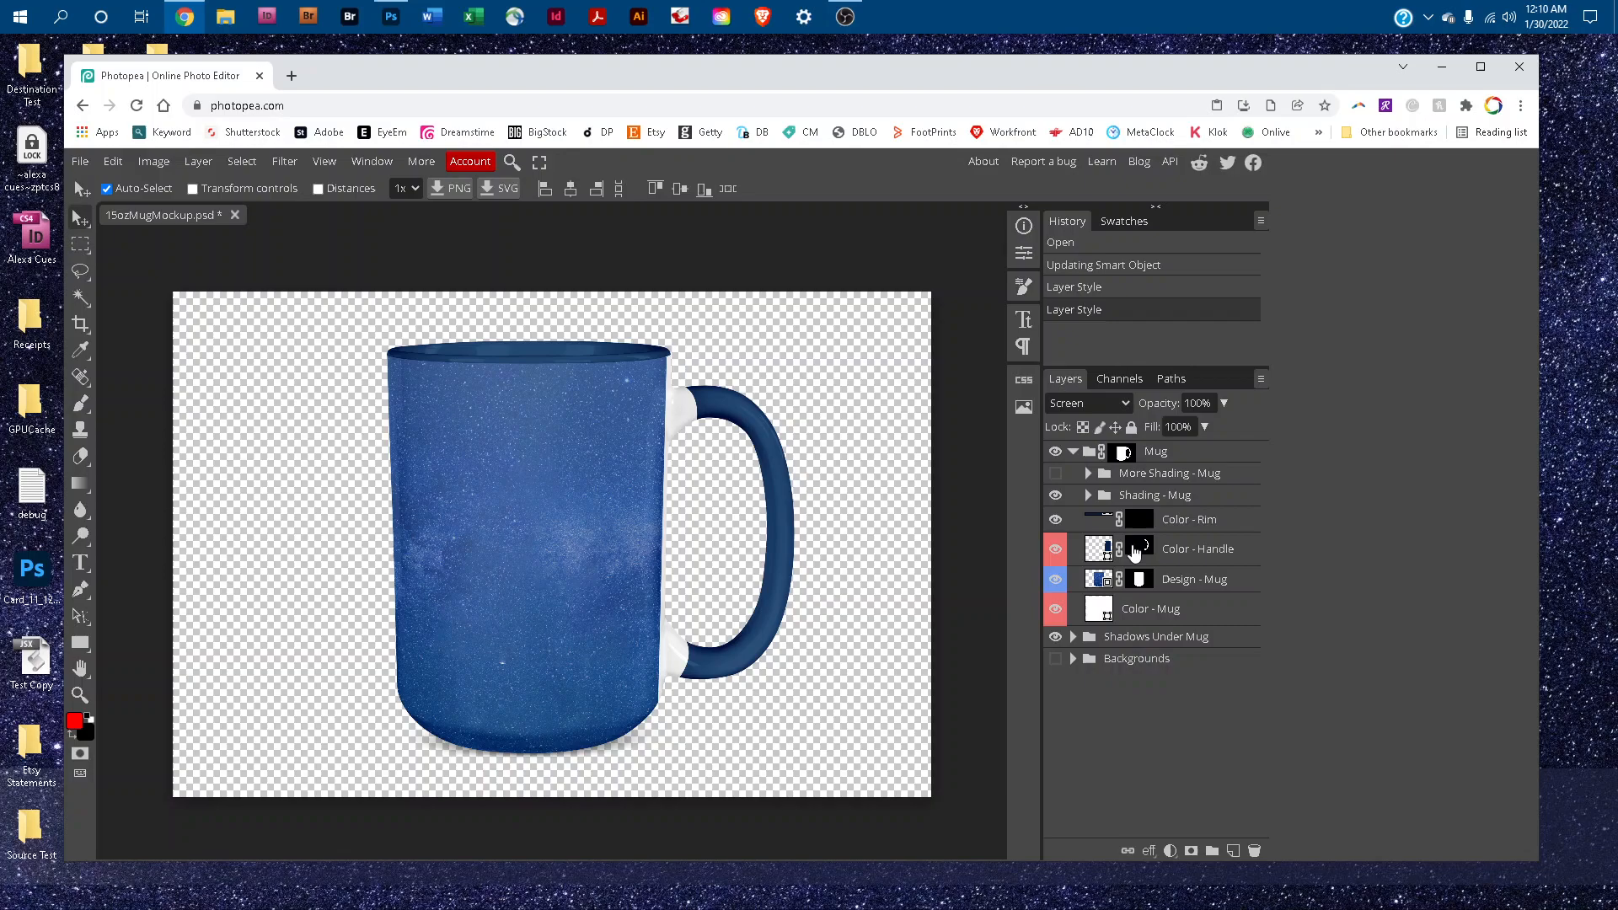
mouse_move(1056, 668)
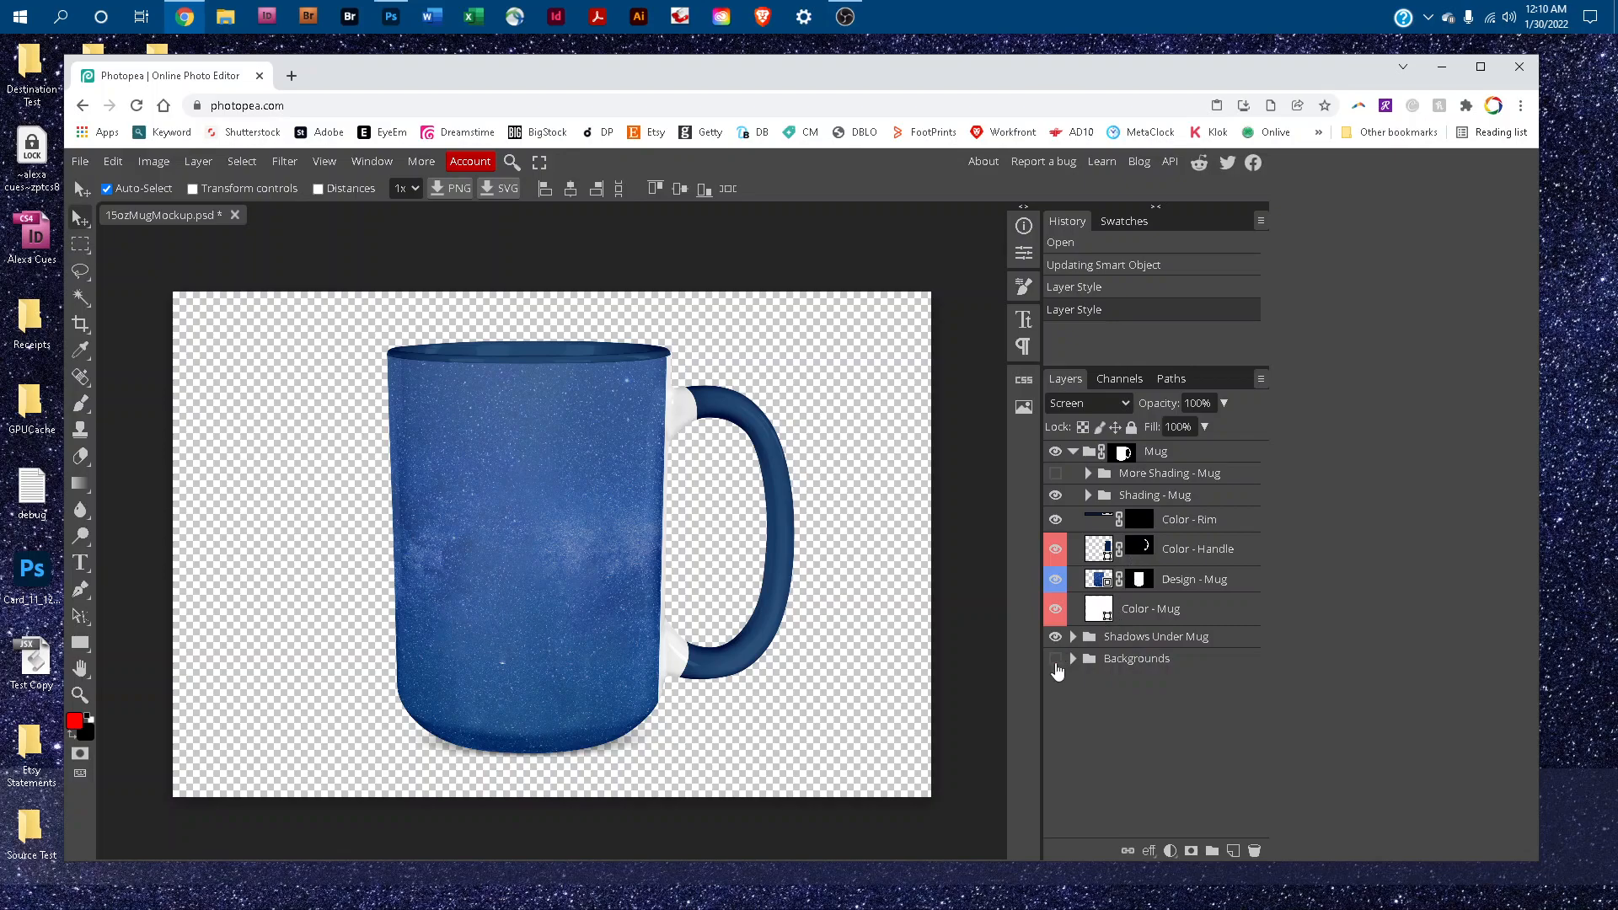
mouse_move(1053, 666)
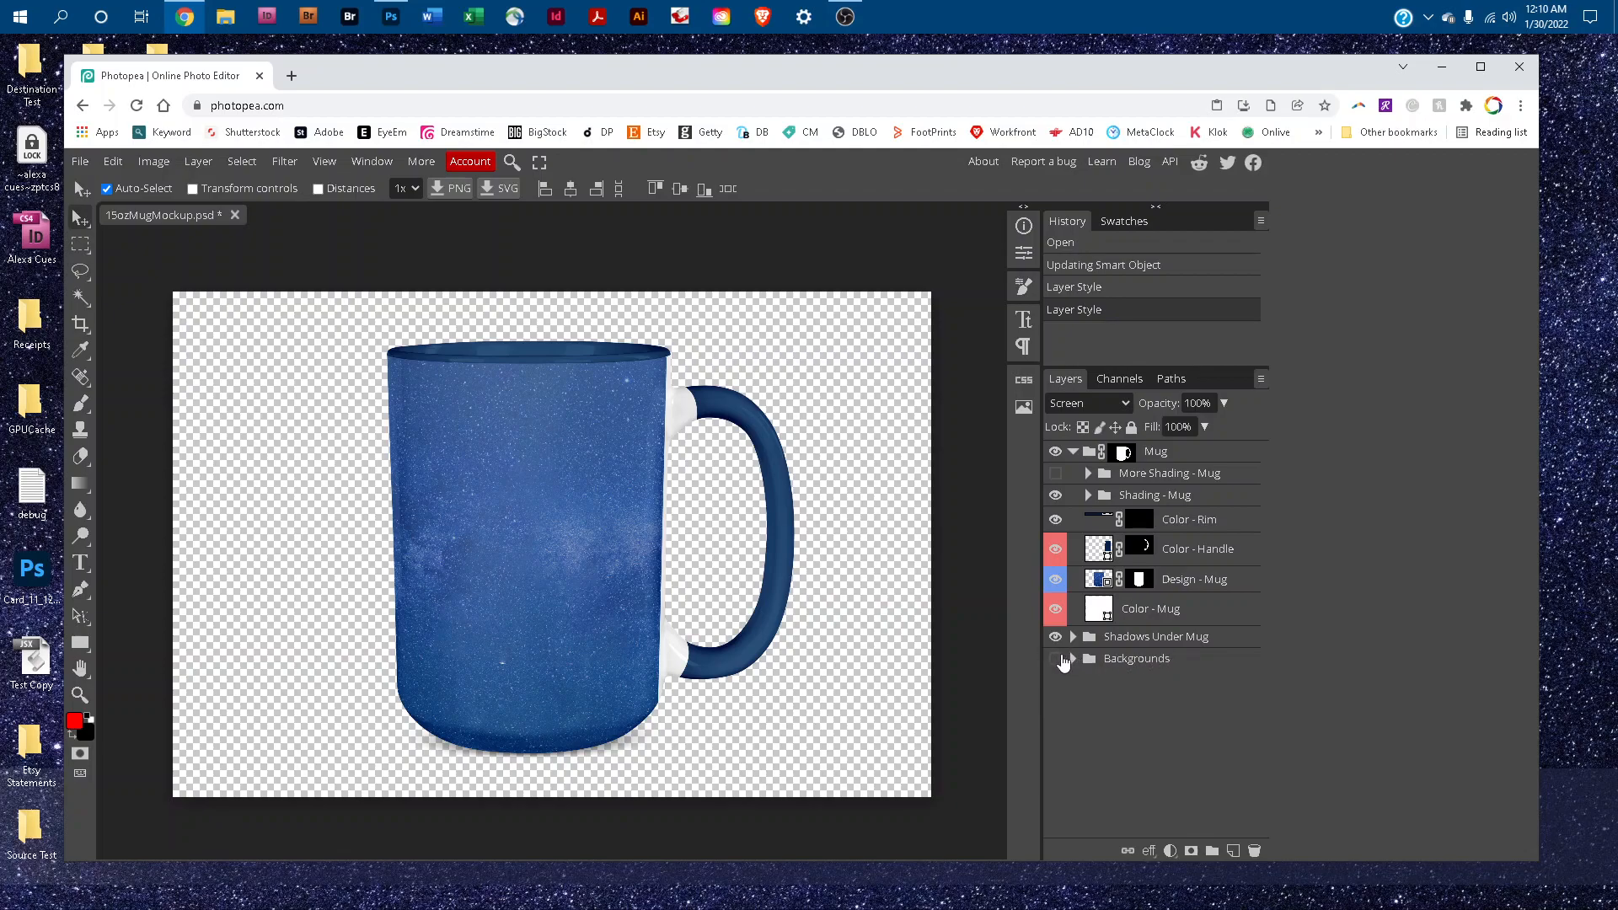
left_click(1056, 658)
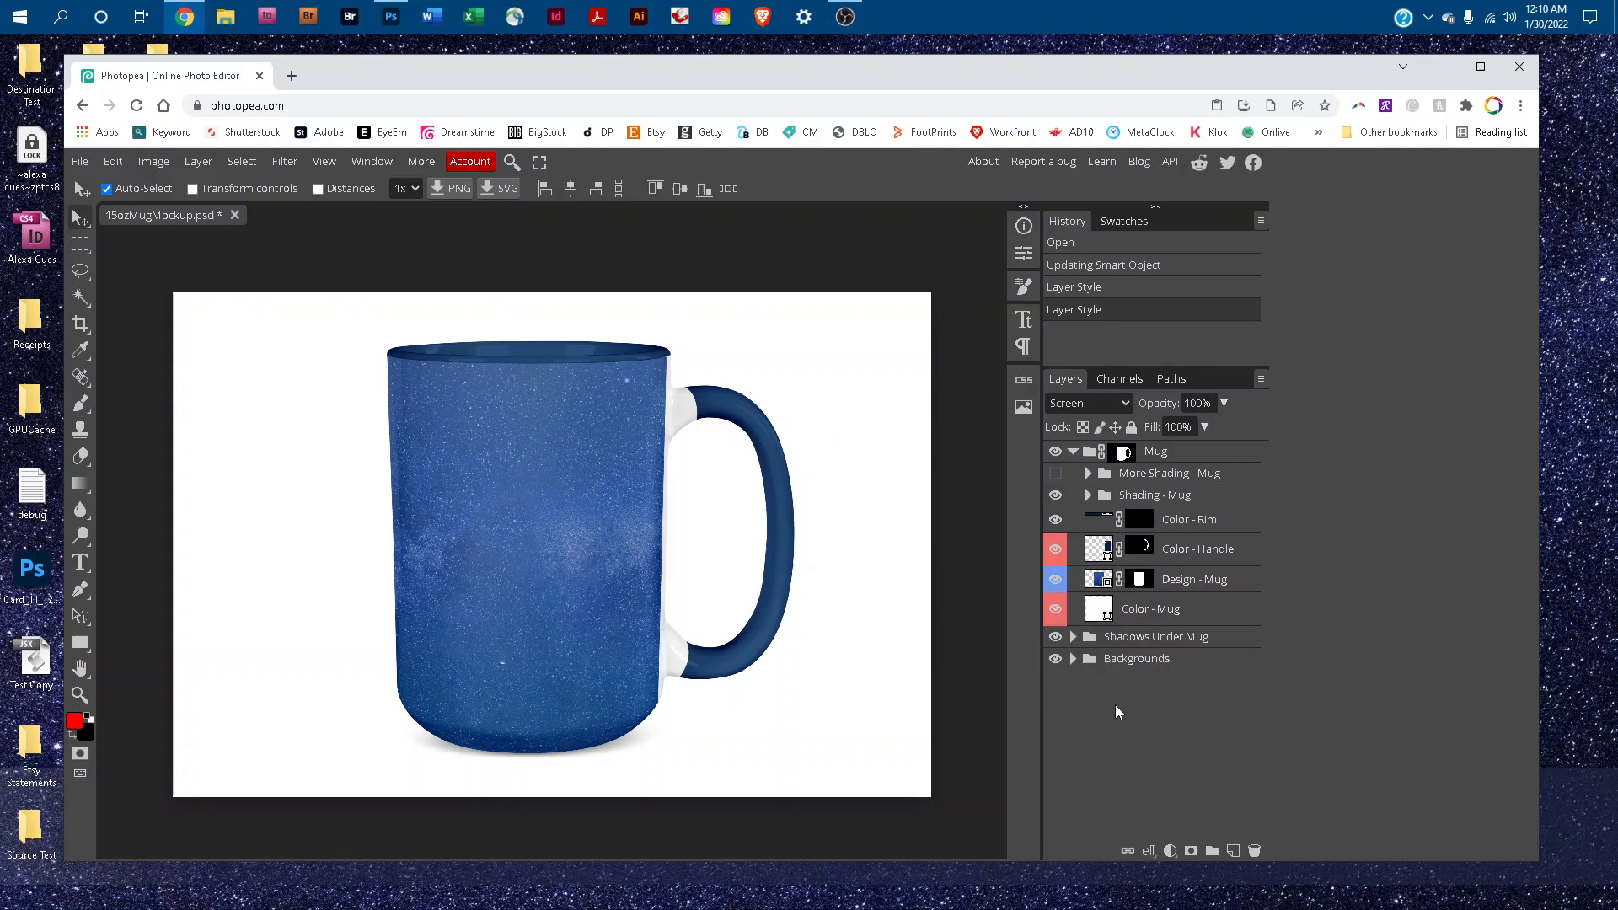
left_click(1056, 658)
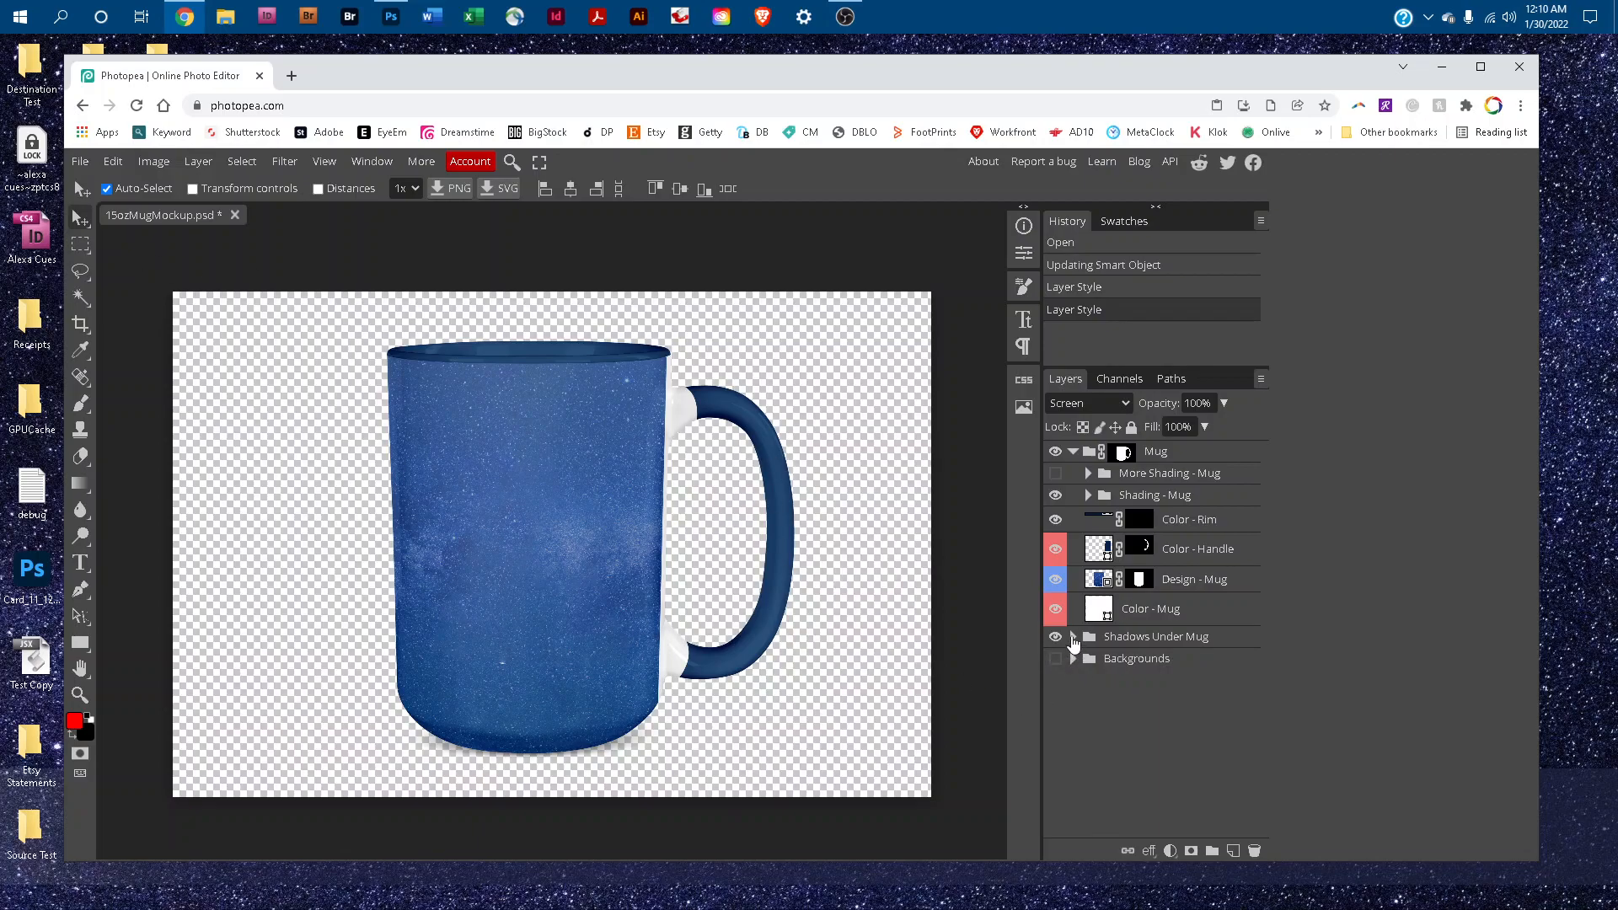
Expand Shadows Under Mug and lower Cast Shadow opacity to 47%
left_click(1071, 636)
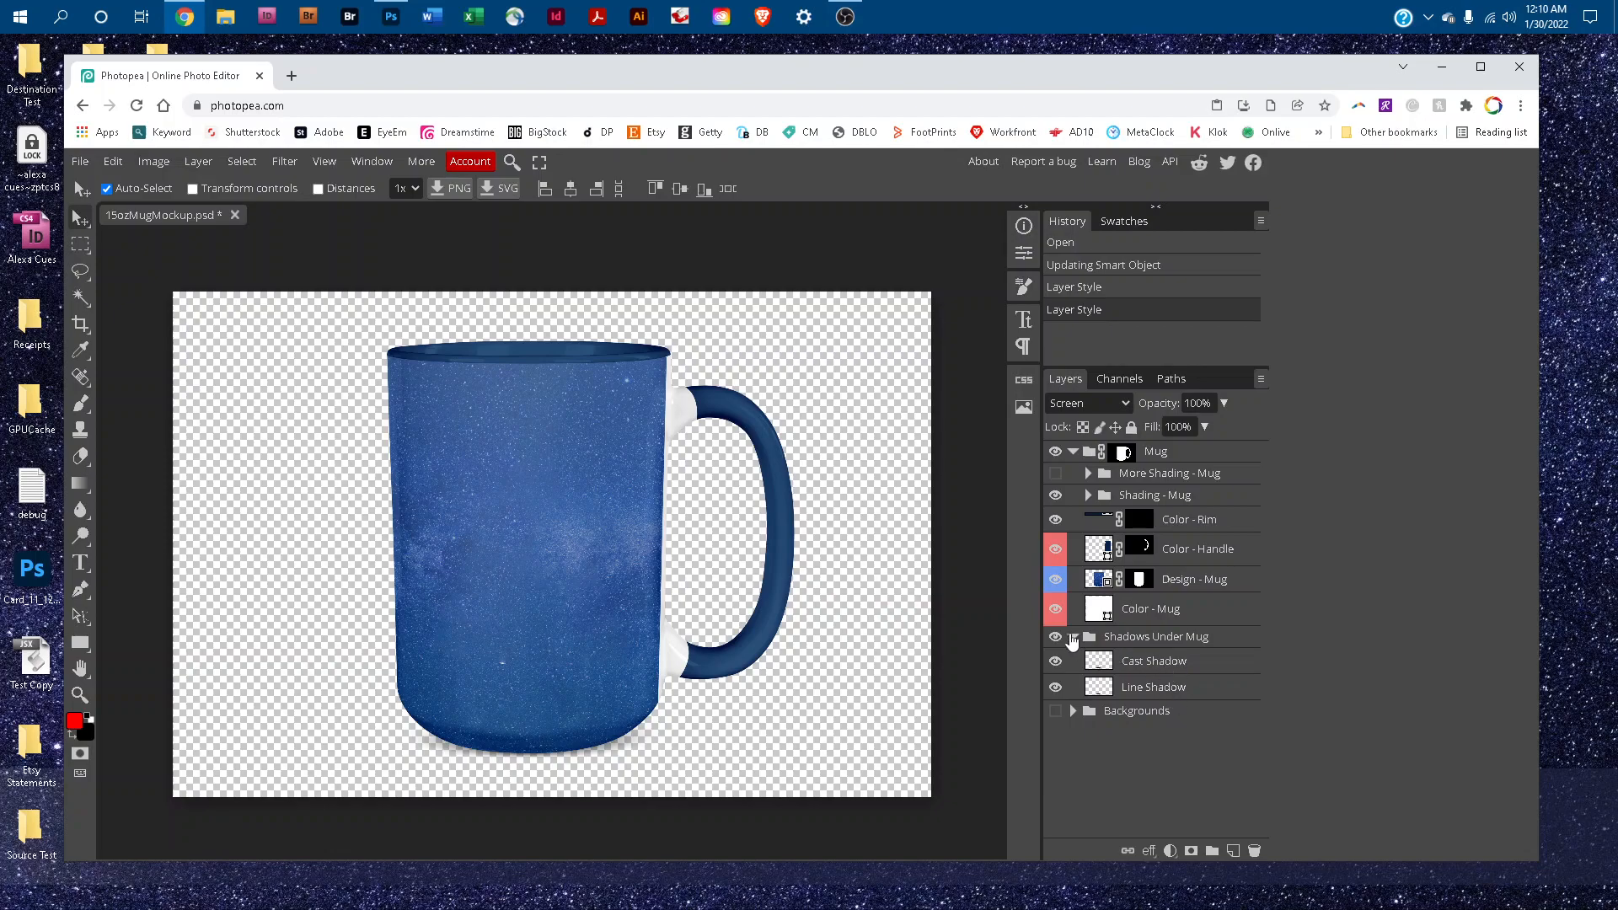
left_click(1054, 637)
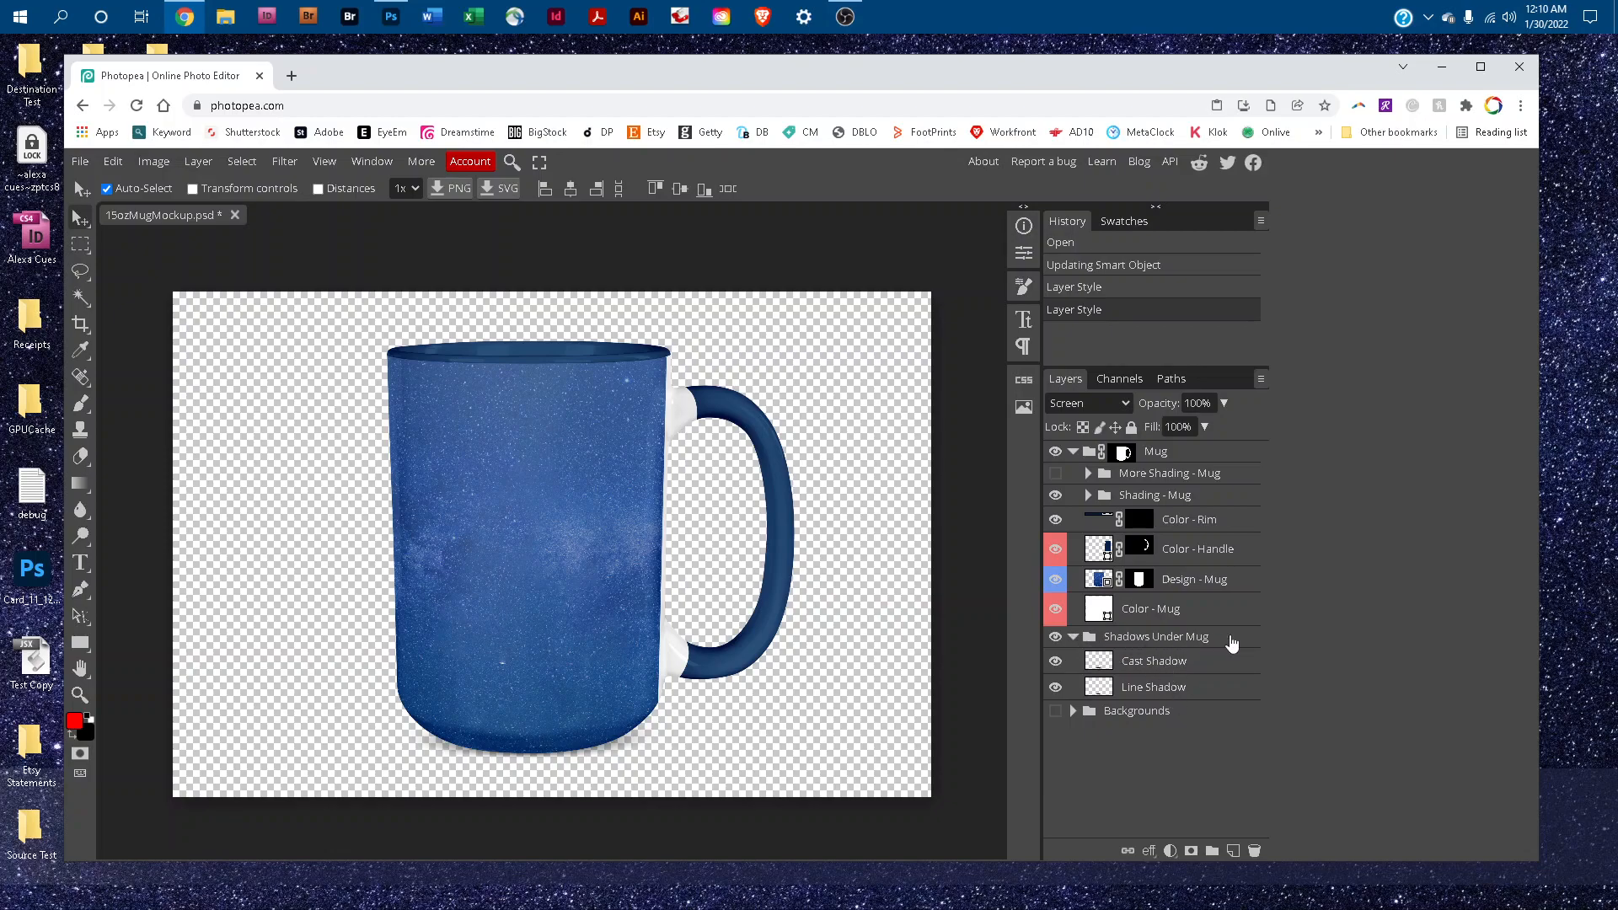
mouse_move(1161, 674)
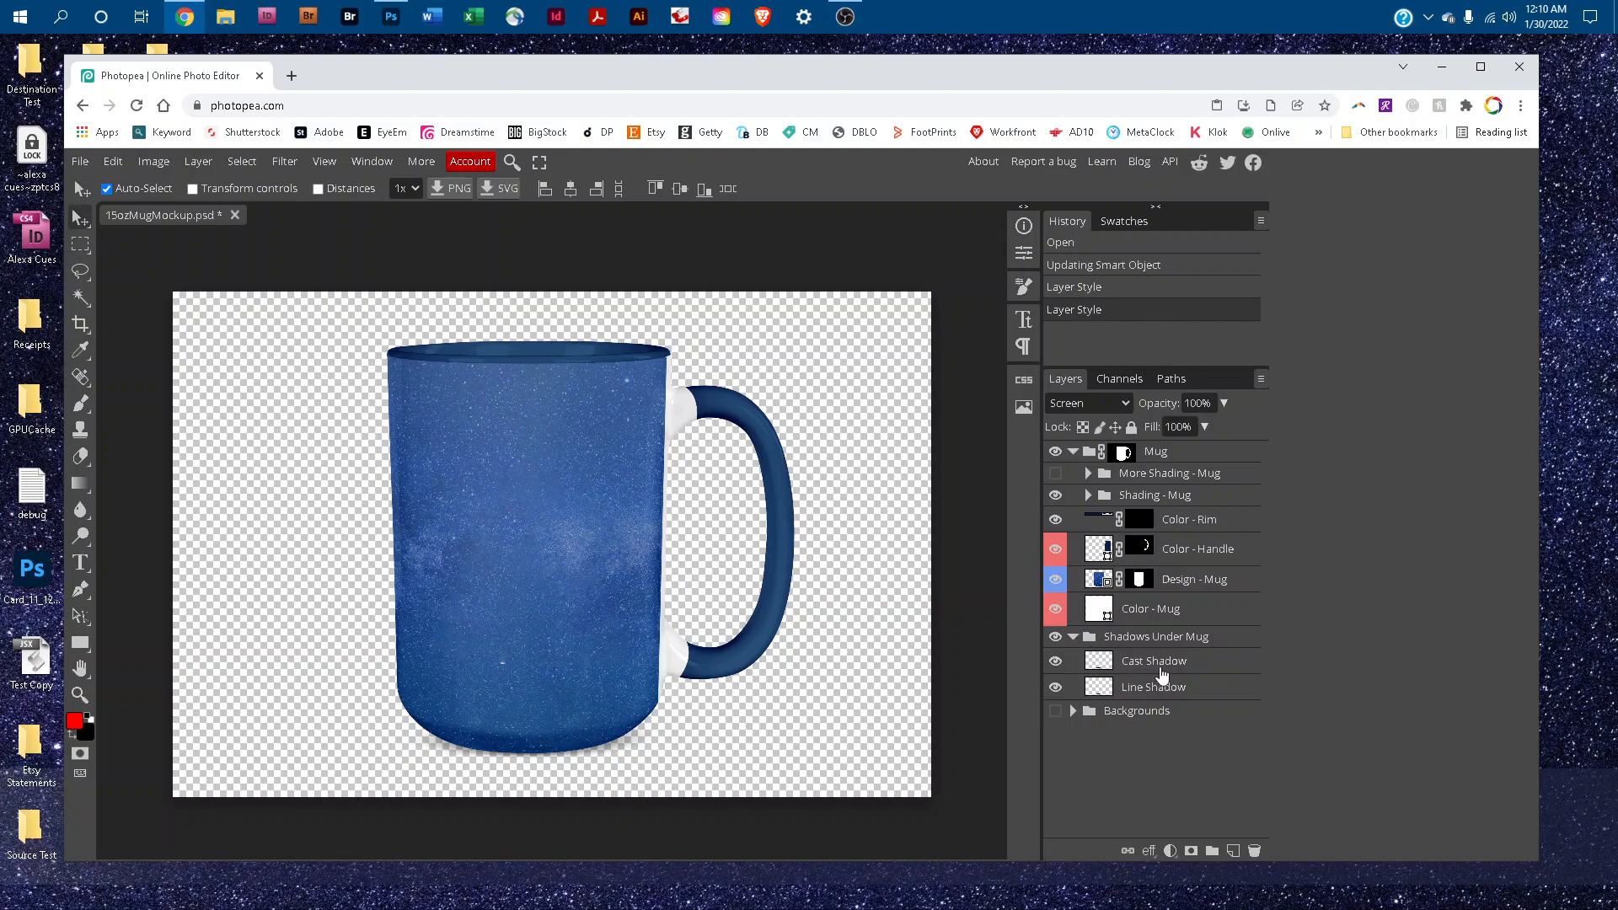
left_click(1154, 660)
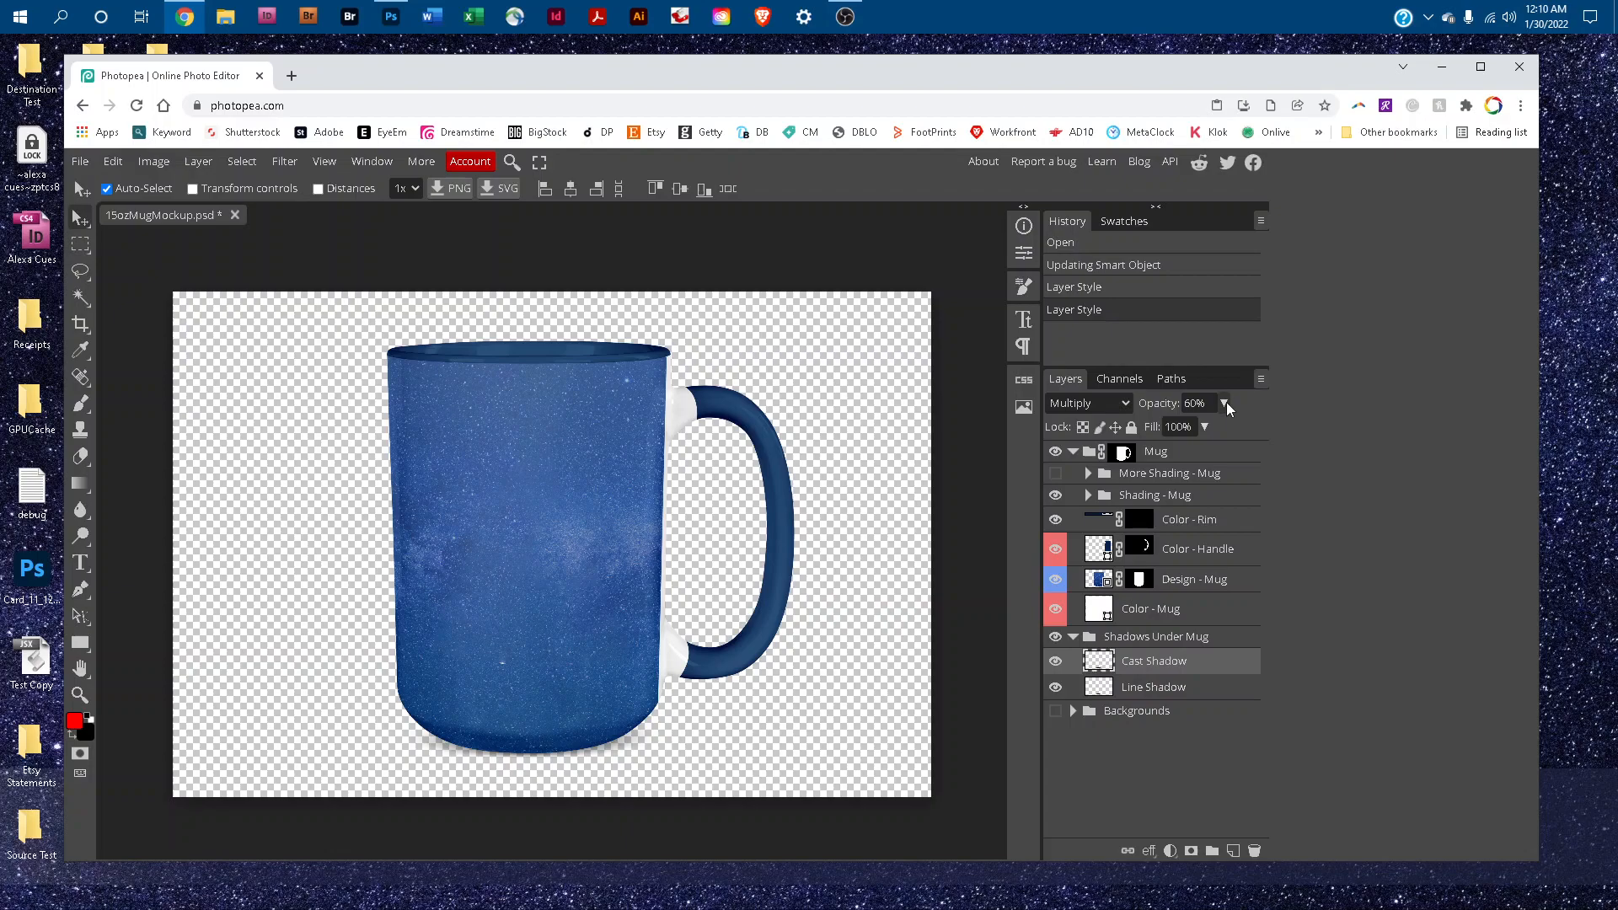
left_click(1225, 404)
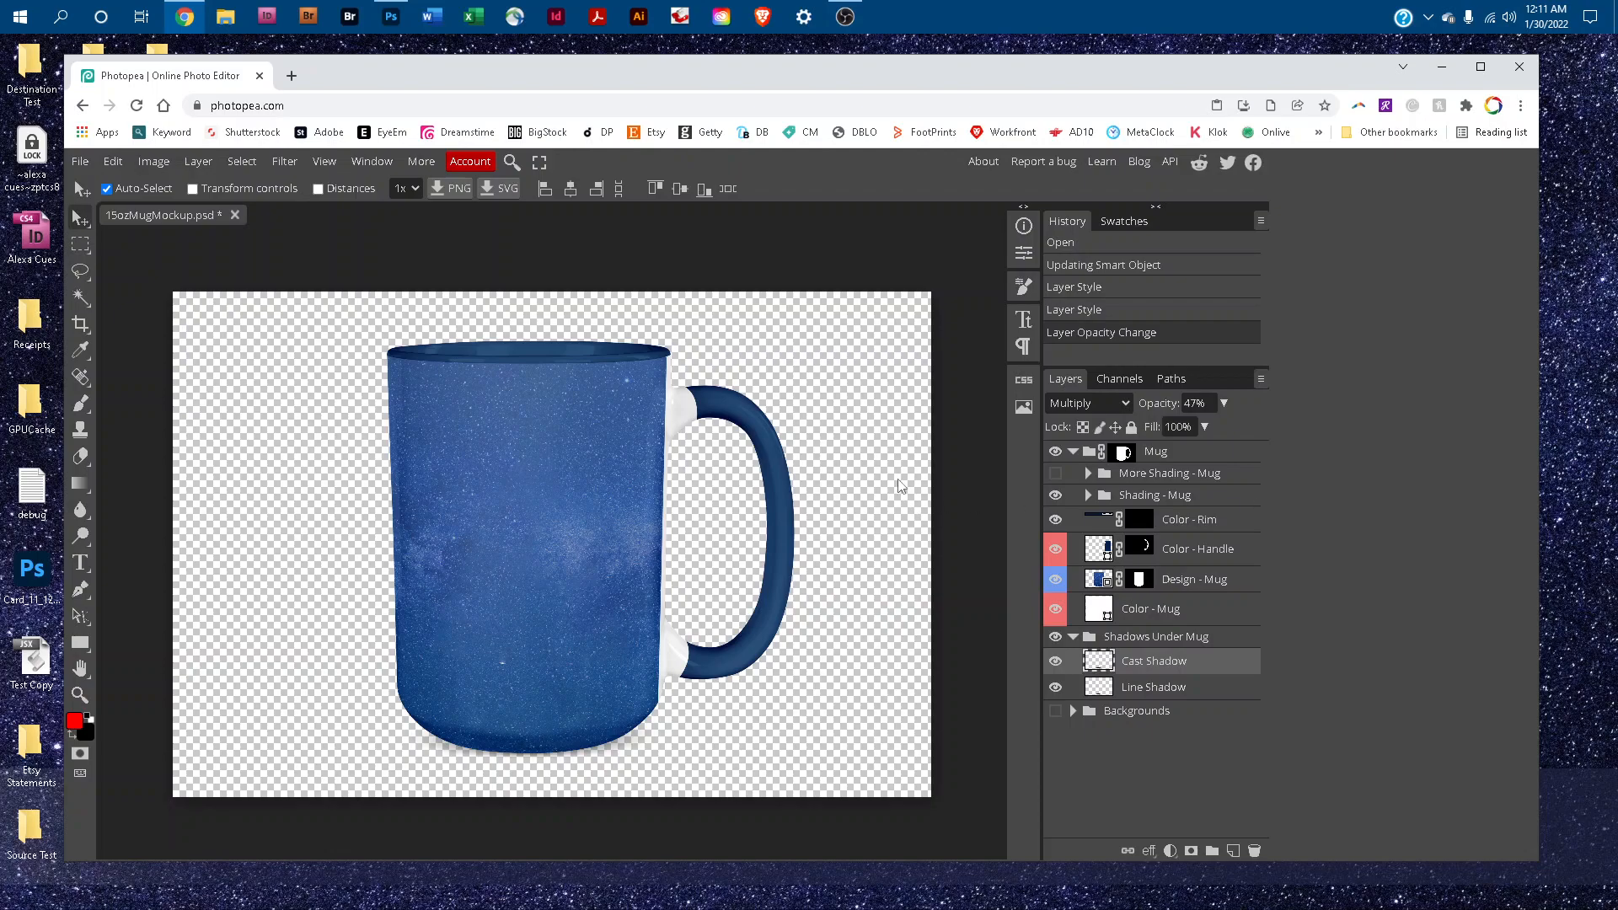
mouse_move(81, 162)
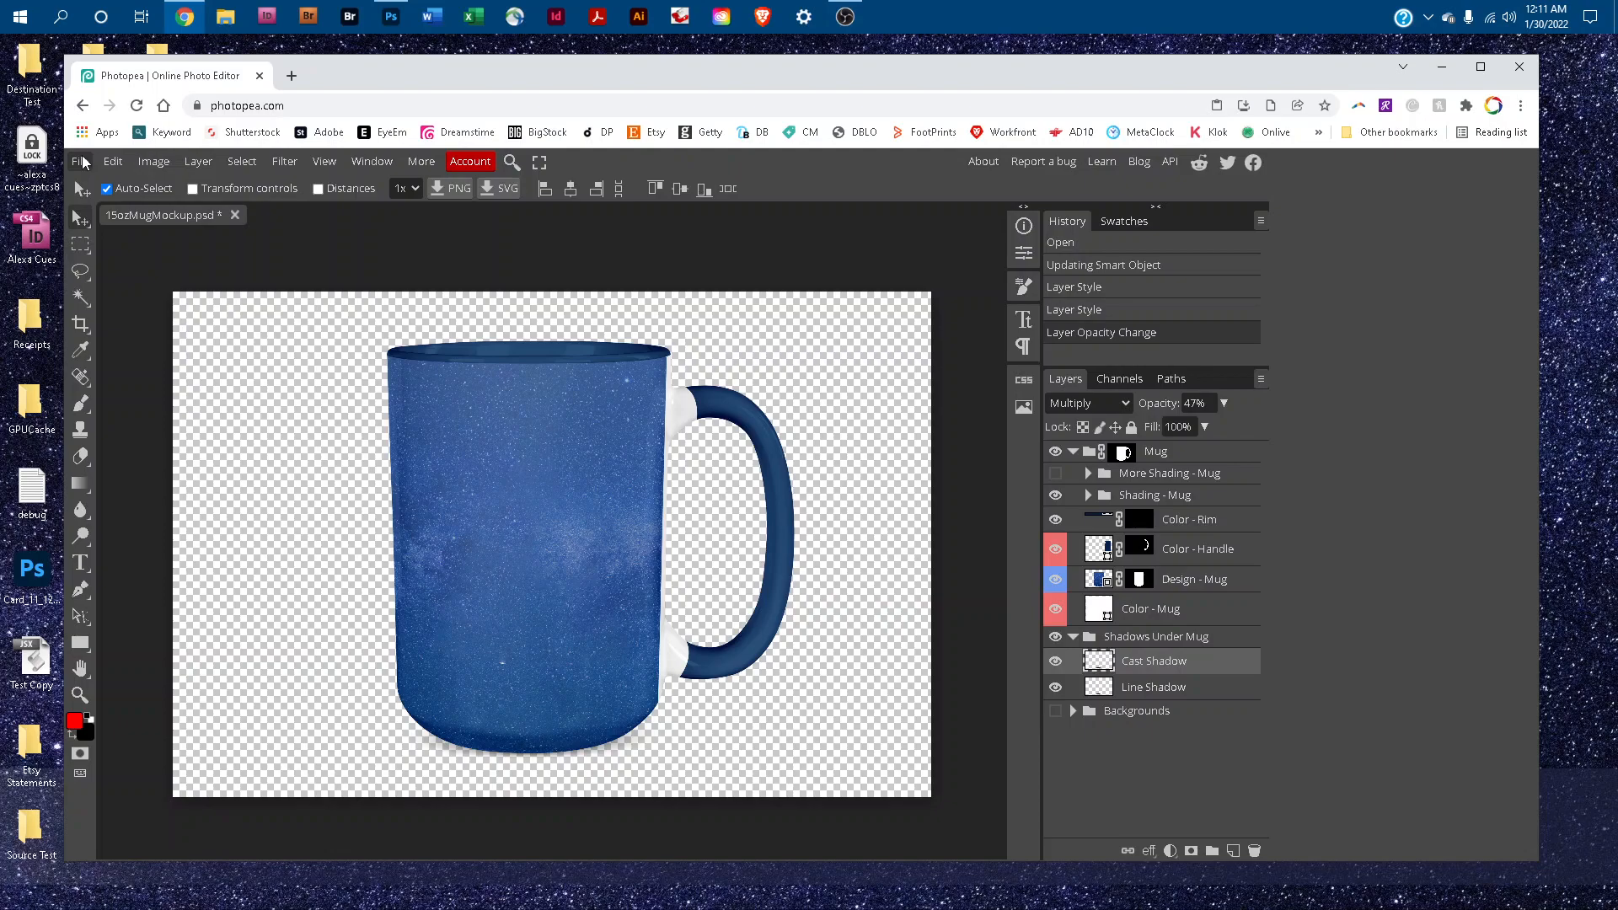
Save the finished mug mockup as a PSD via the File menu
left_click(82, 161)
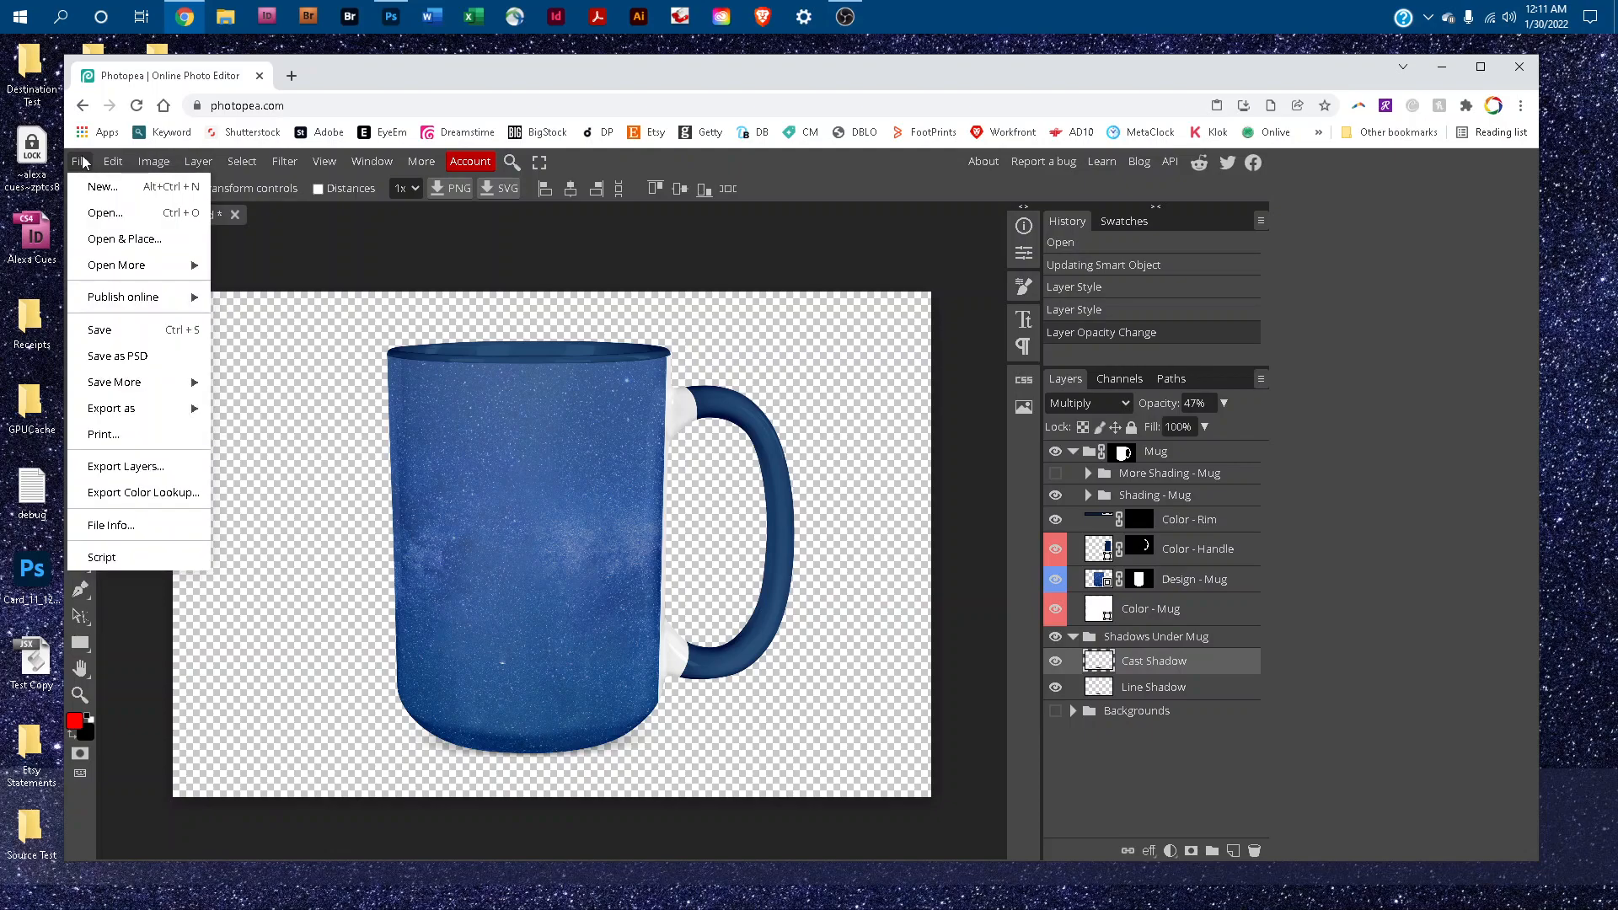
mouse_move(83, 165)
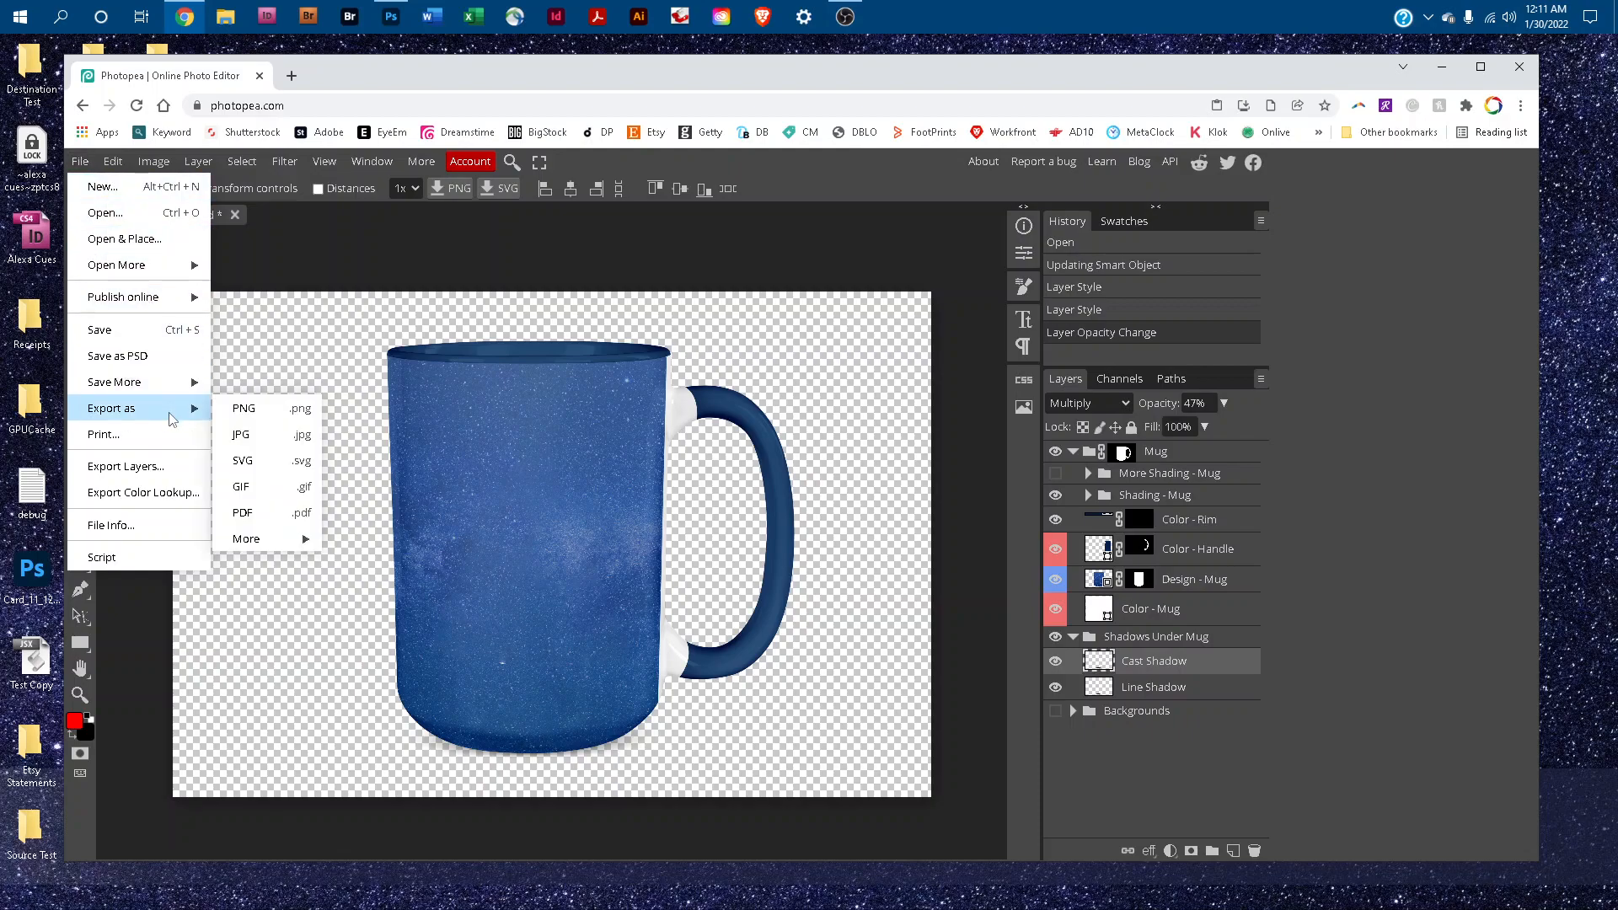
mouse_move(240, 434)
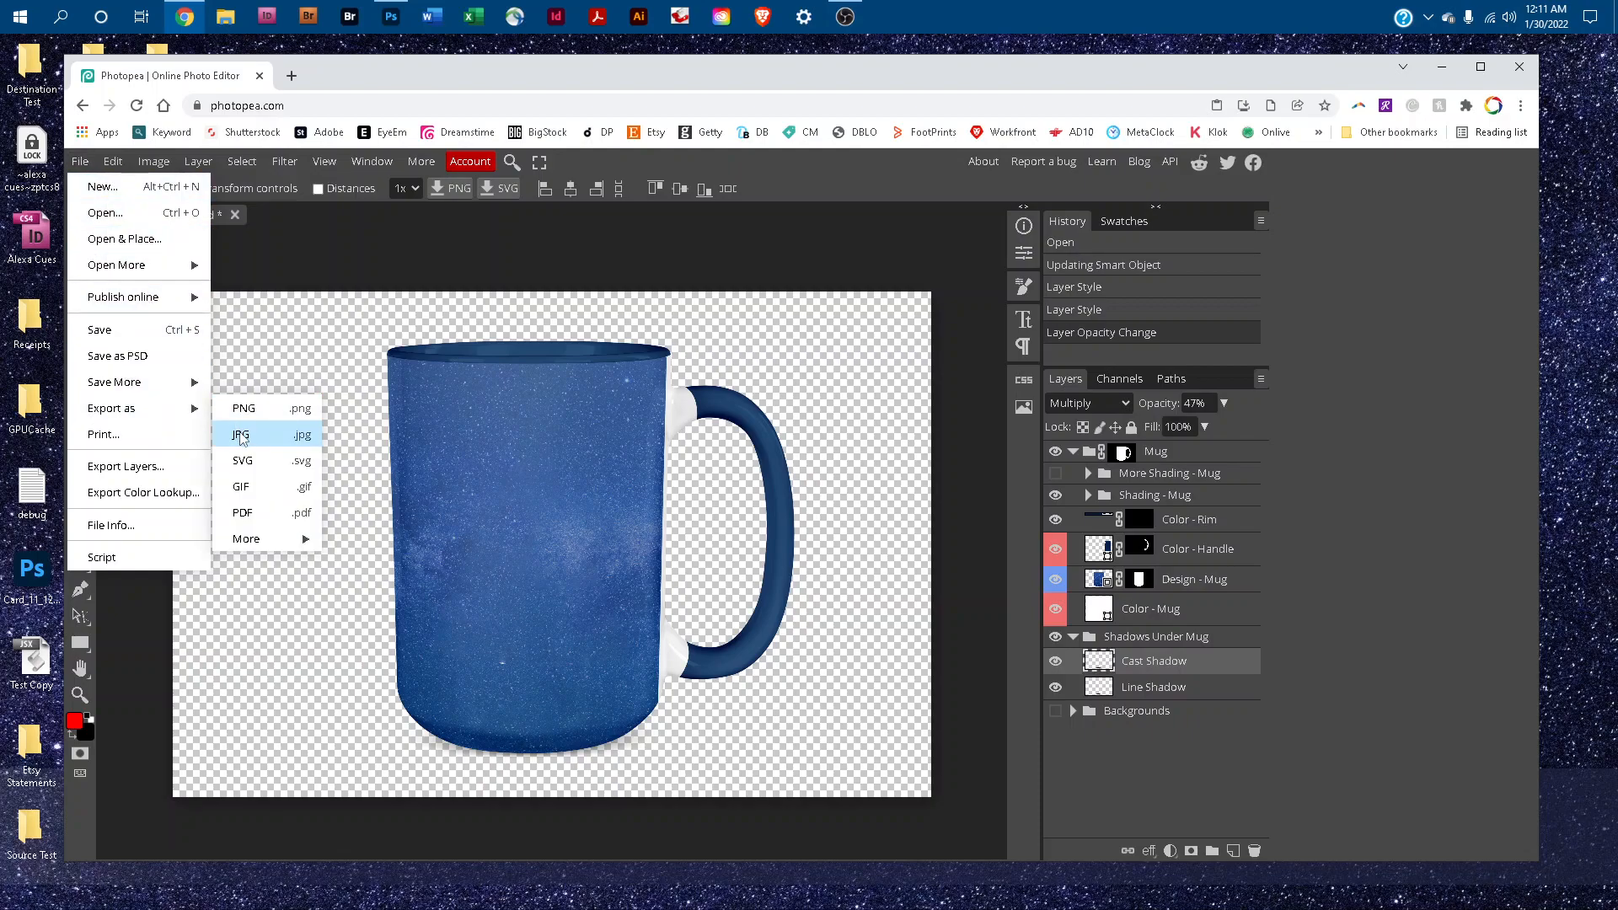
mouse_move(116, 354)
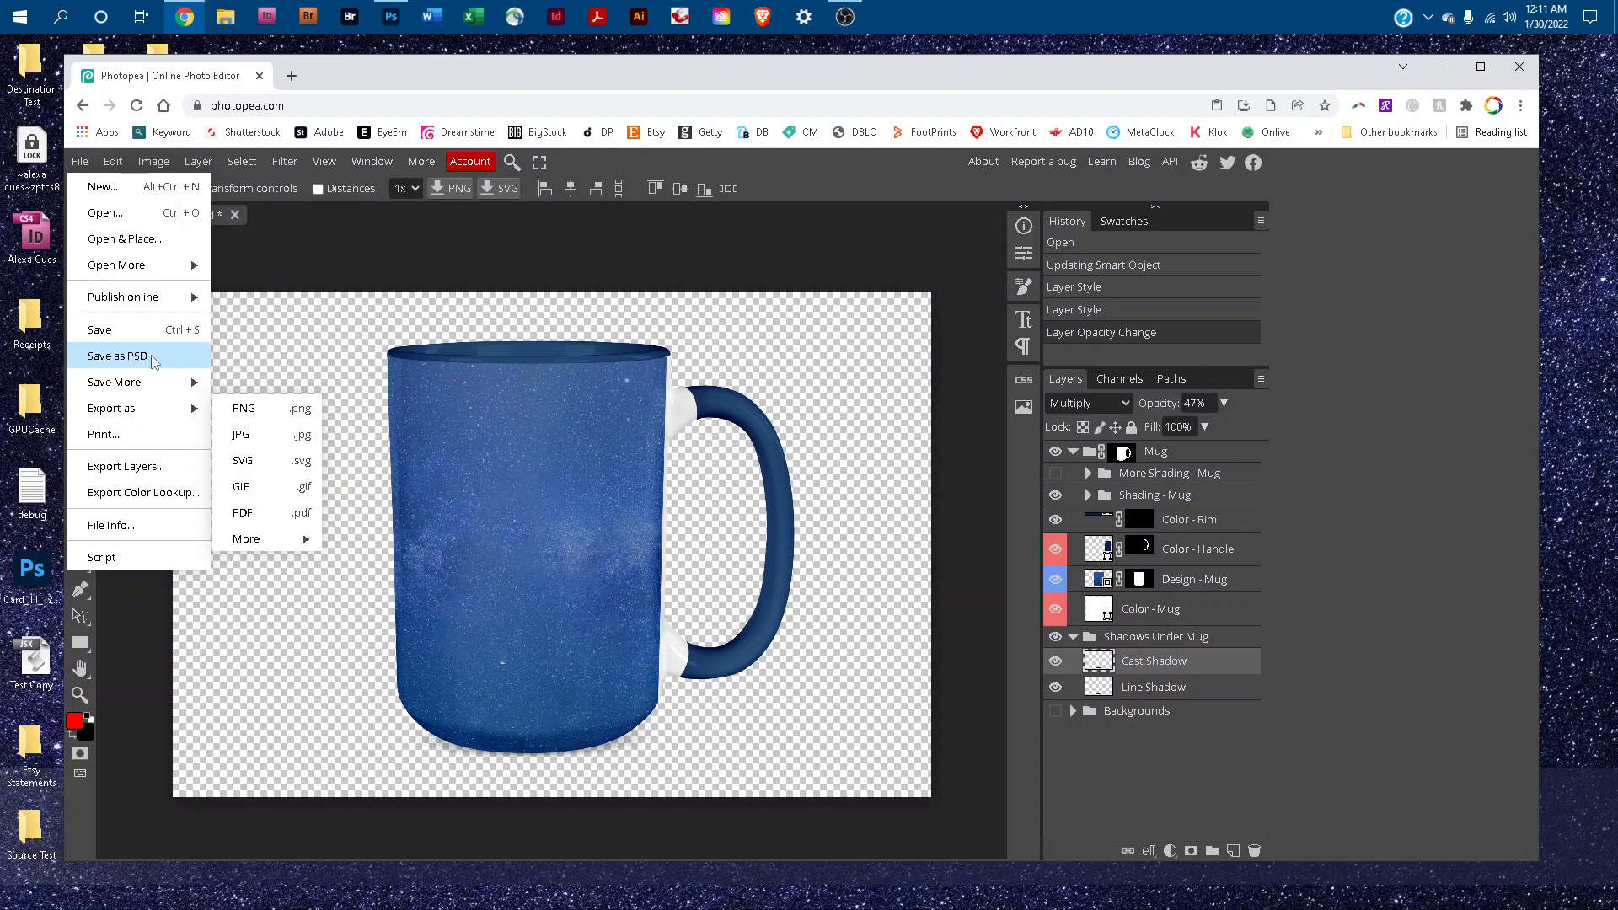
mouse_move(100, 364)
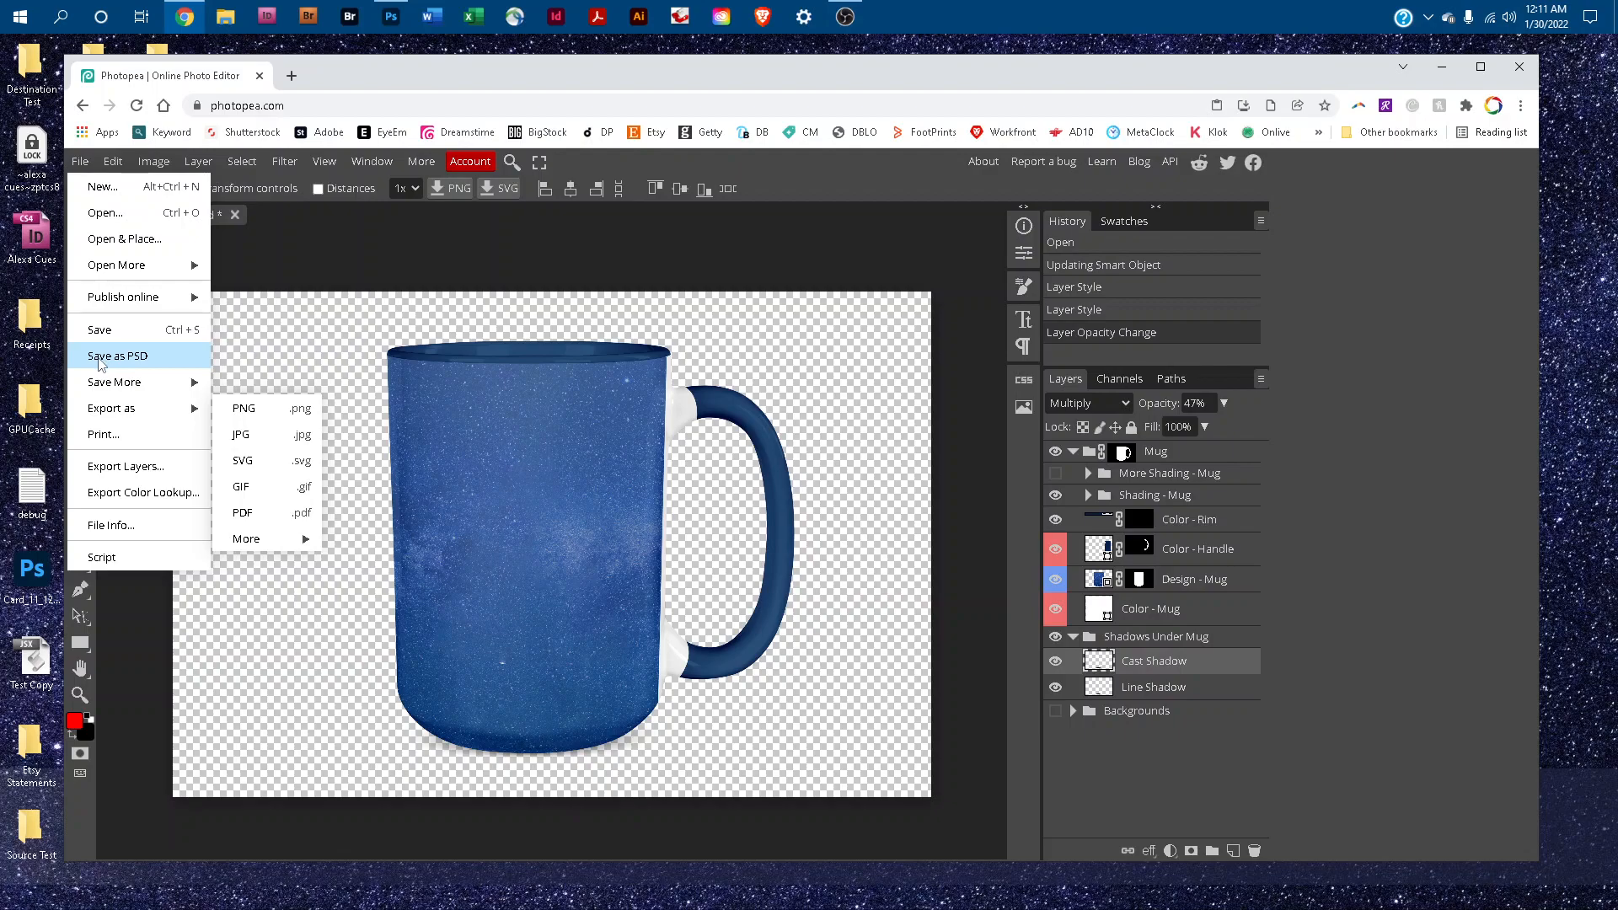
left_click(118, 355)
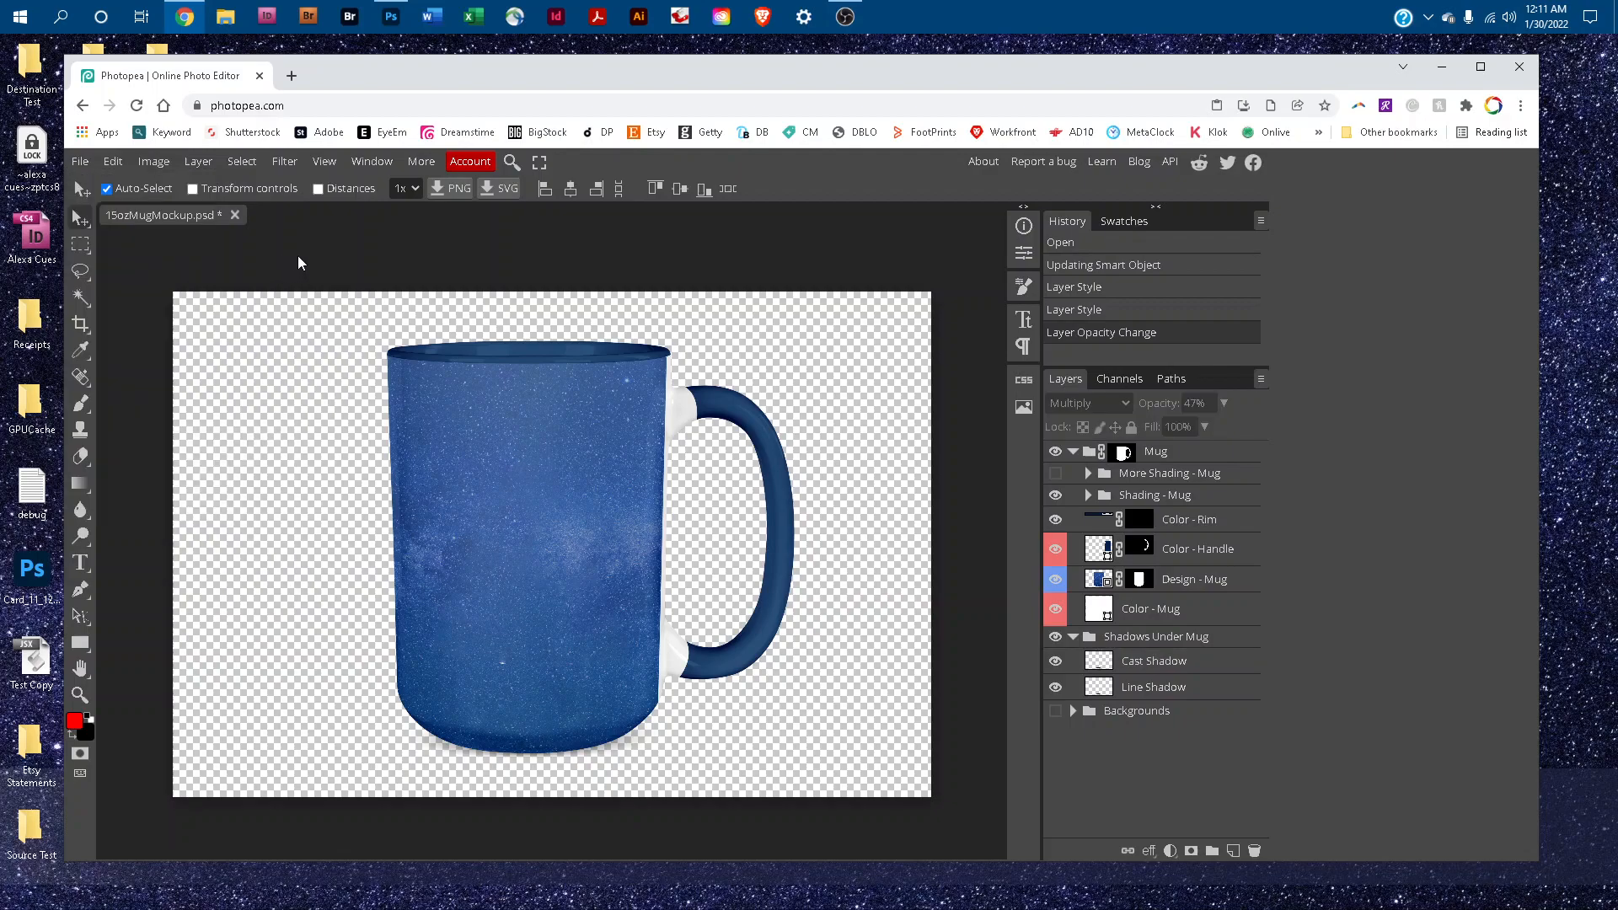
mouse_move(536, 19)
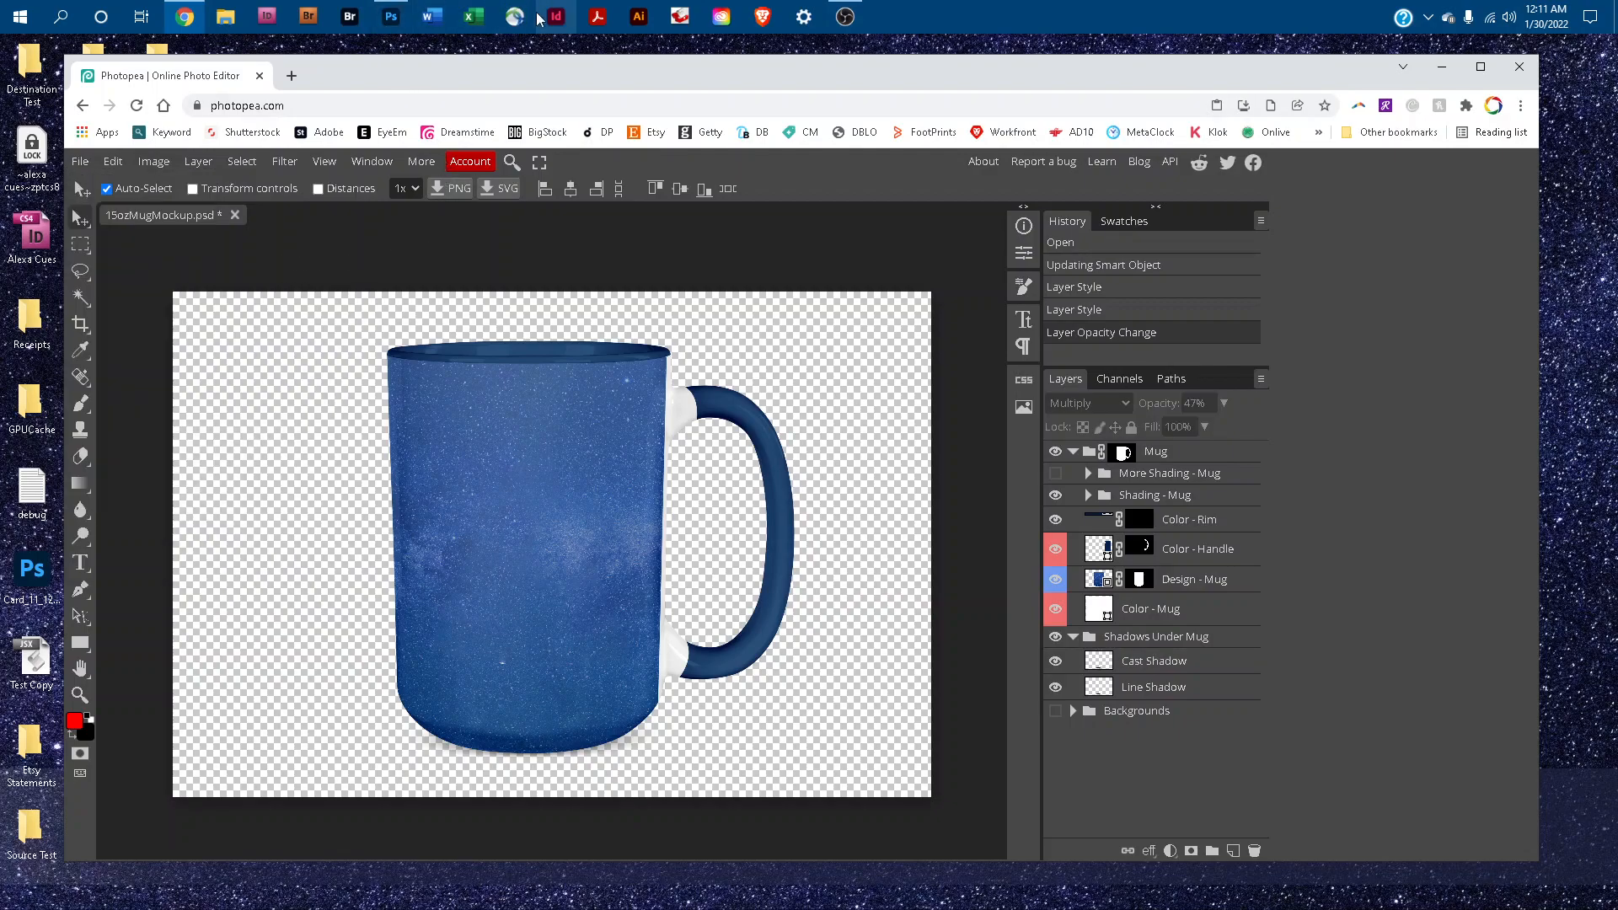
mouse_move(390, 17)
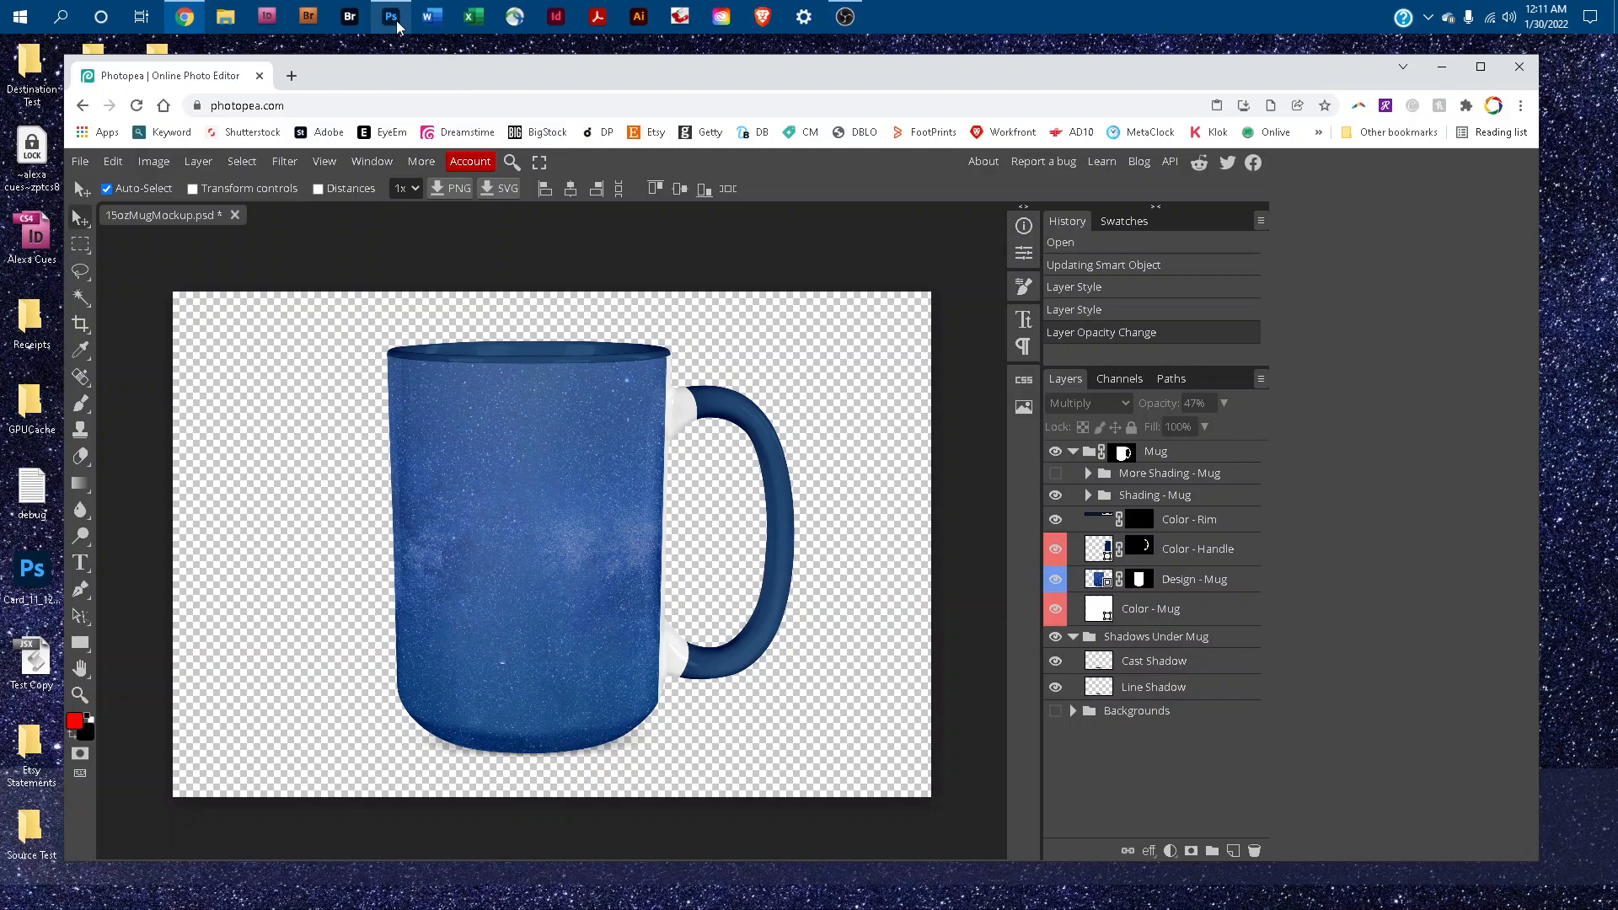
Switch to Adobe Photoshop, showing the mockup shop's promotional image with logo and website
left_click(390, 17)
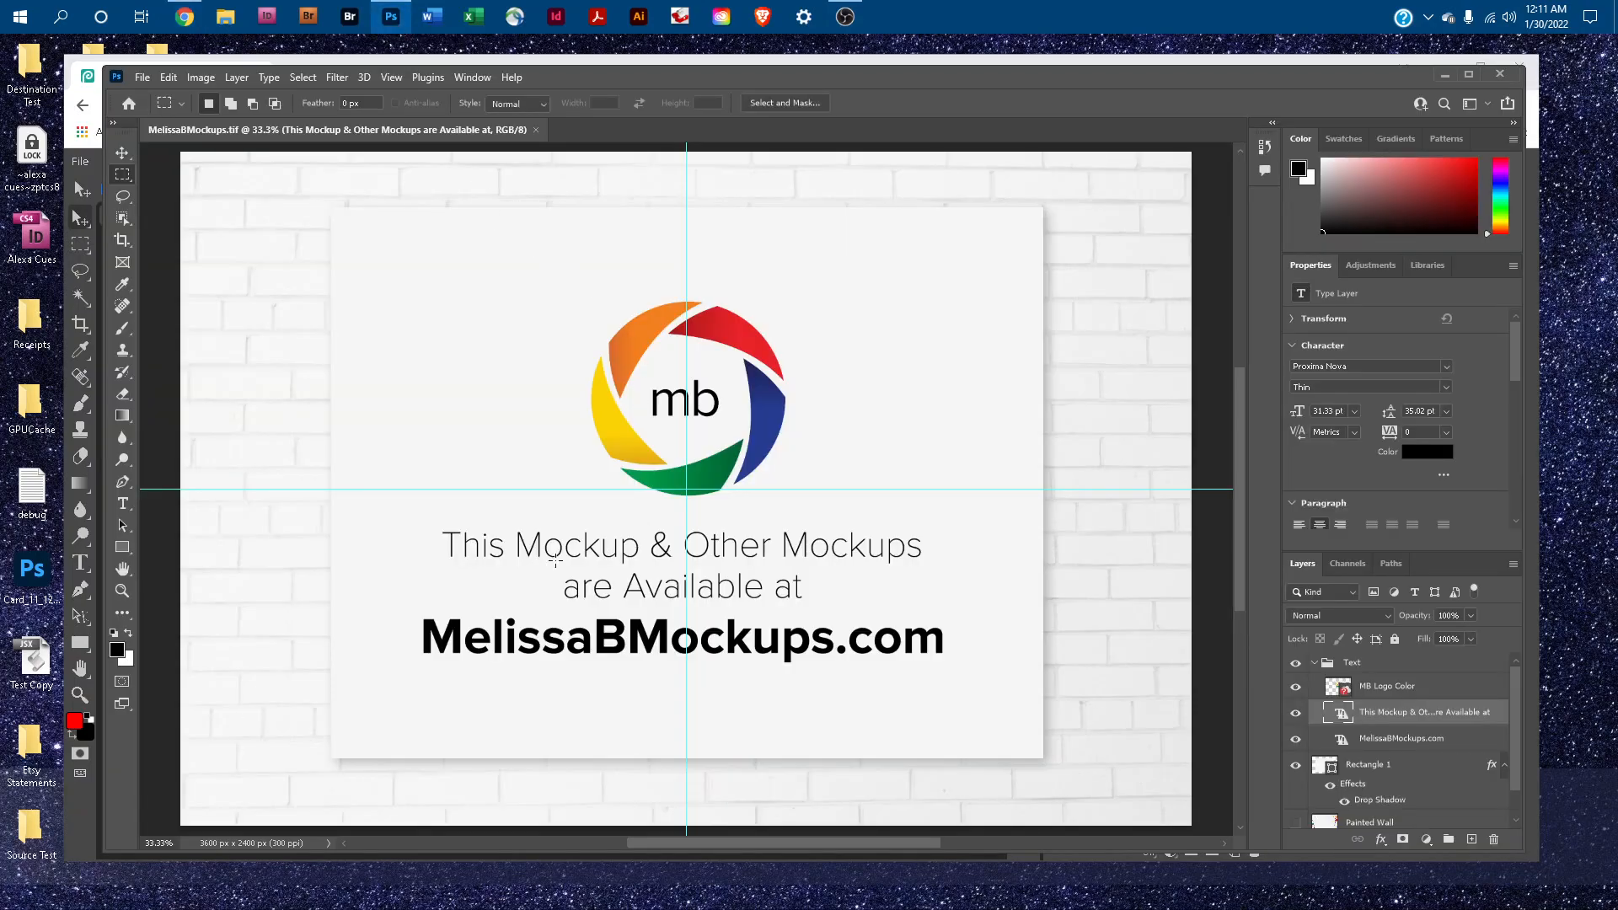
mouse_move(785, 614)
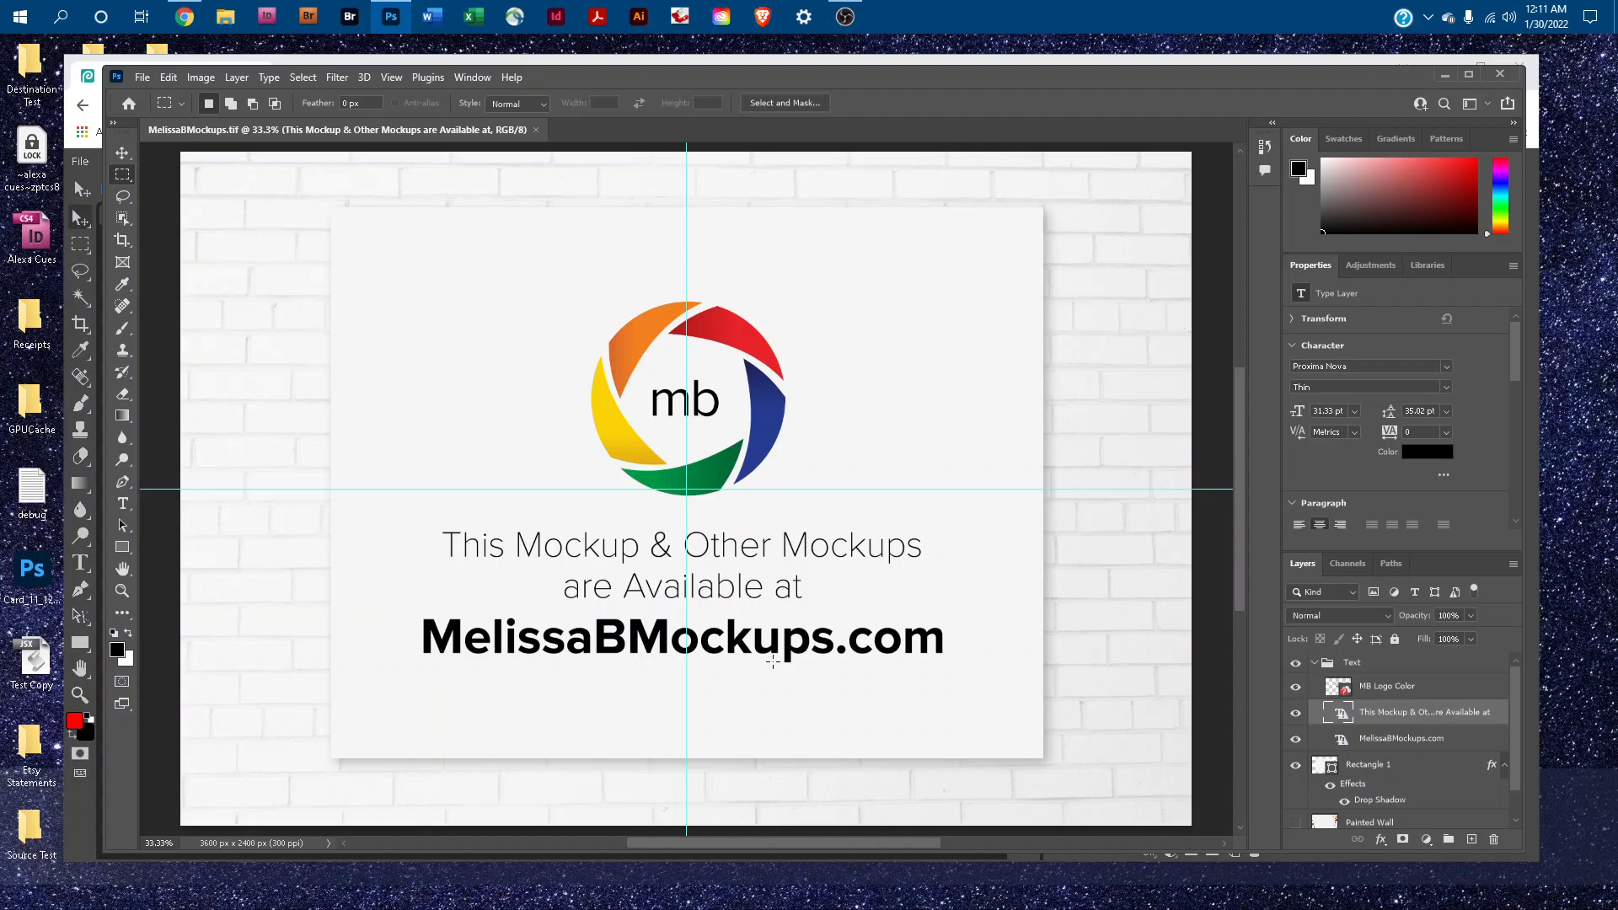
mouse_move(1102, 672)
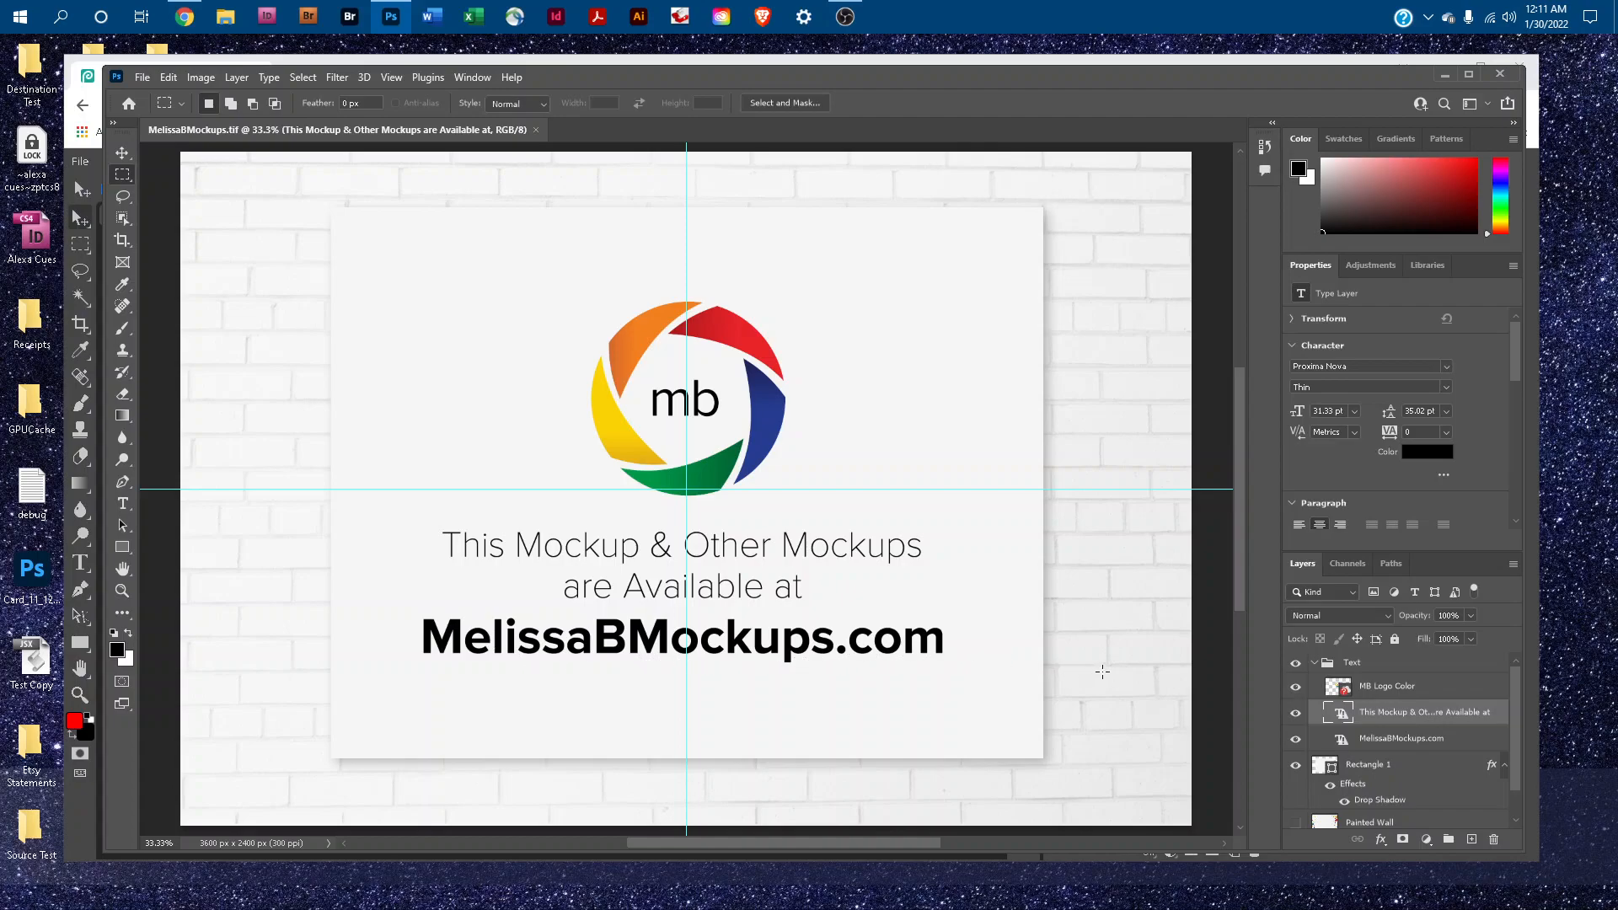